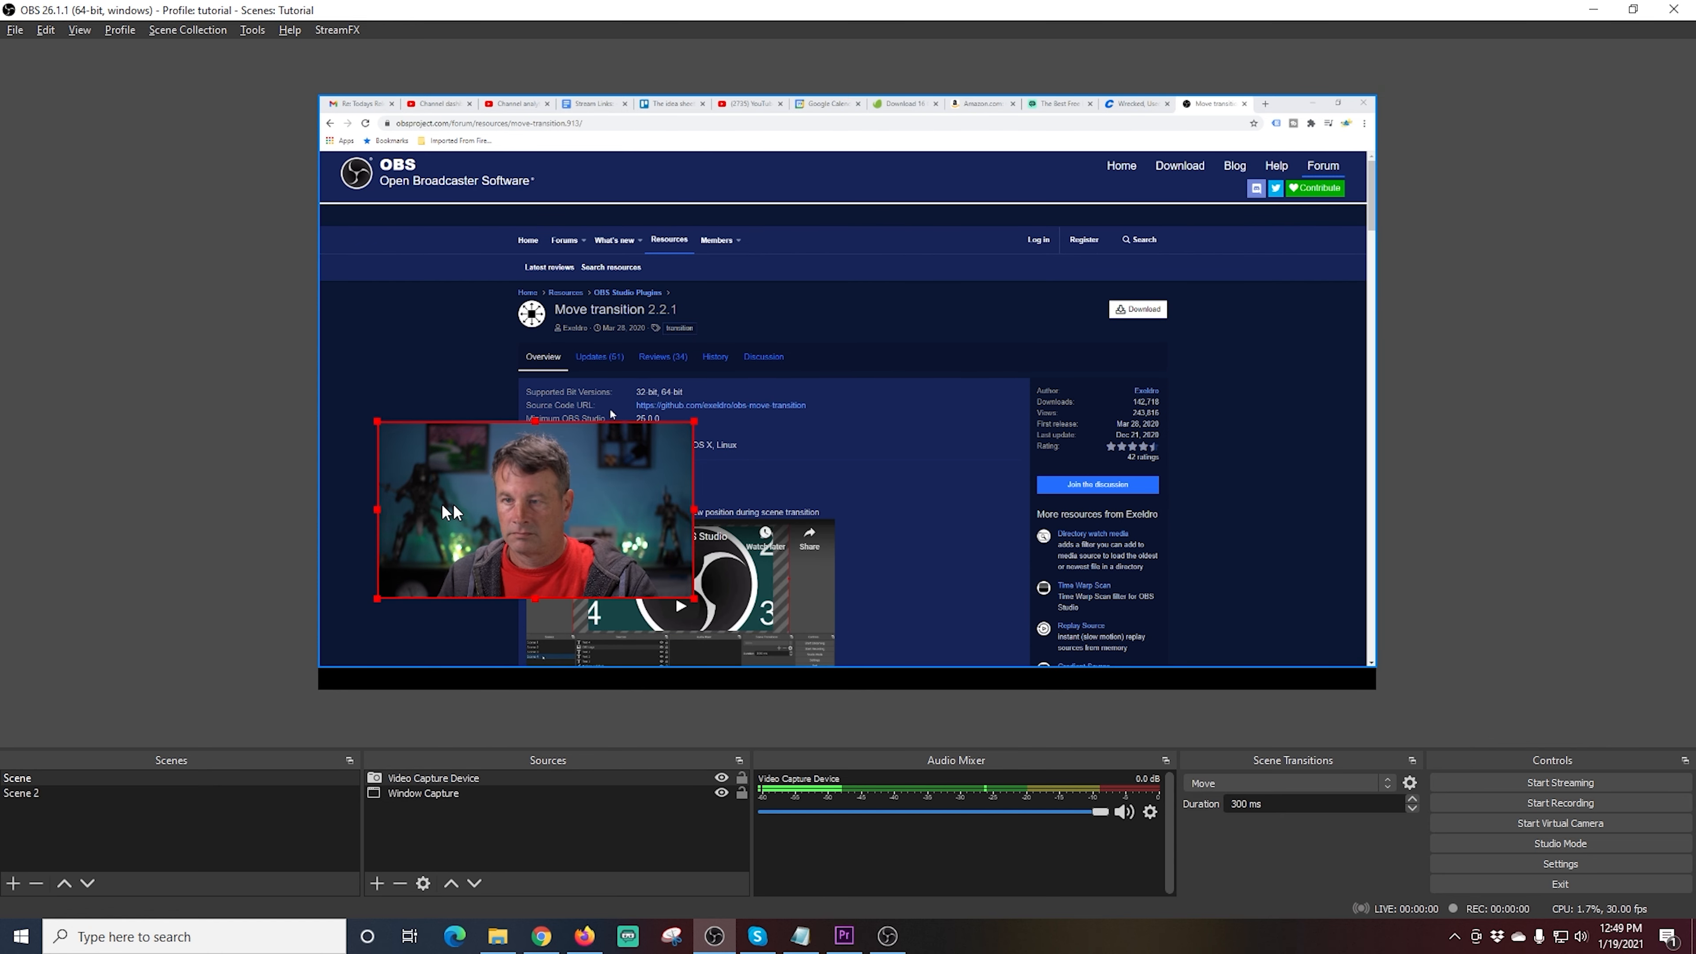
# Step: Crop the webcam's left edge and park it in the scene's lower-left corner
pyautogui.moveTo(375, 511); pyautogui.dragTo(423, 511)
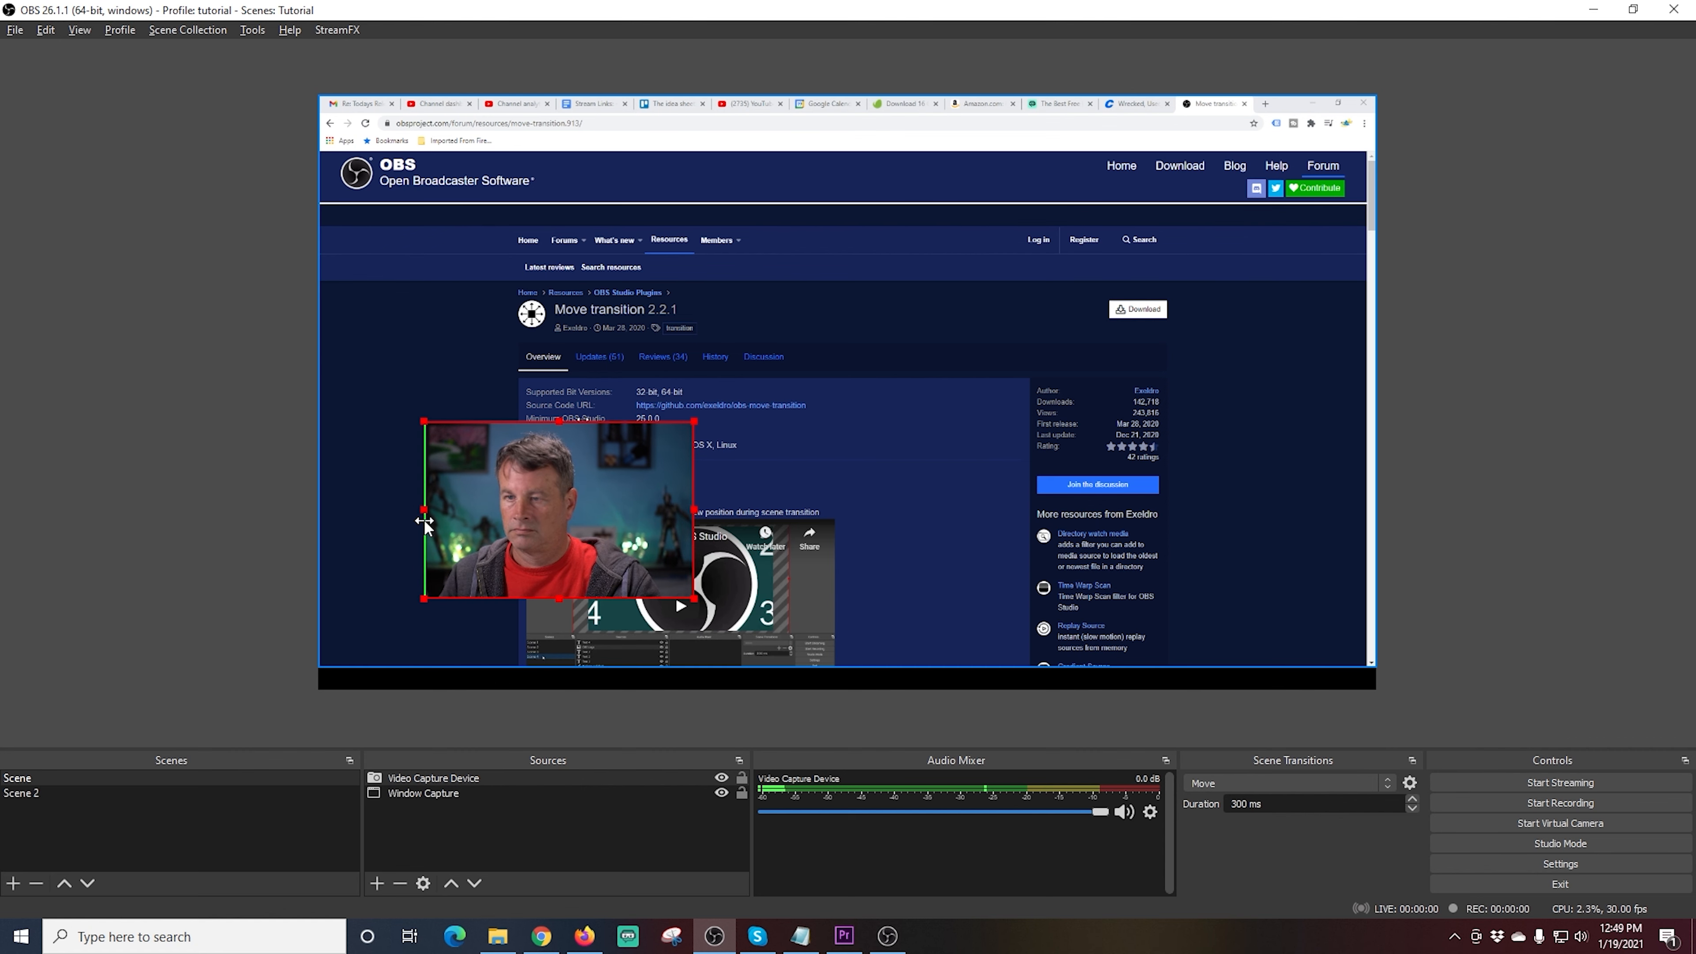
pyautogui.moveTo(688, 509); pyautogui.dragTo(650, 511)
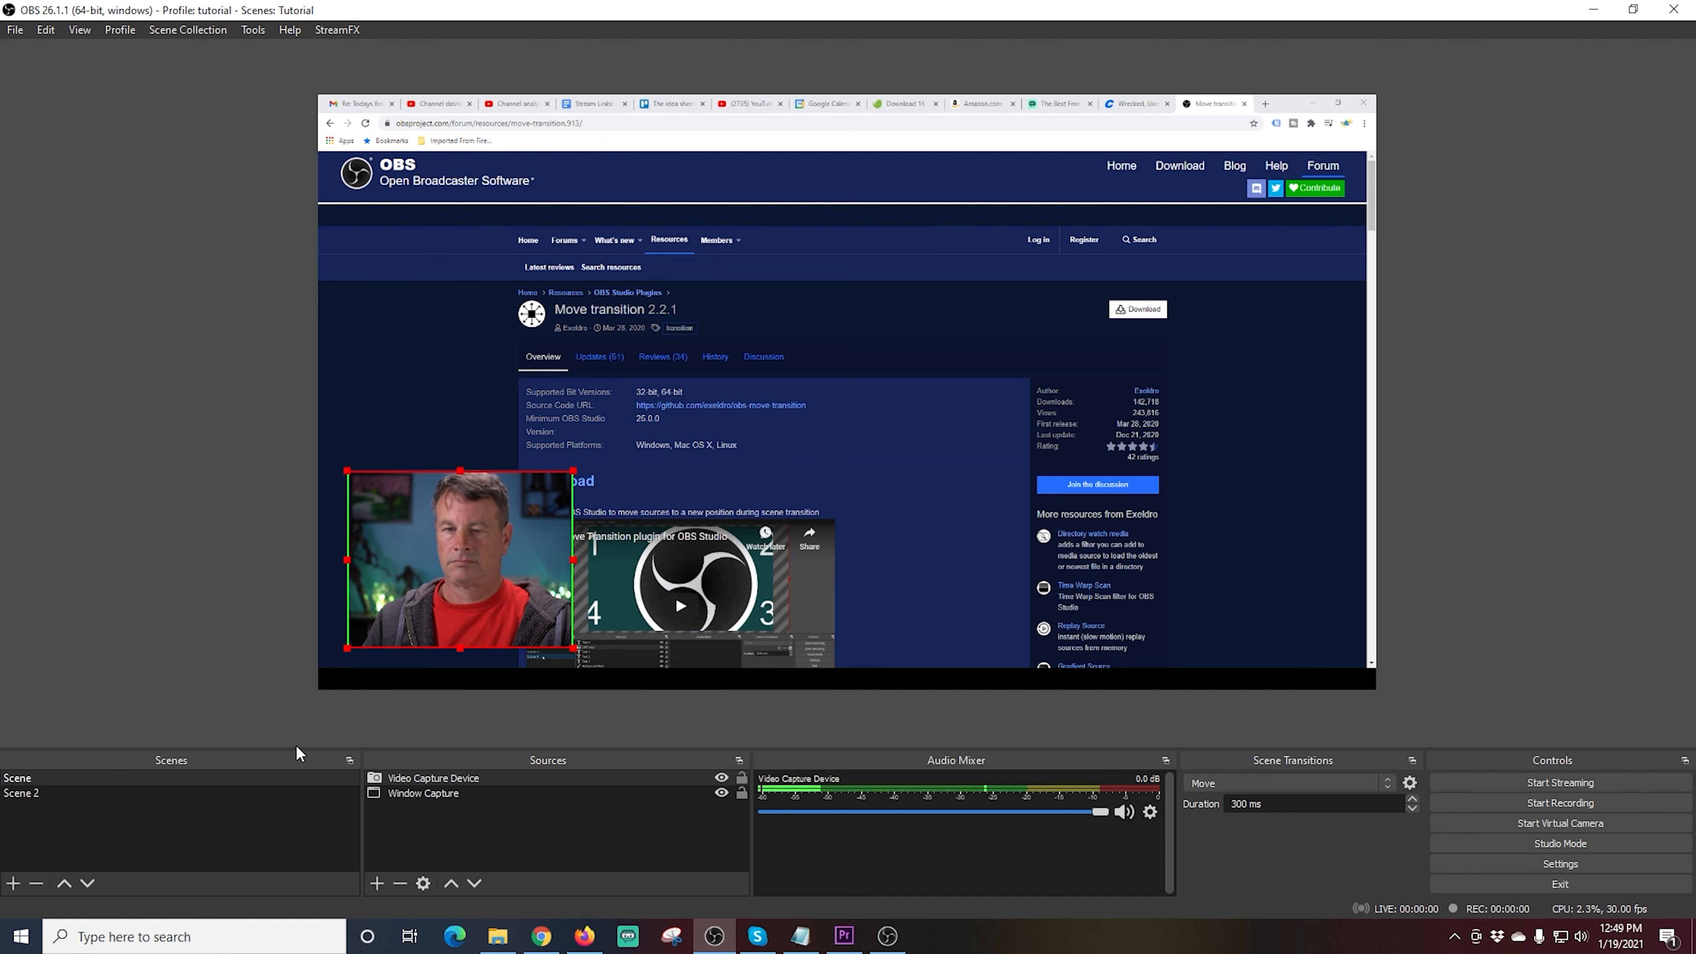
# Step: Add a Move Source filter to the Scene named 'Move Source LL'
pyautogui.rightClick(17, 776)
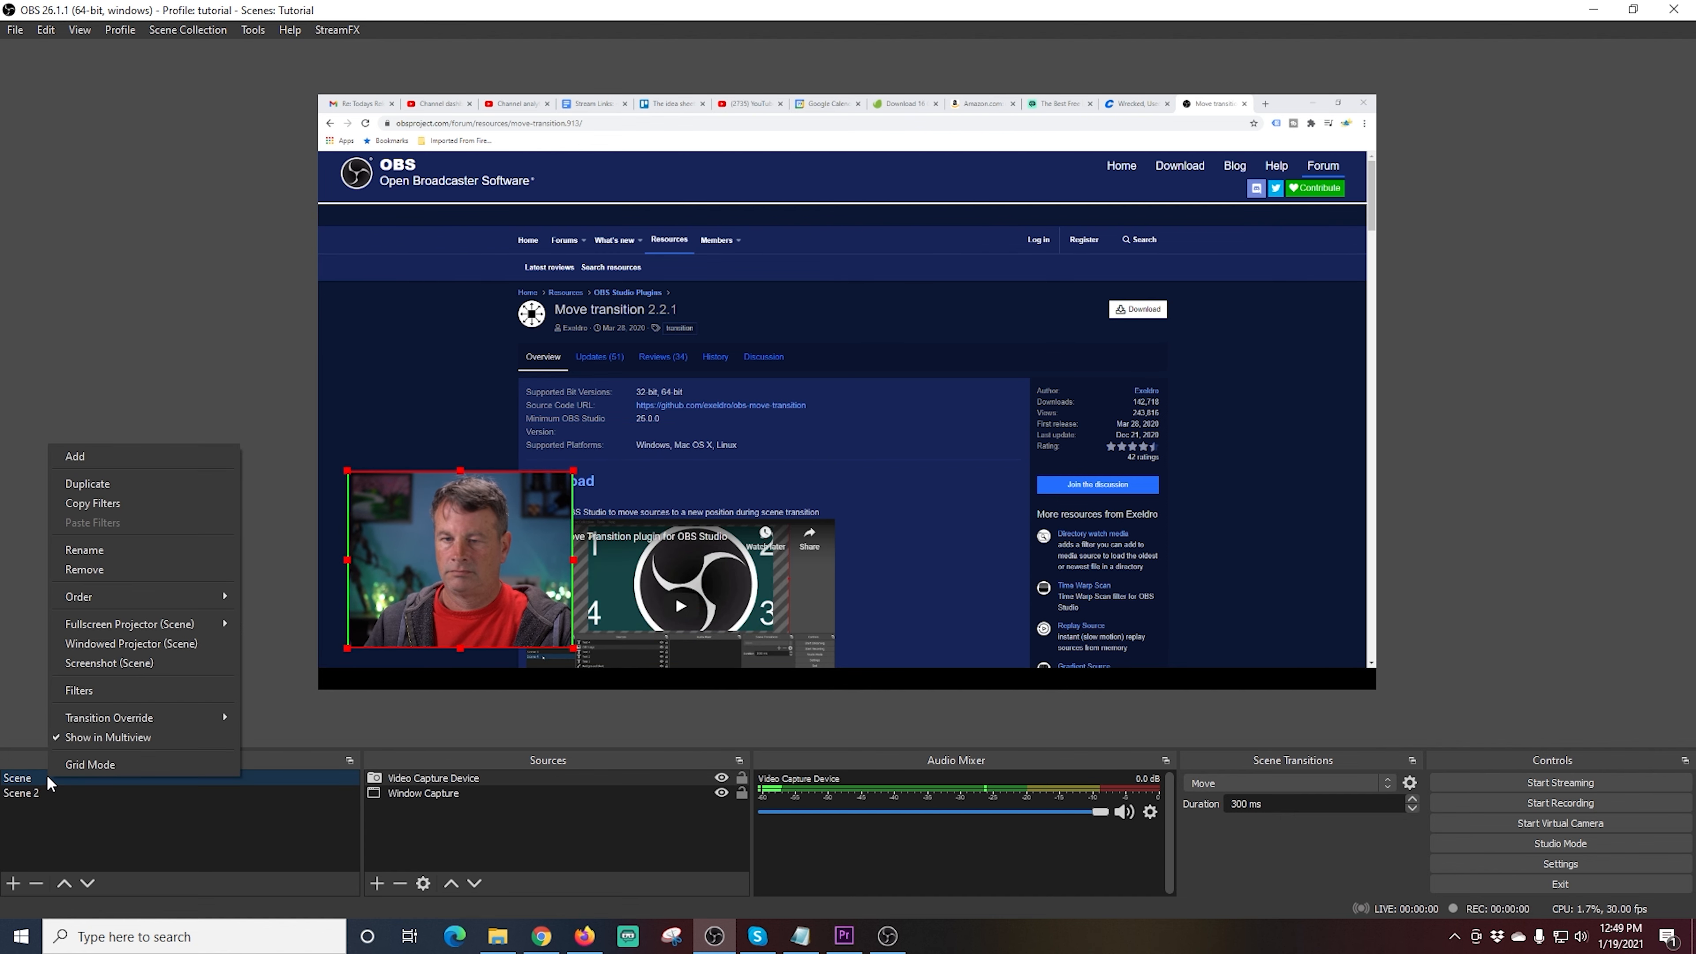
pyautogui.click(79, 690)
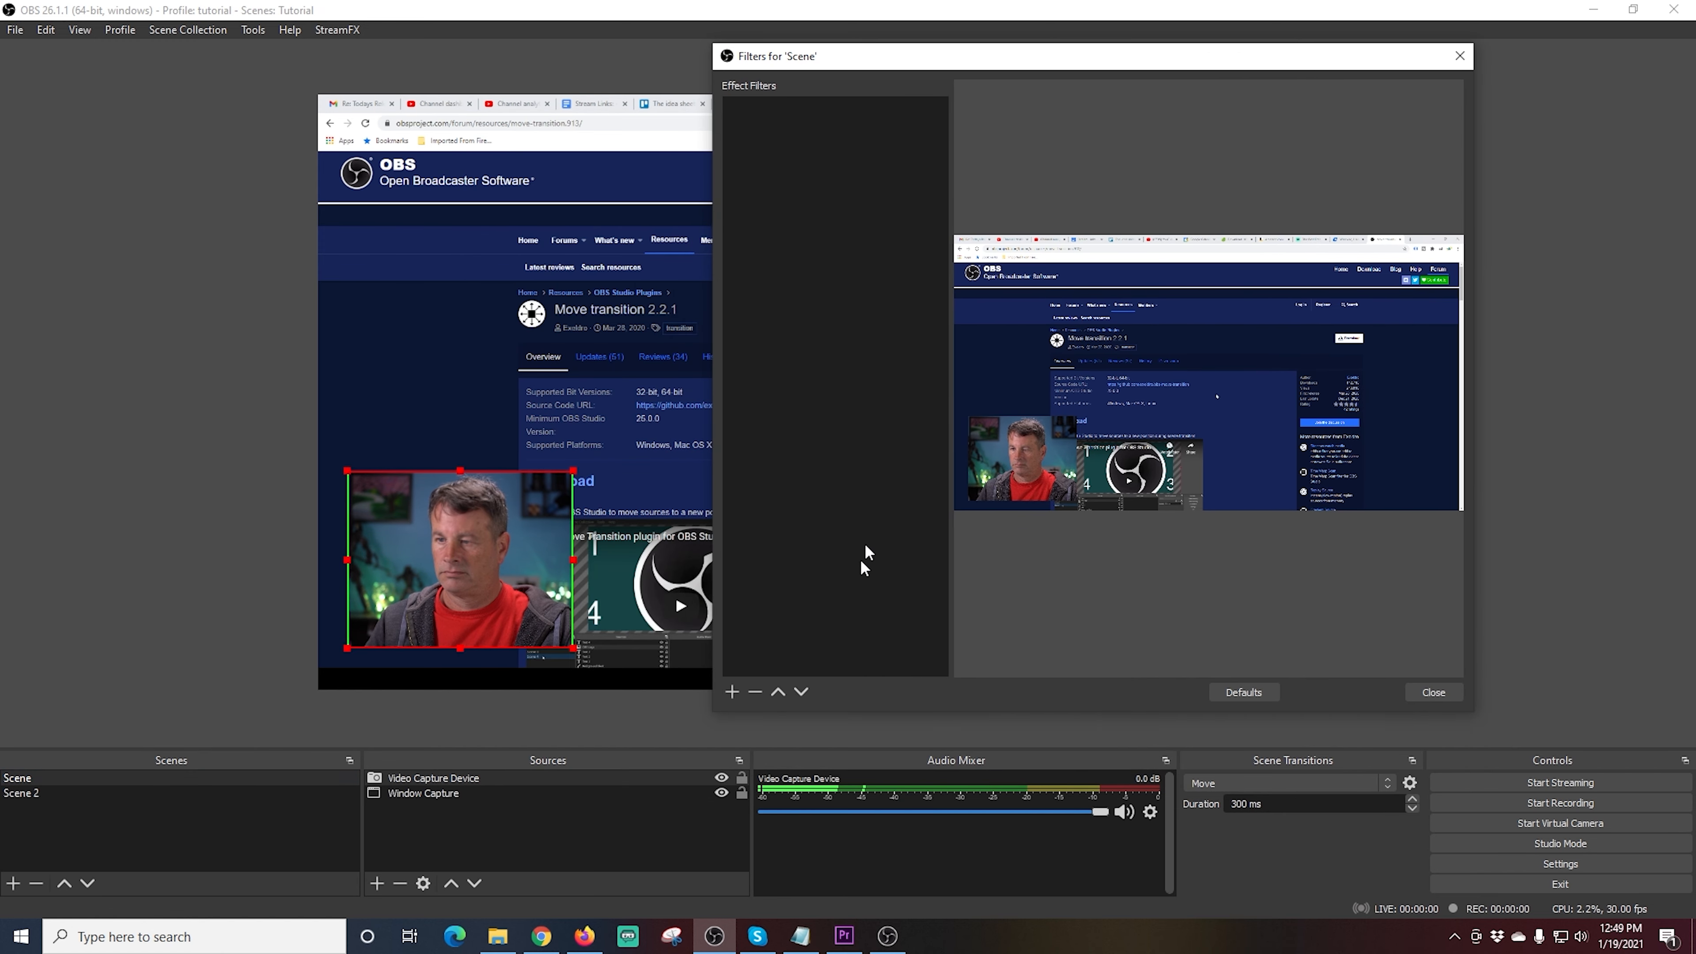
pyautogui.click(731, 693)
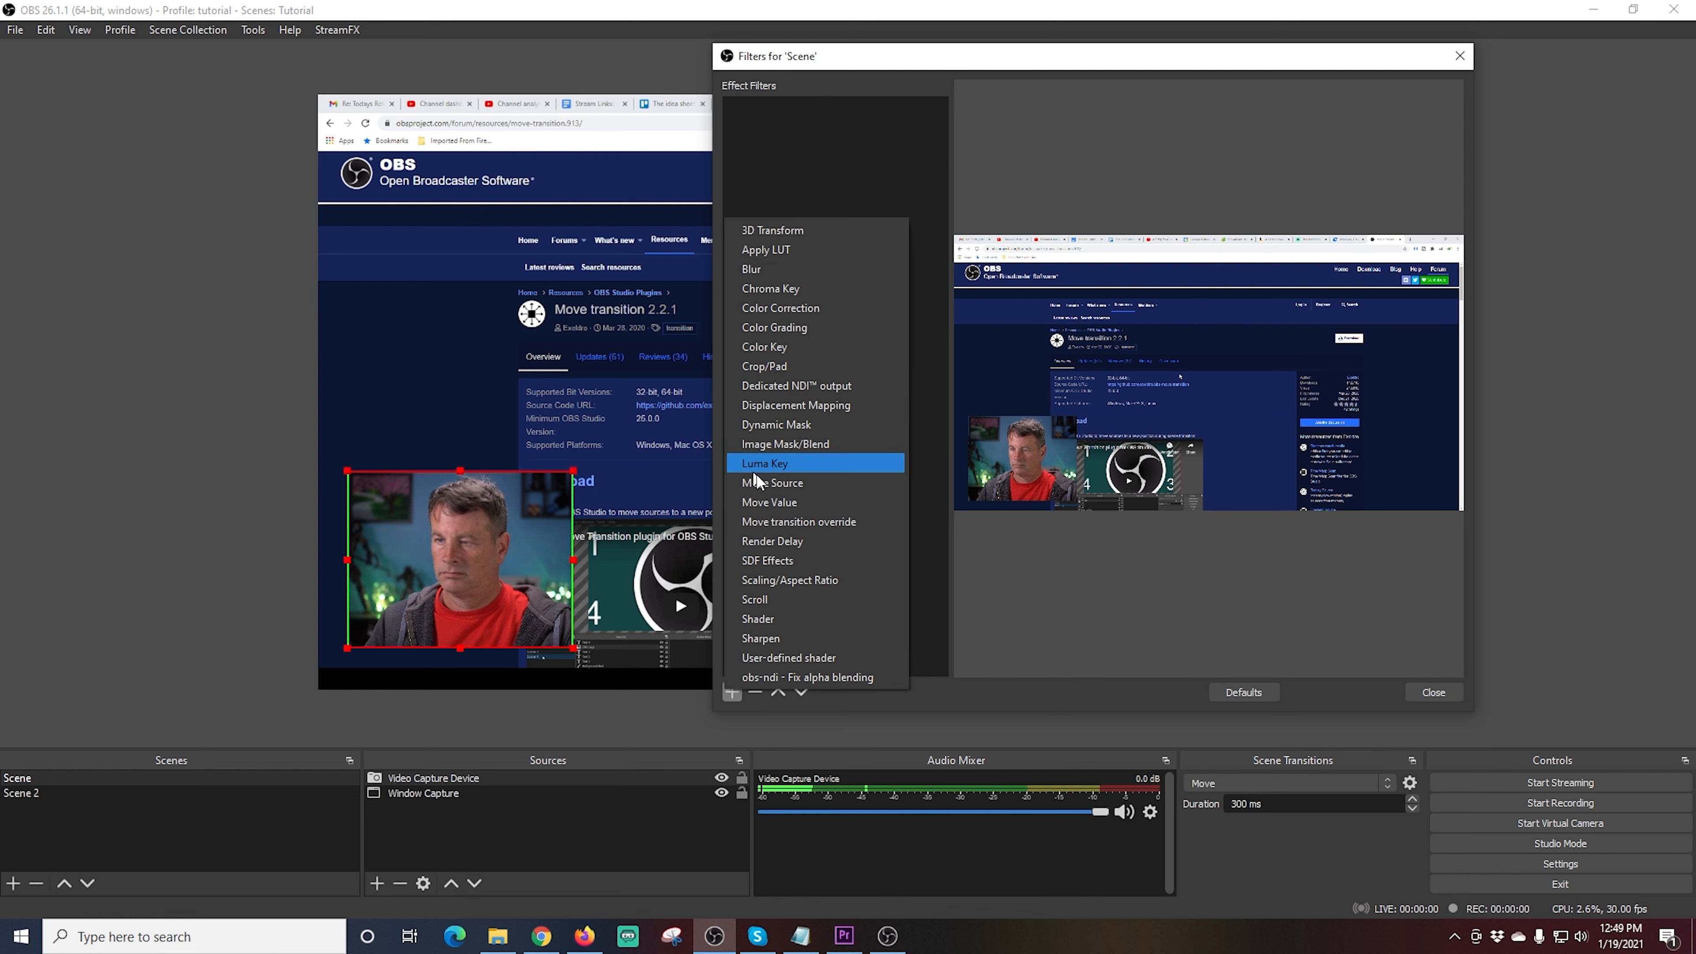
pyautogui.click(772, 483)
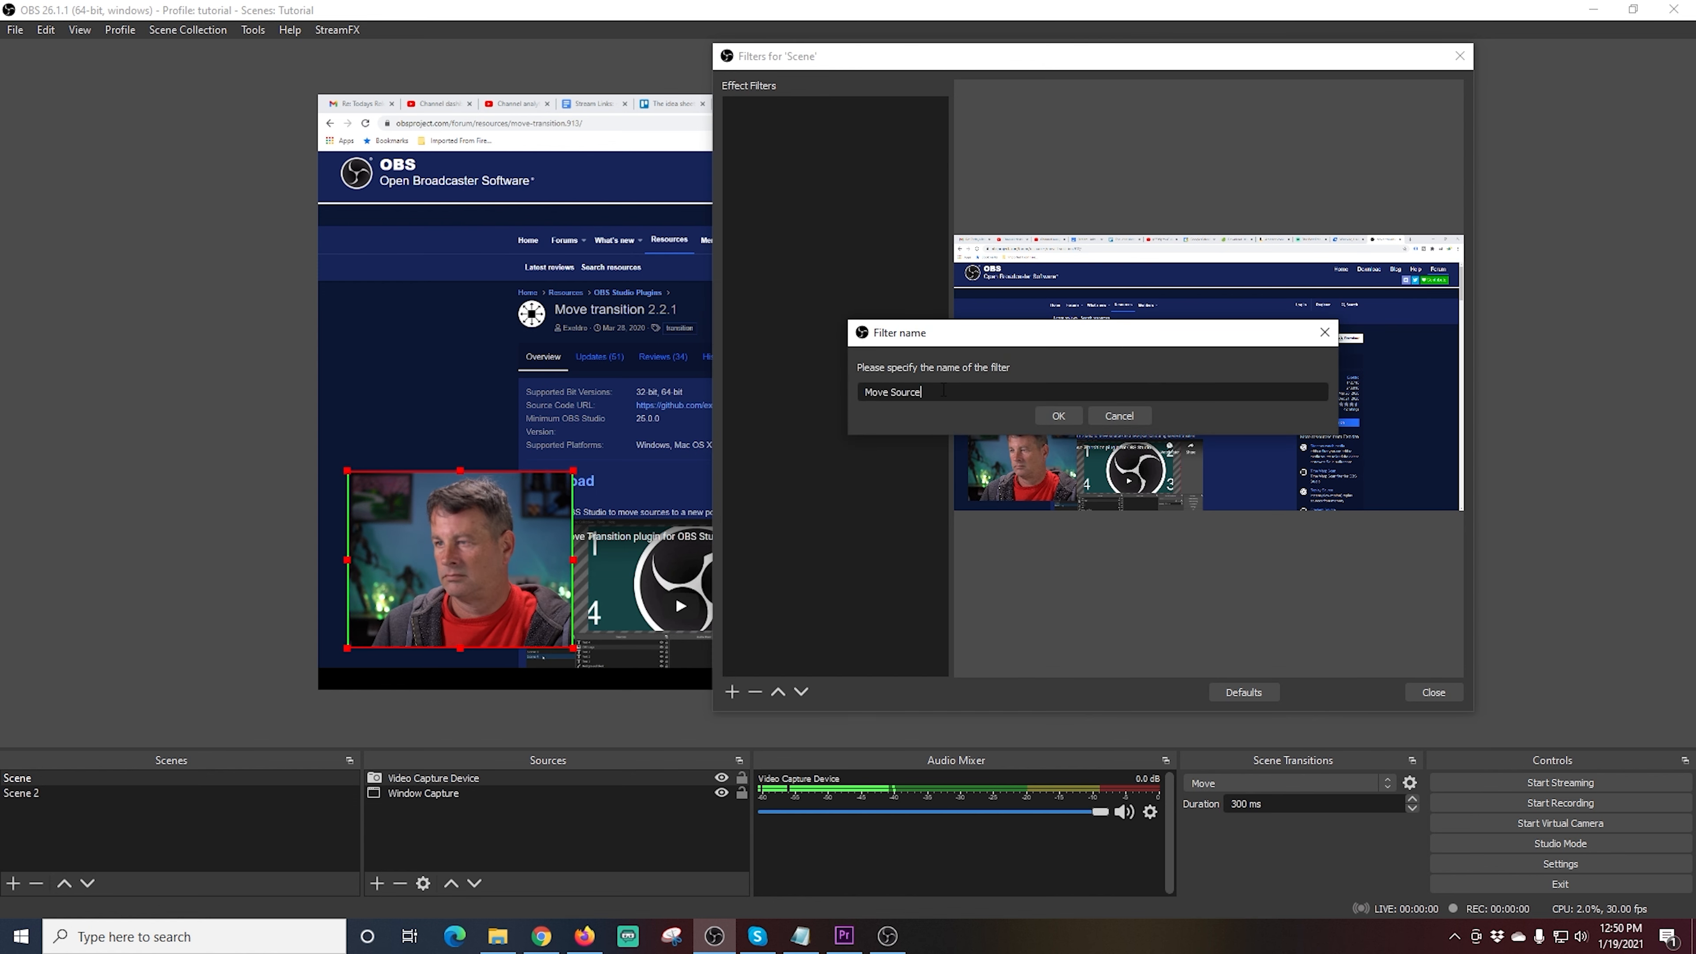
pyautogui.write('LL')
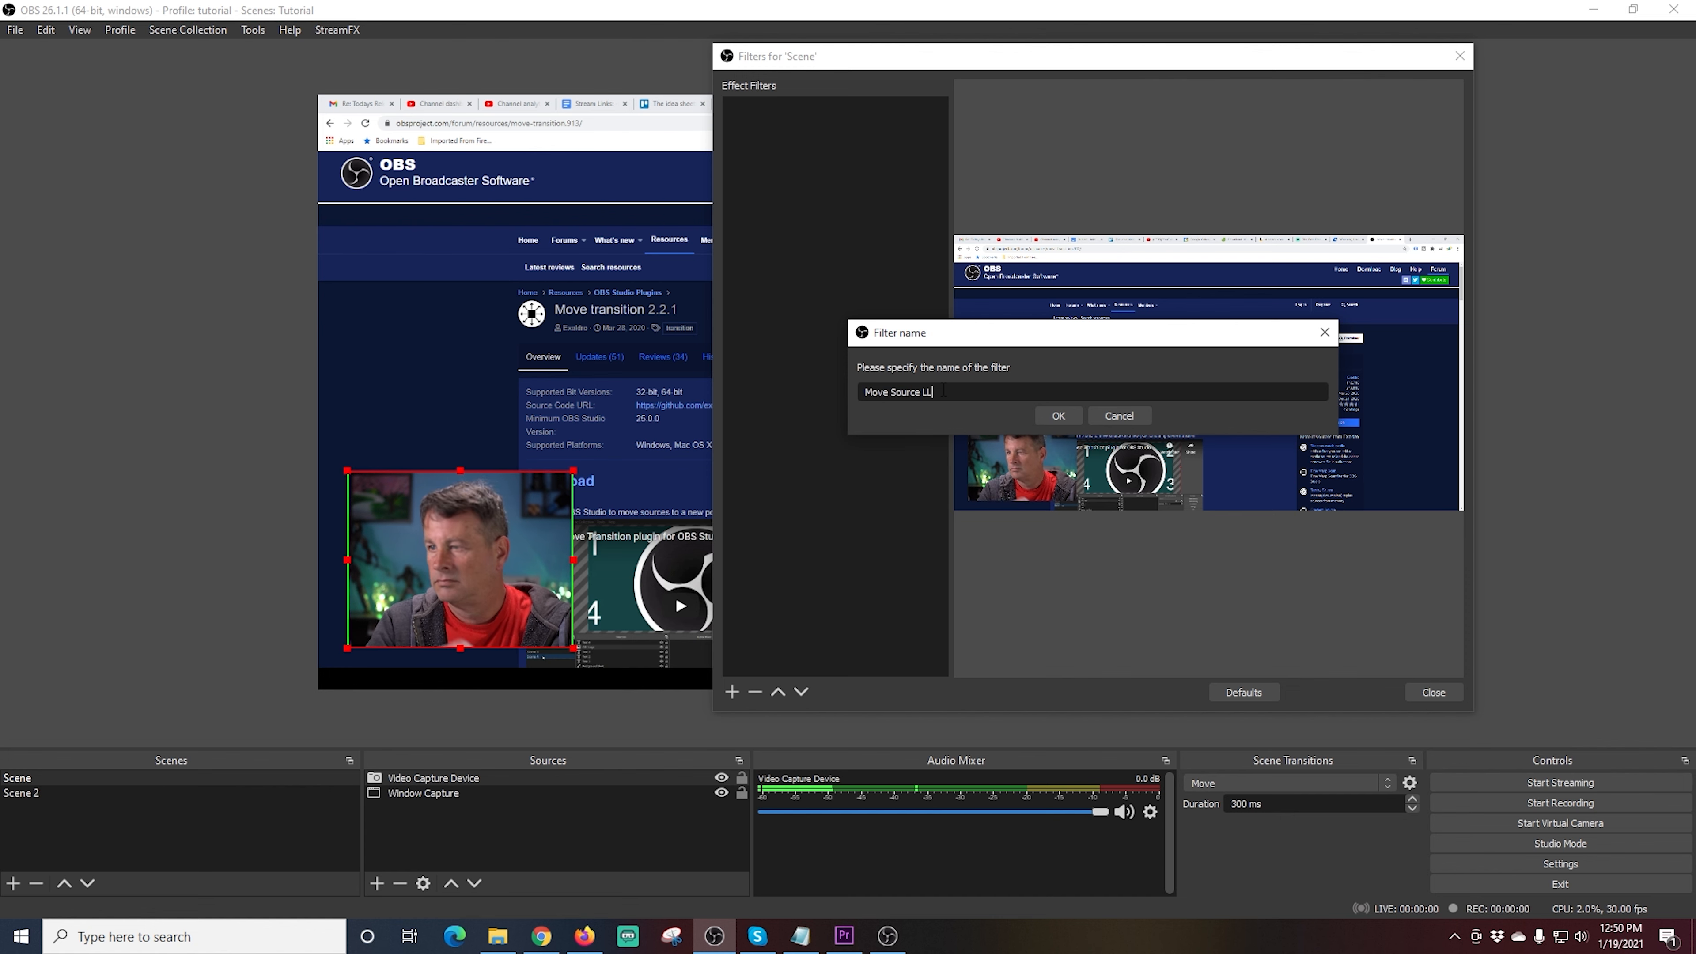
pyautogui.click(1057, 415)
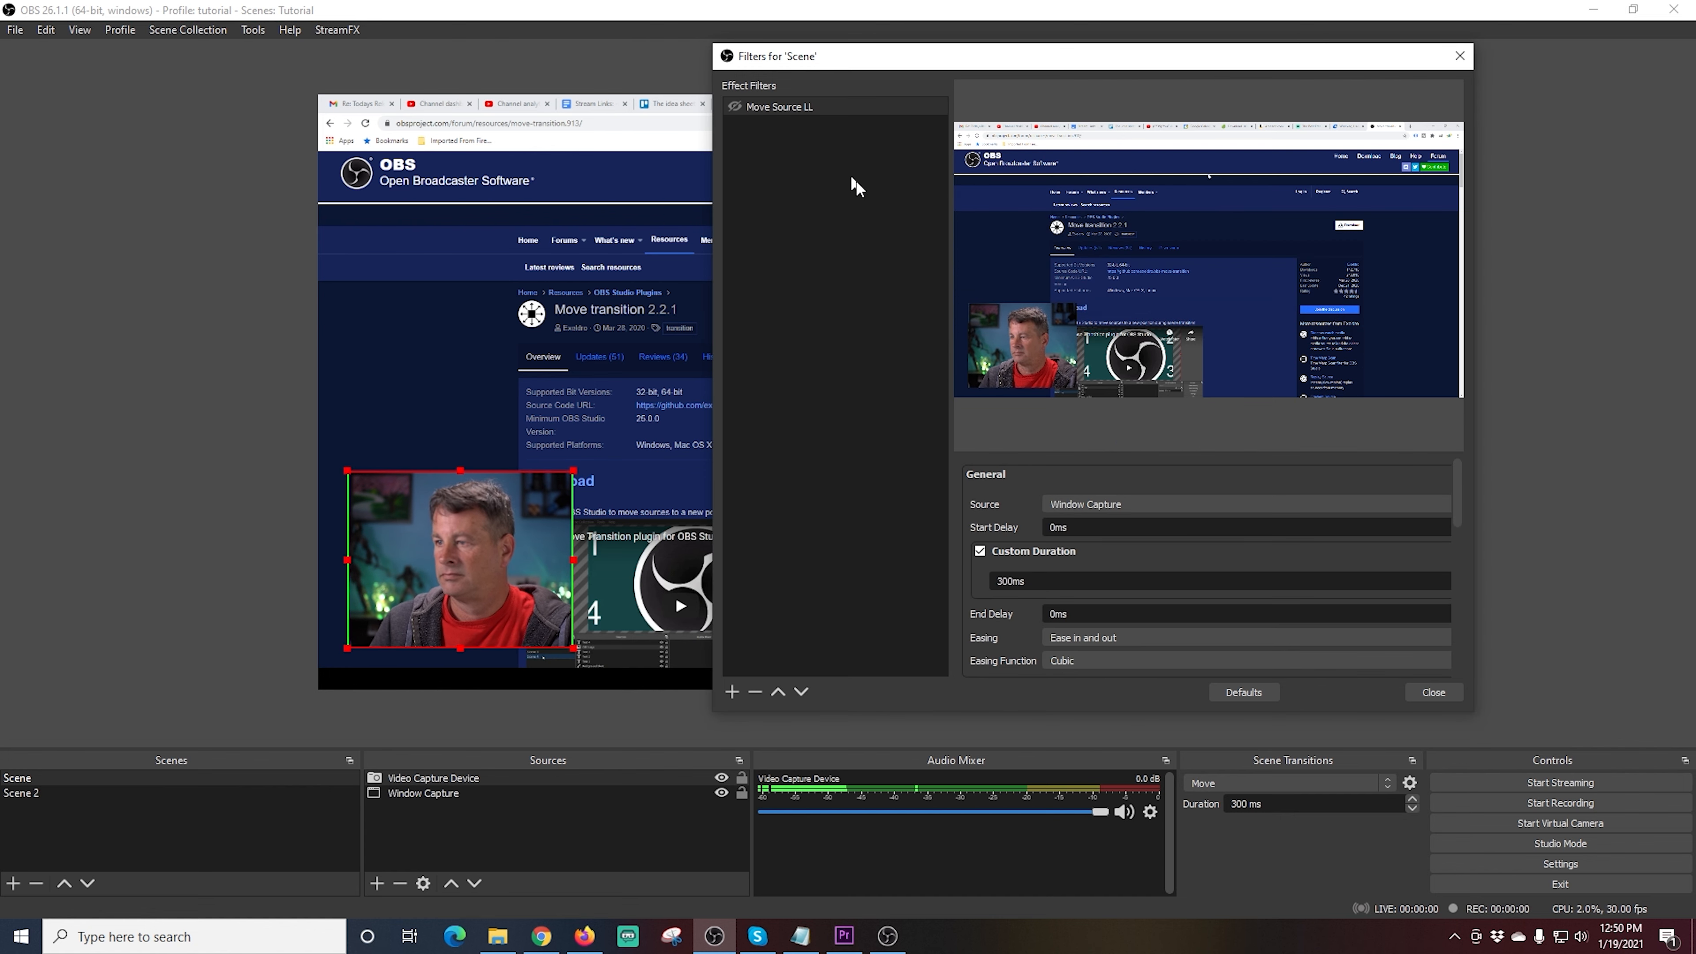
# Step: Target the LL filter at the Video Capture Device and review its transform settings
pyautogui.click(1242, 504)
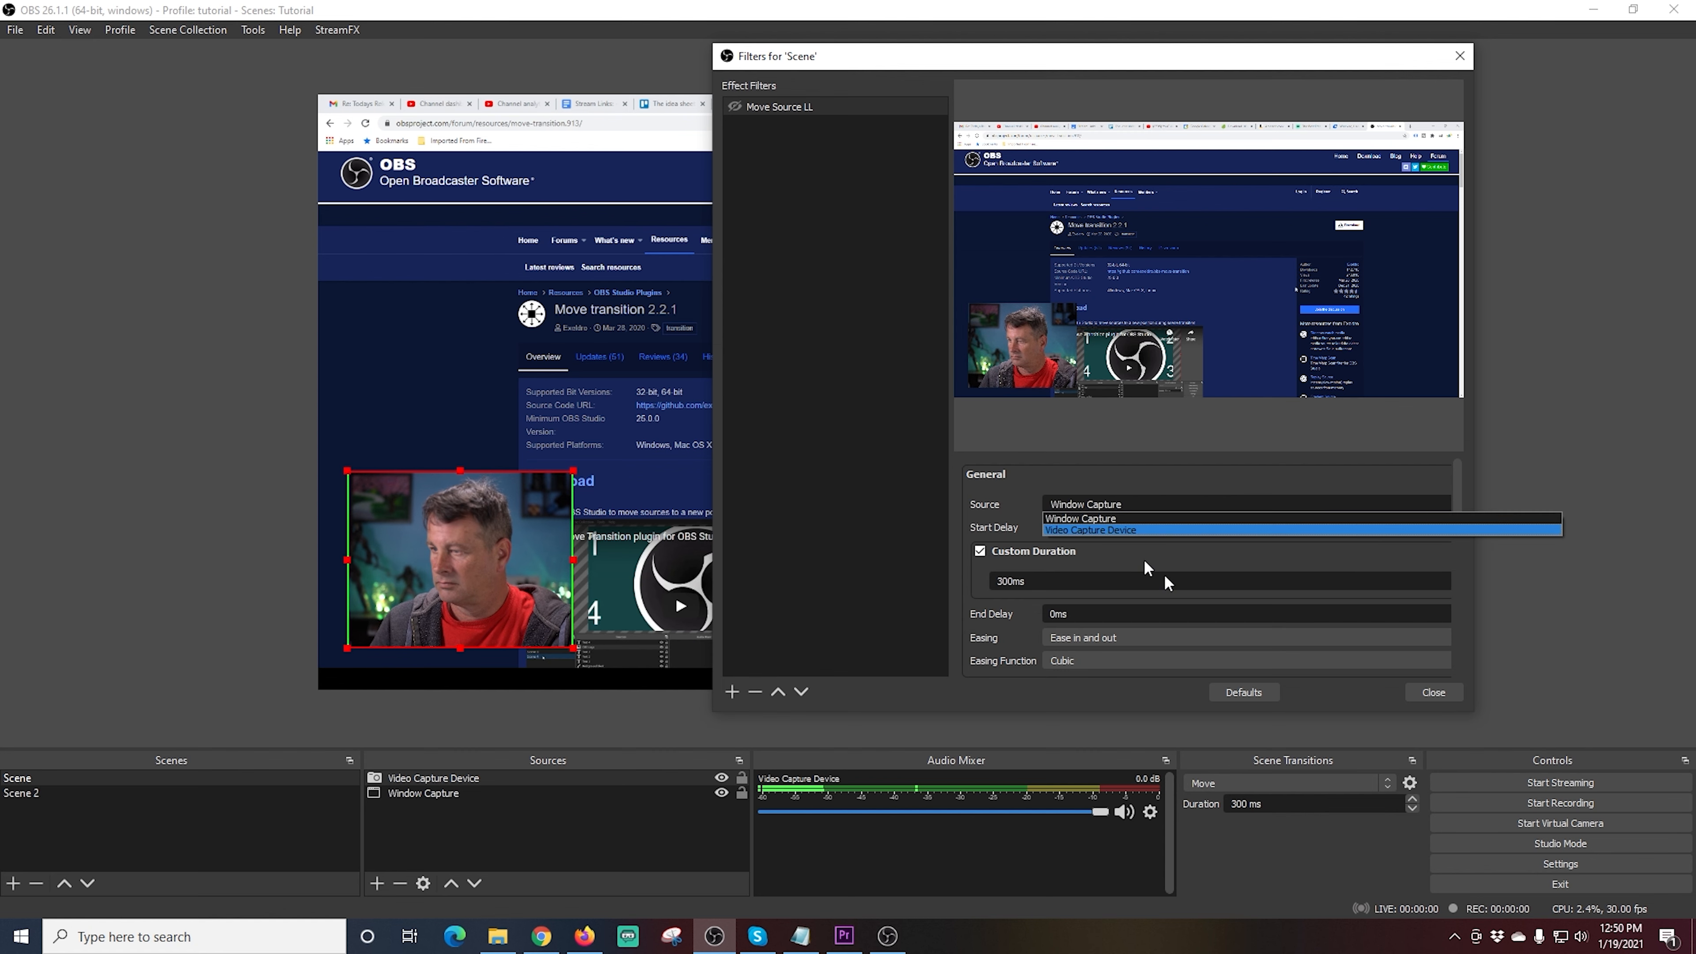
pyautogui.click(1090, 530)
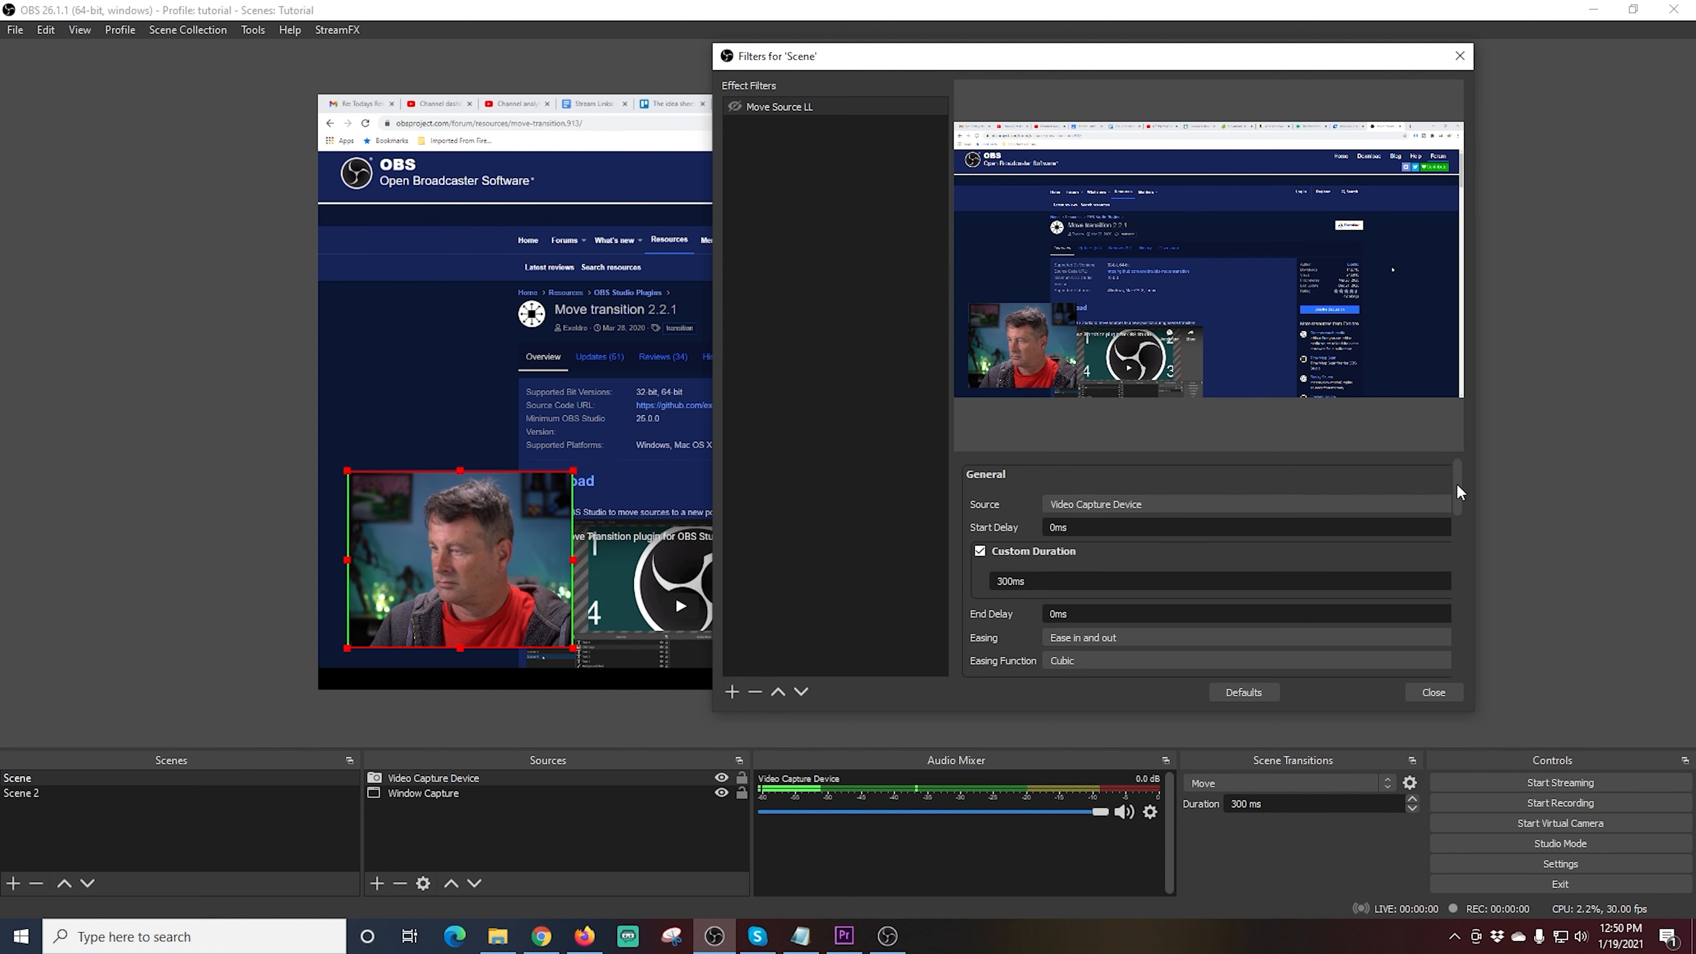
pyautogui.scroll(-3)
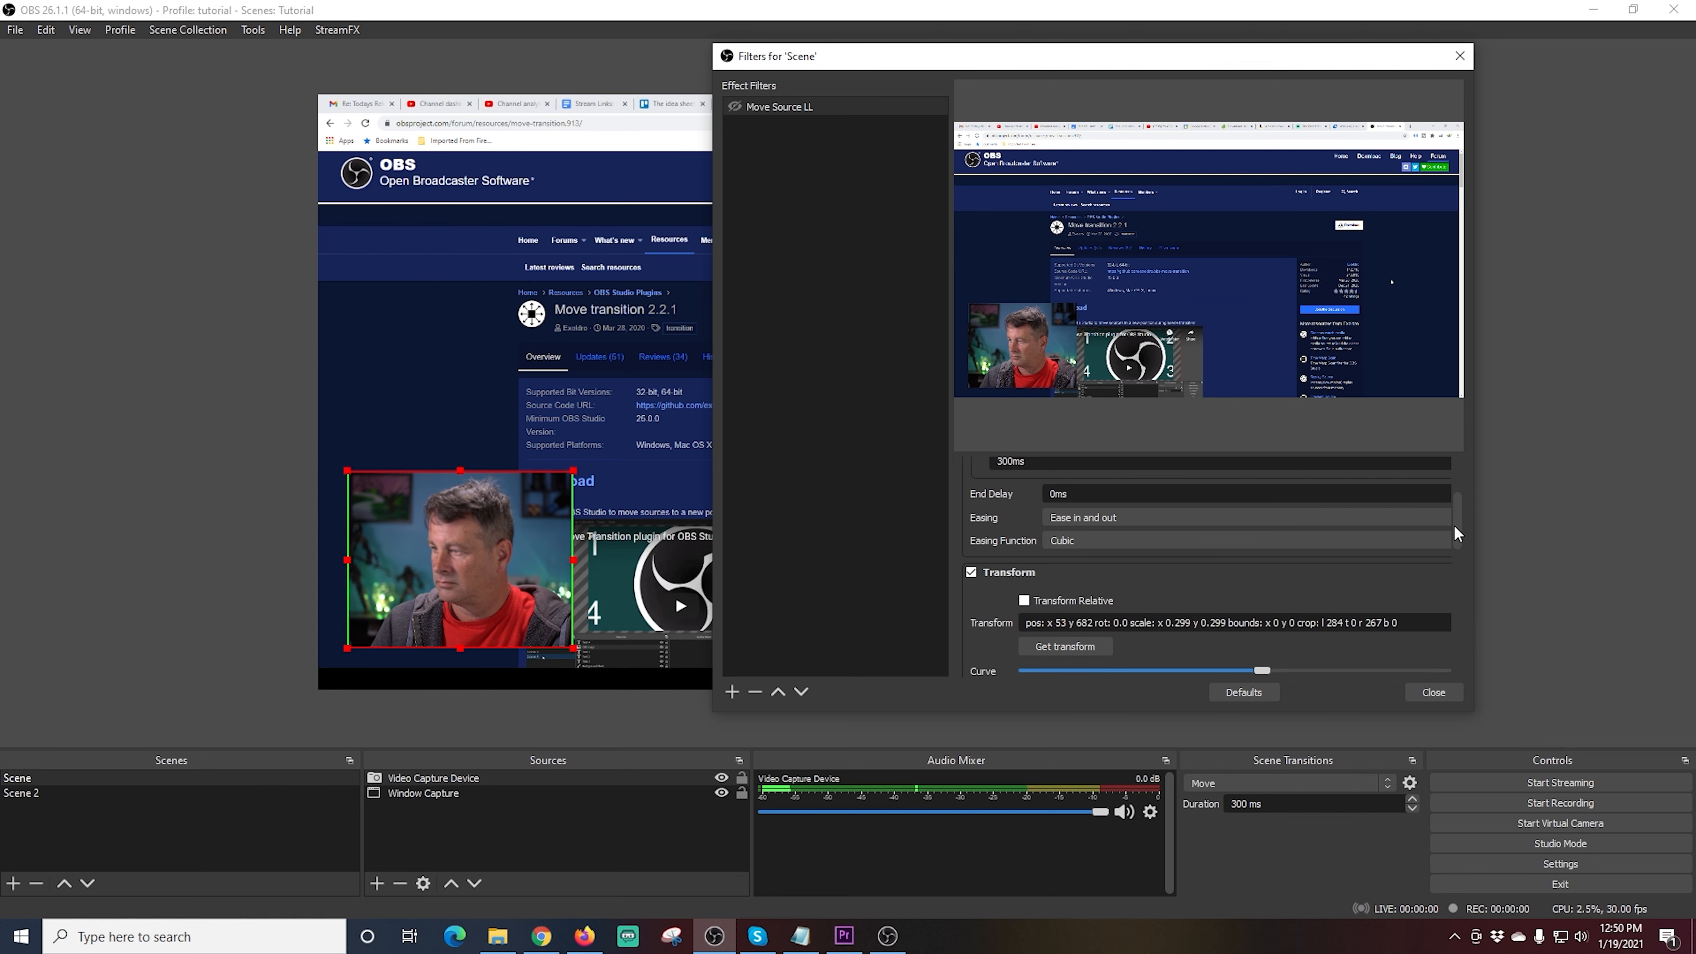
pyautogui.scroll(-3)
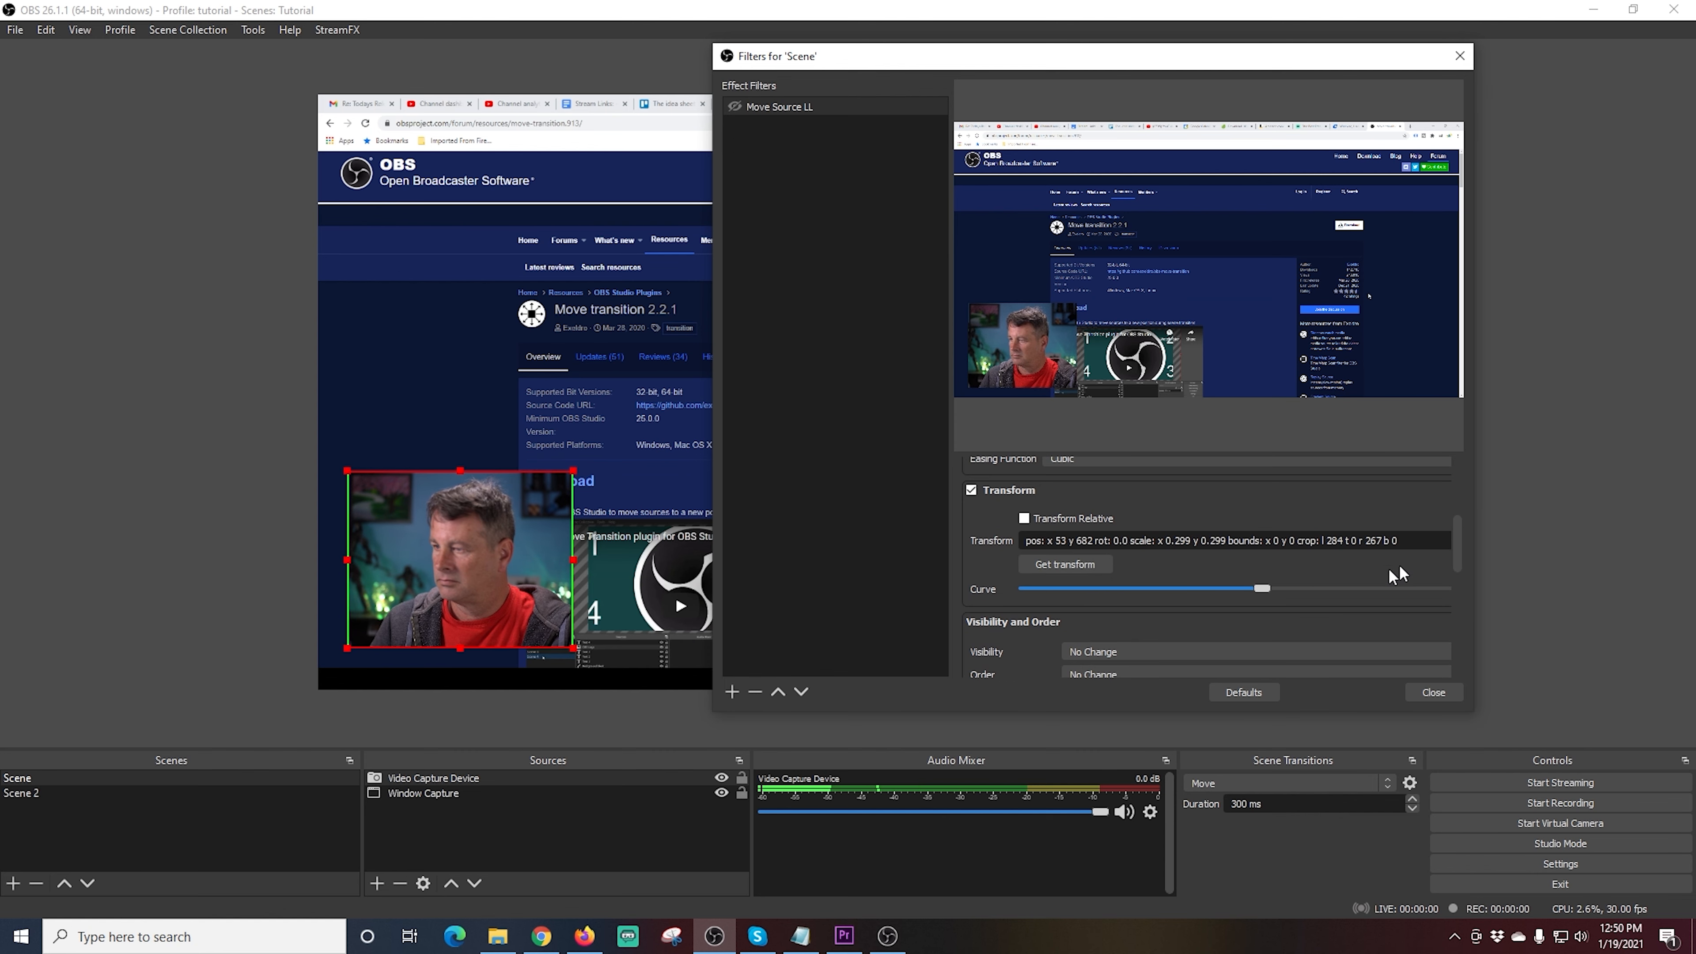
pyautogui.scroll(-3)
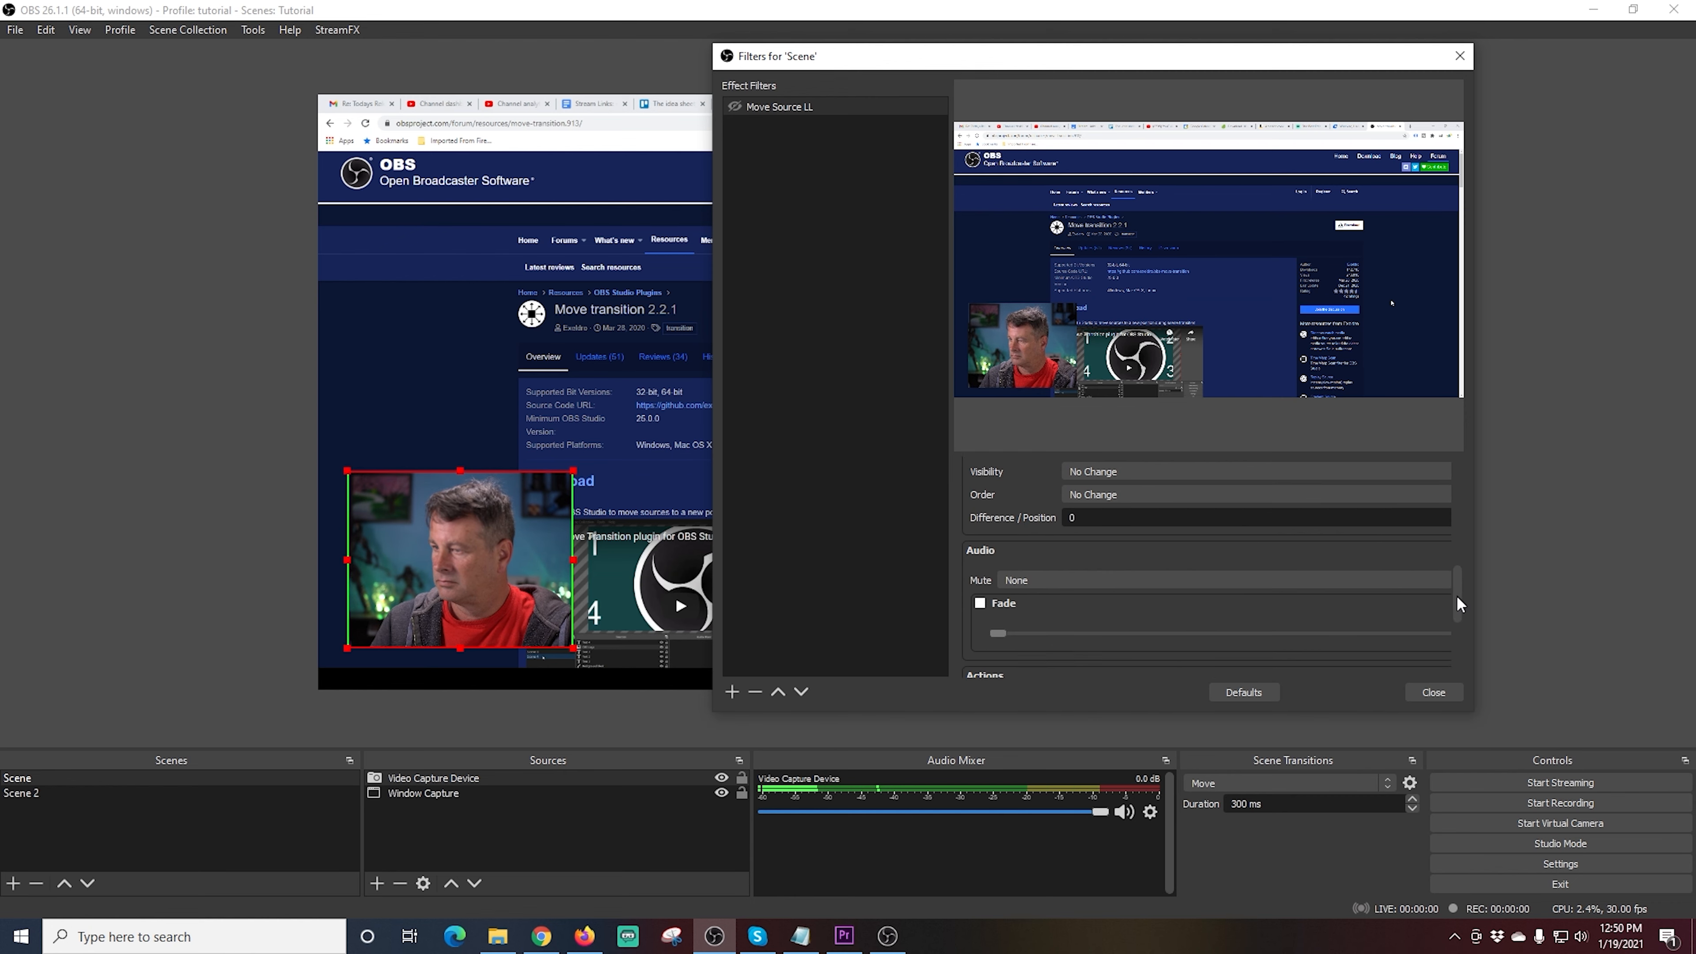
pyautogui.scroll(-3)
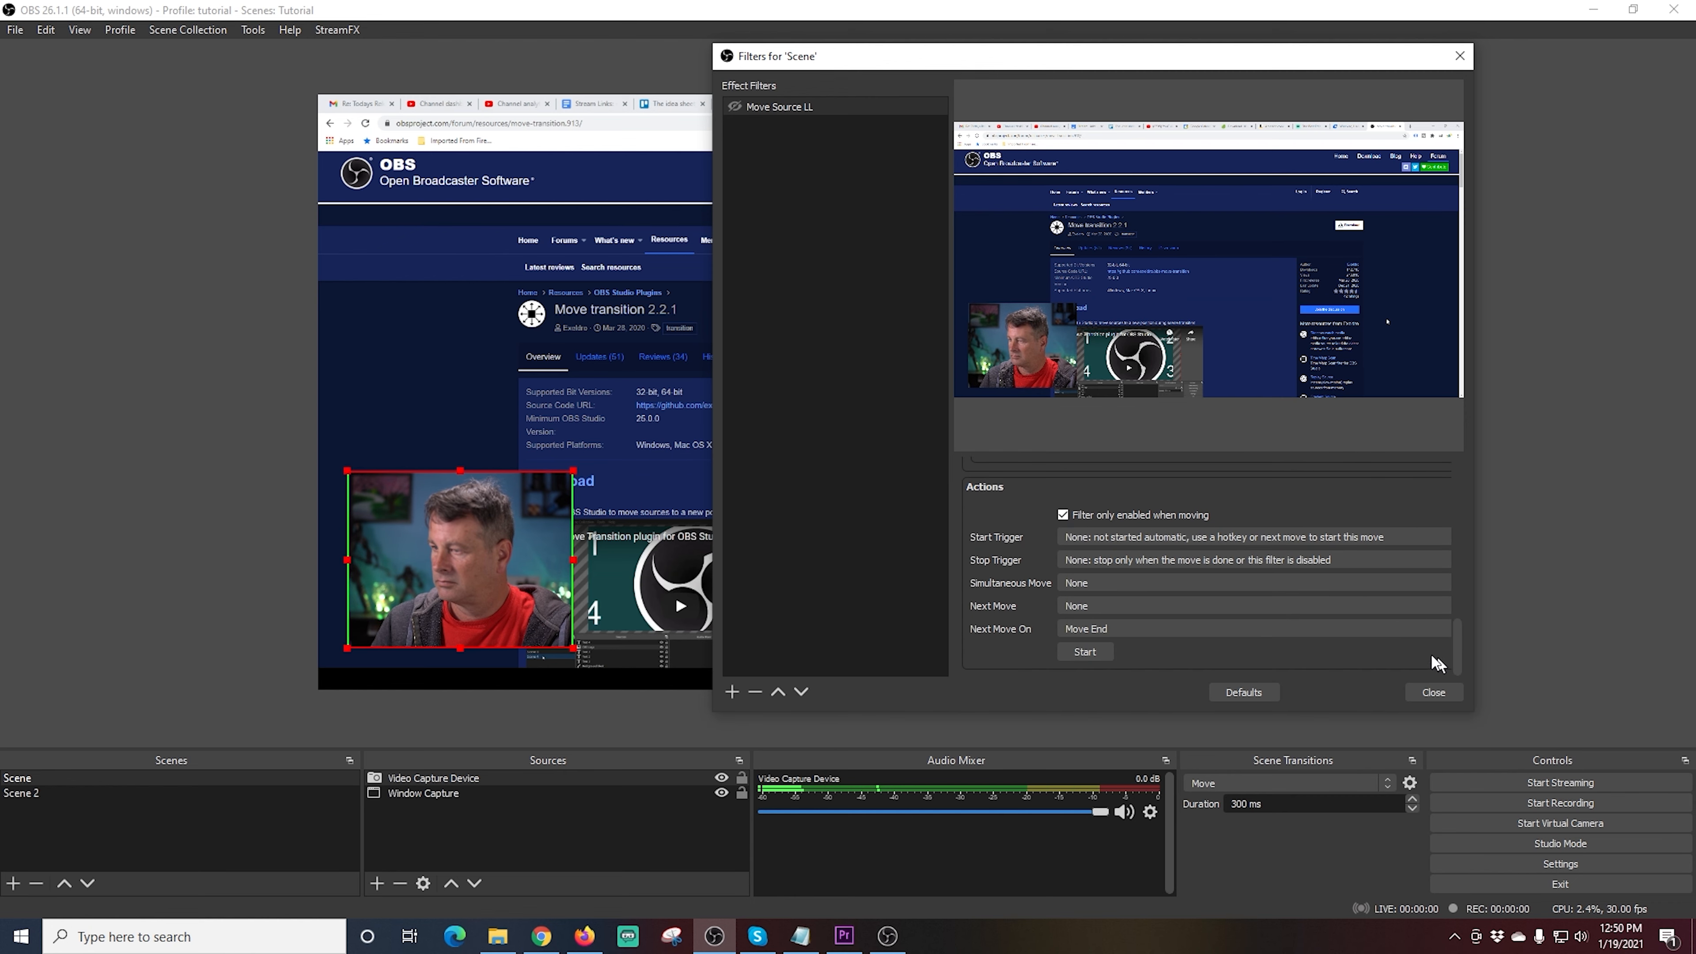
pyautogui.moveTo(1046, 566)
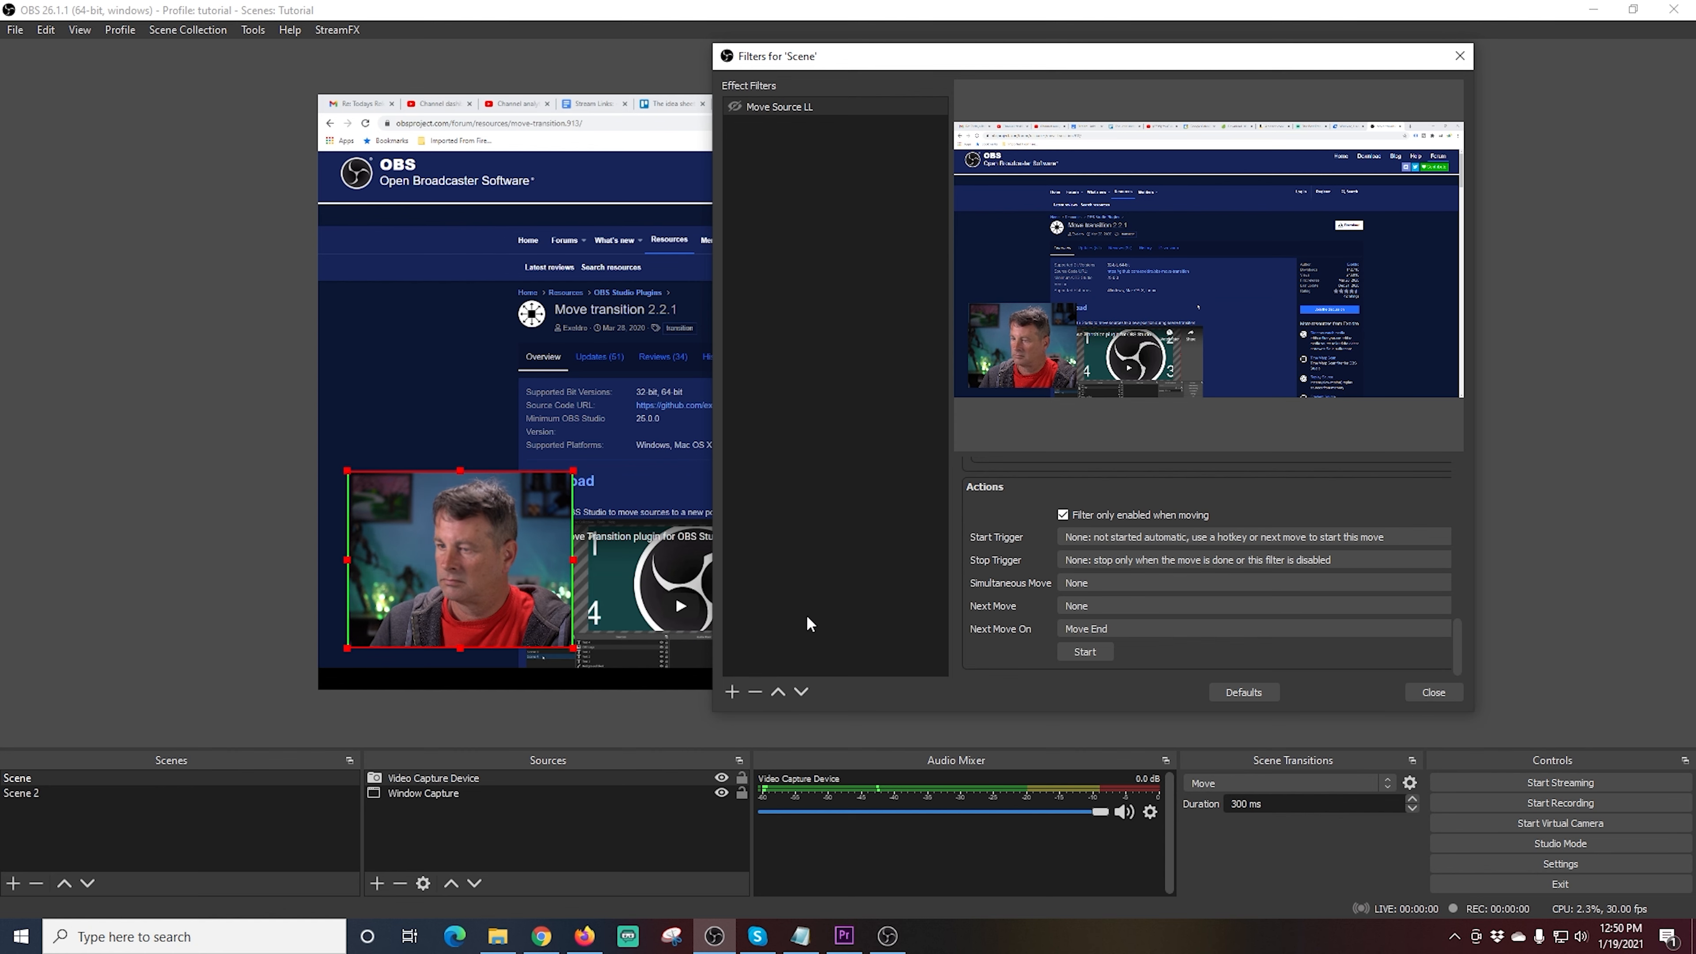
# Step: Add a second Move Source filter named 'Move Source LR' for the webcam's lower-right position
pyautogui.click(731, 691)
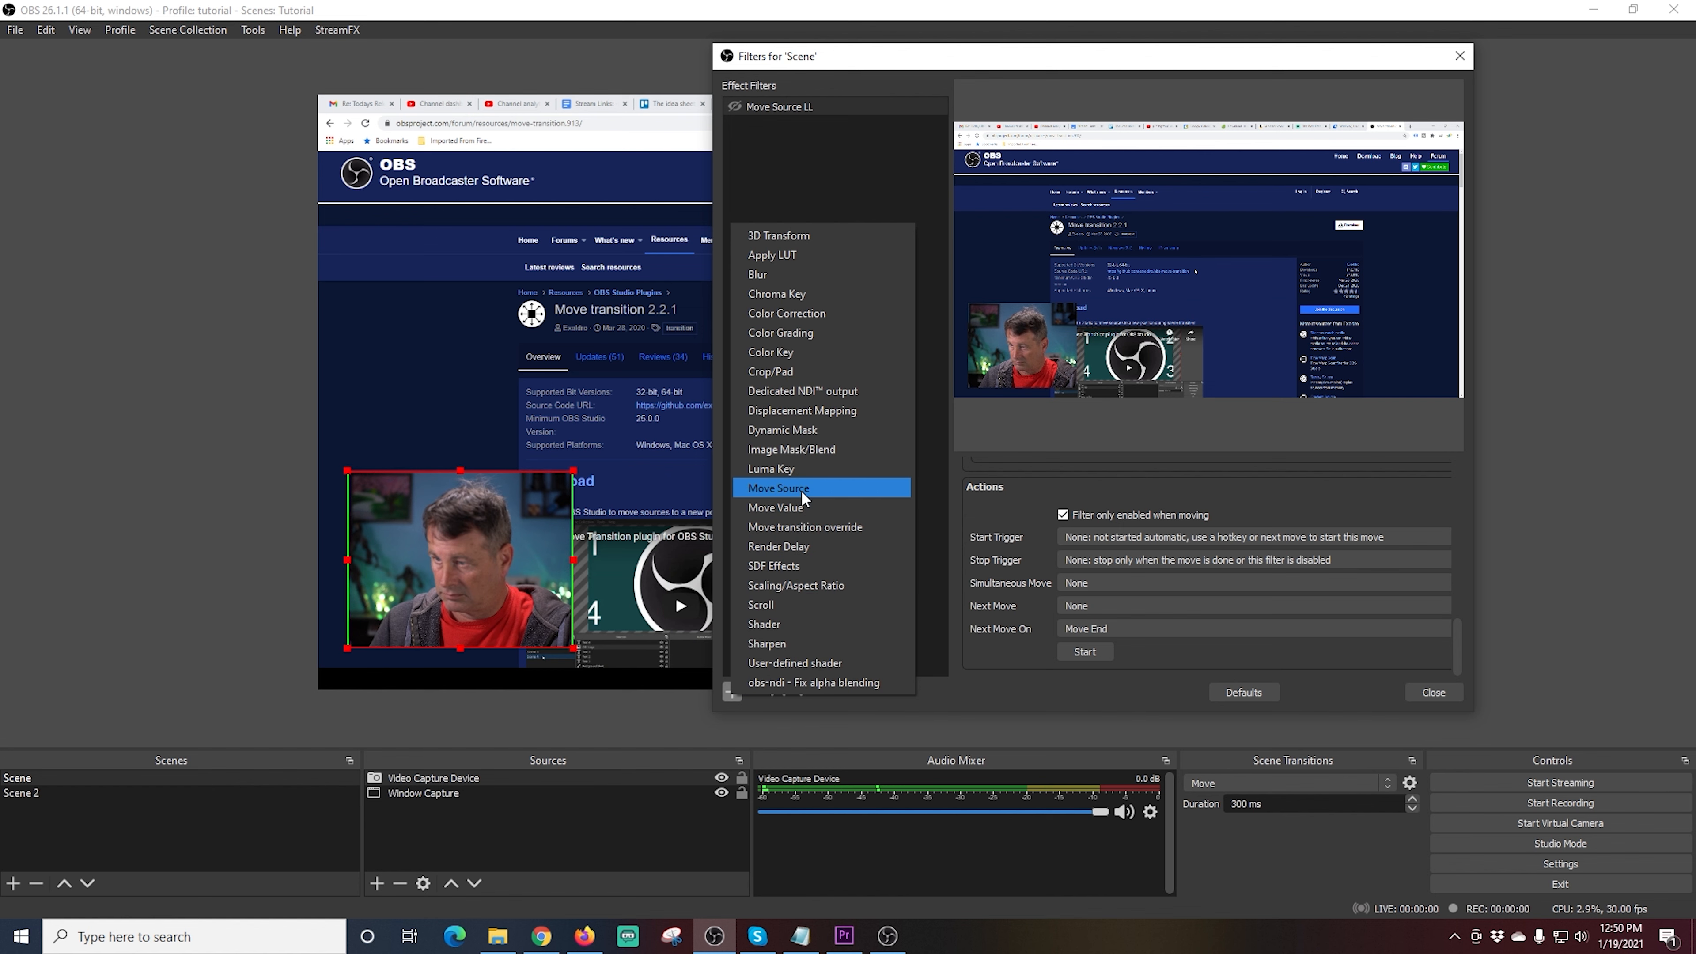
pyautogui.click(777, 488)
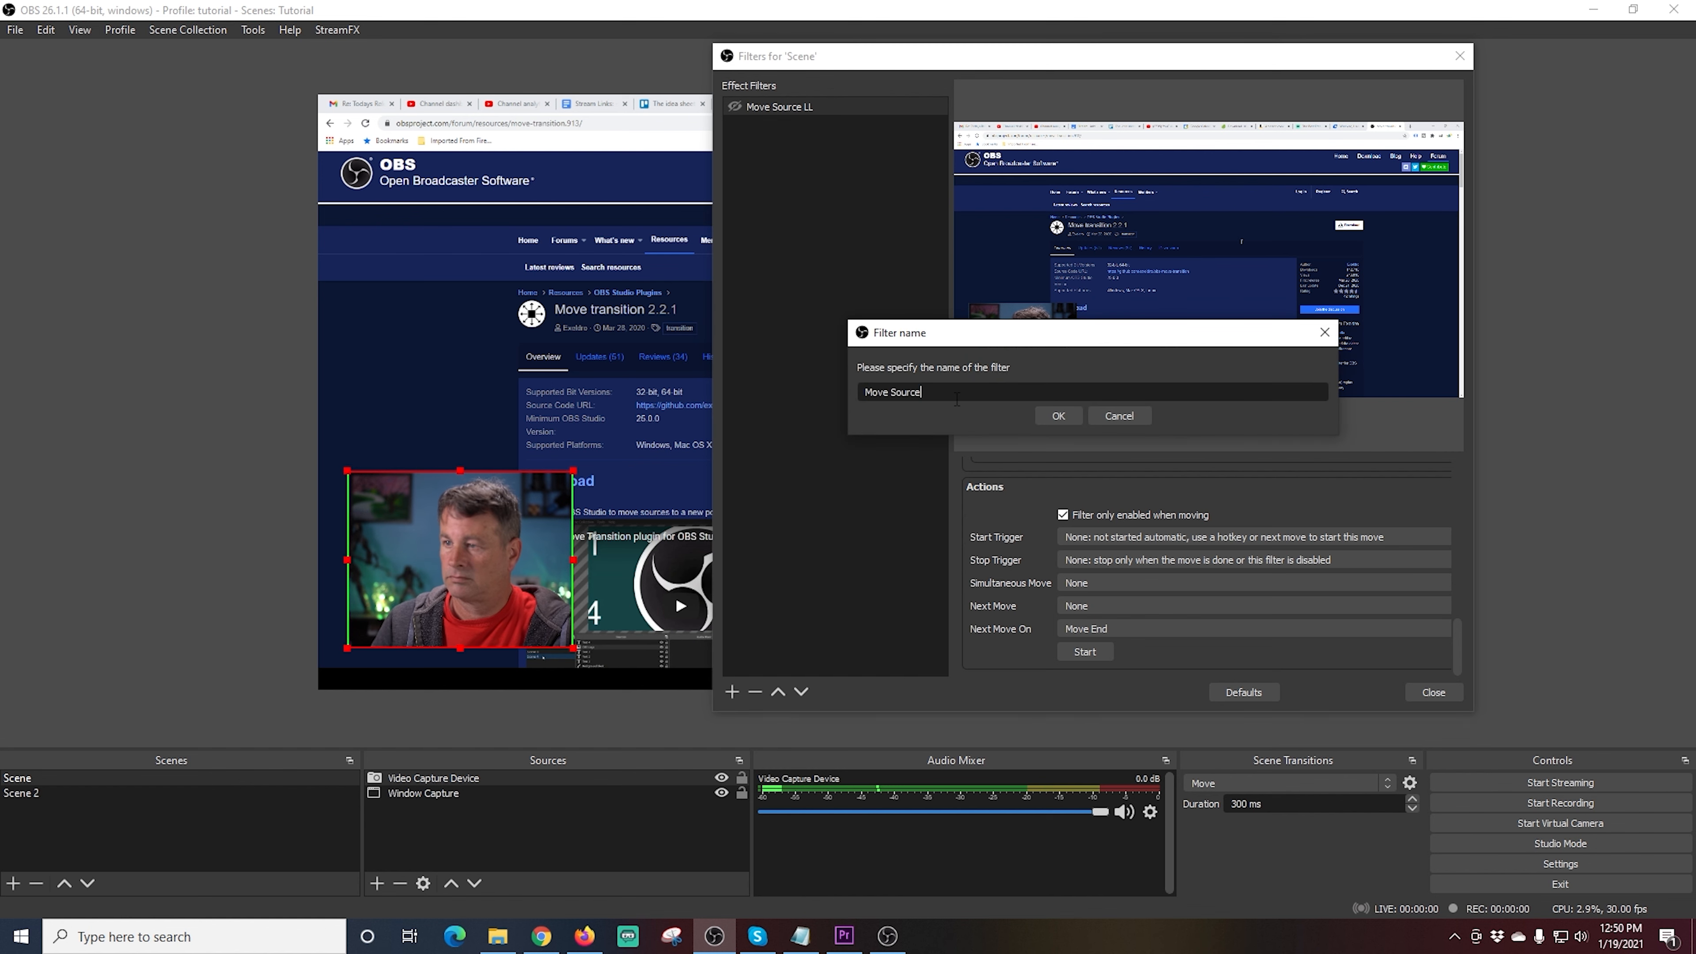
pyautogui.write('LR')
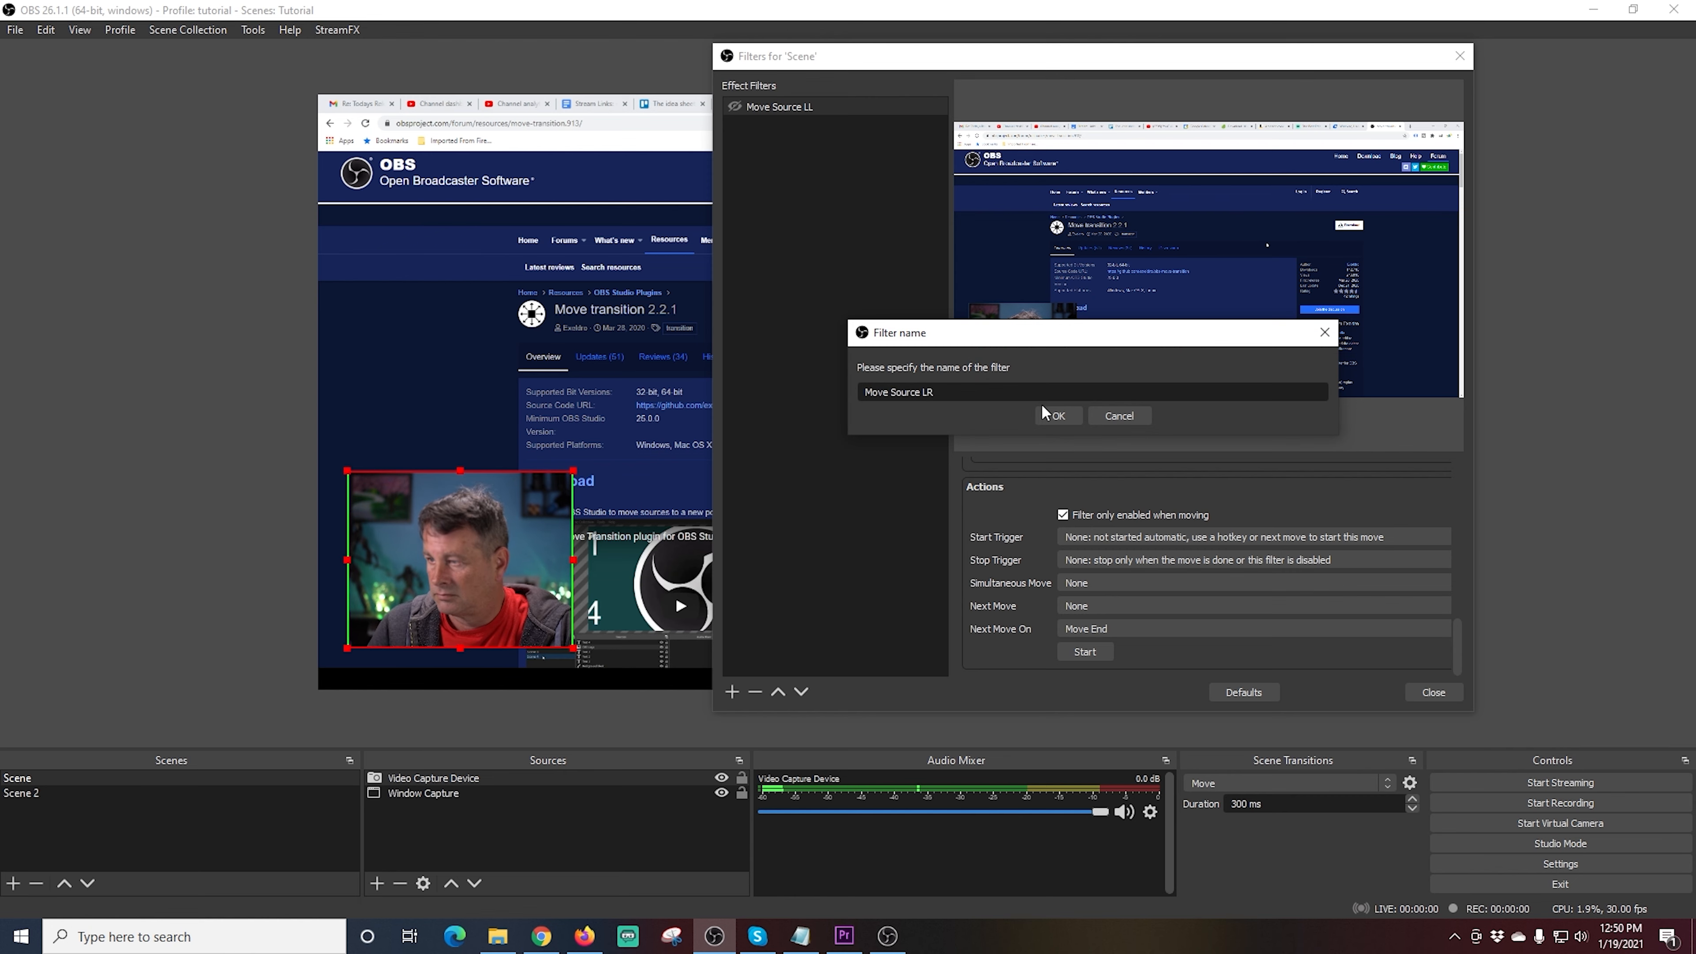
pyautogui.click(1054, 415)
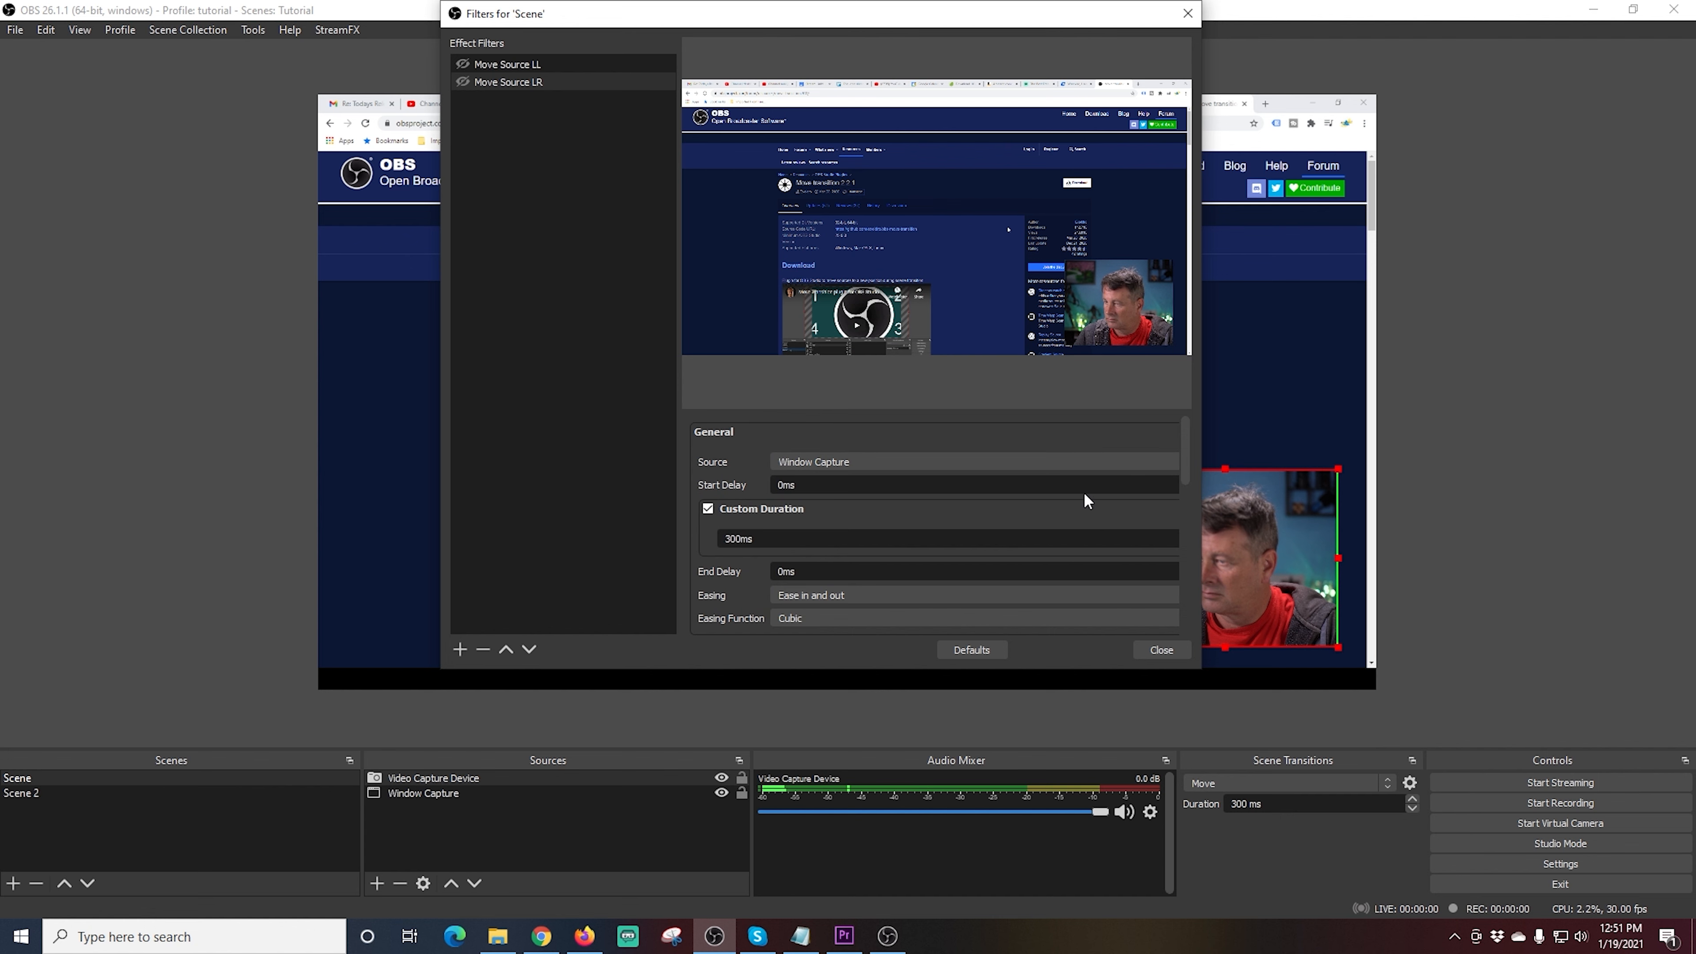
pyautogui.click(970, 461)
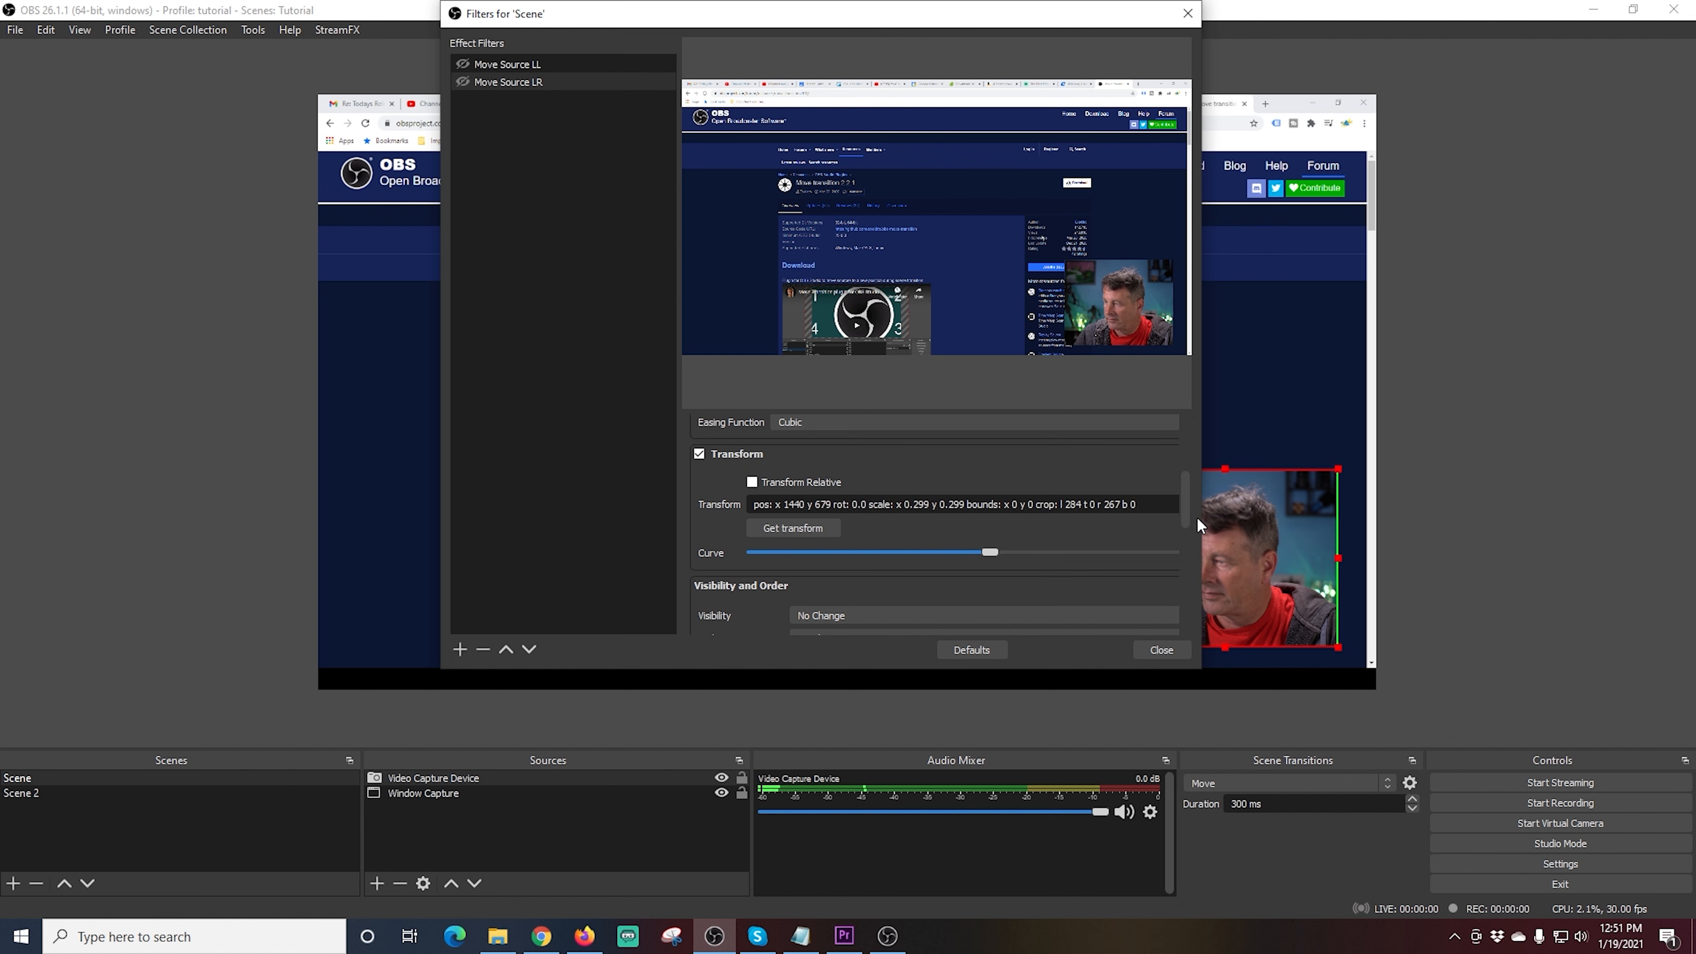
pyautogui.scroll(-3)
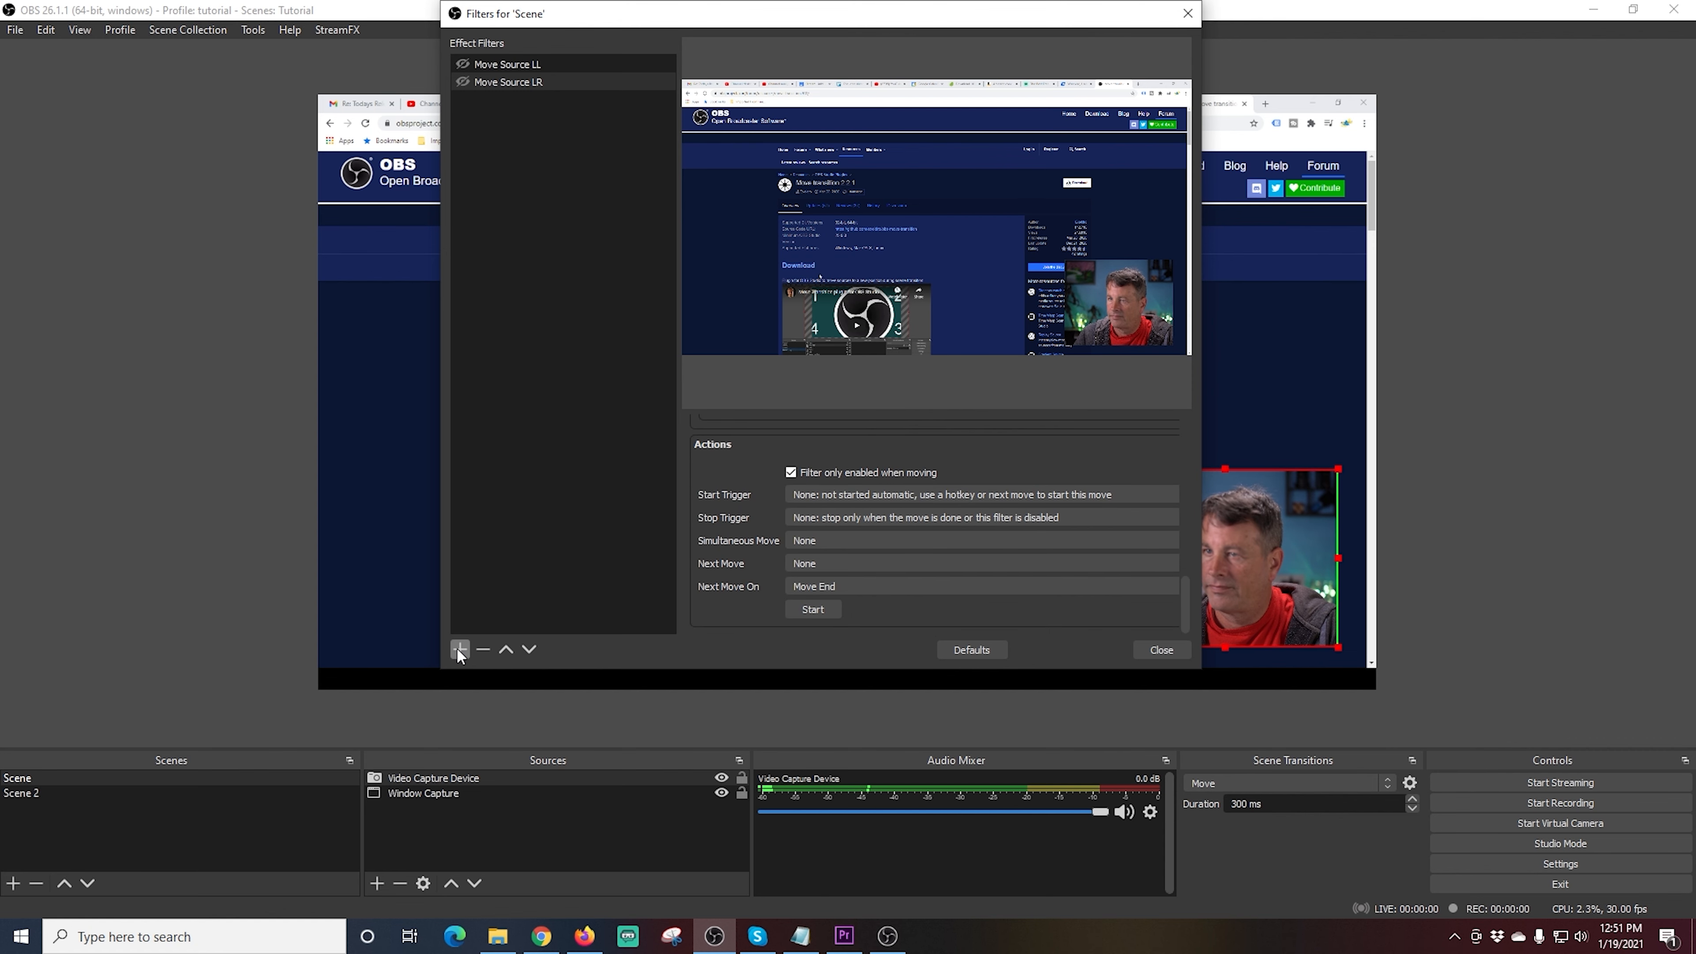
# Step: Add 'Move Source UR' targeting the webcam and capture its upper-right transform
pyautogui.click(459, 649)
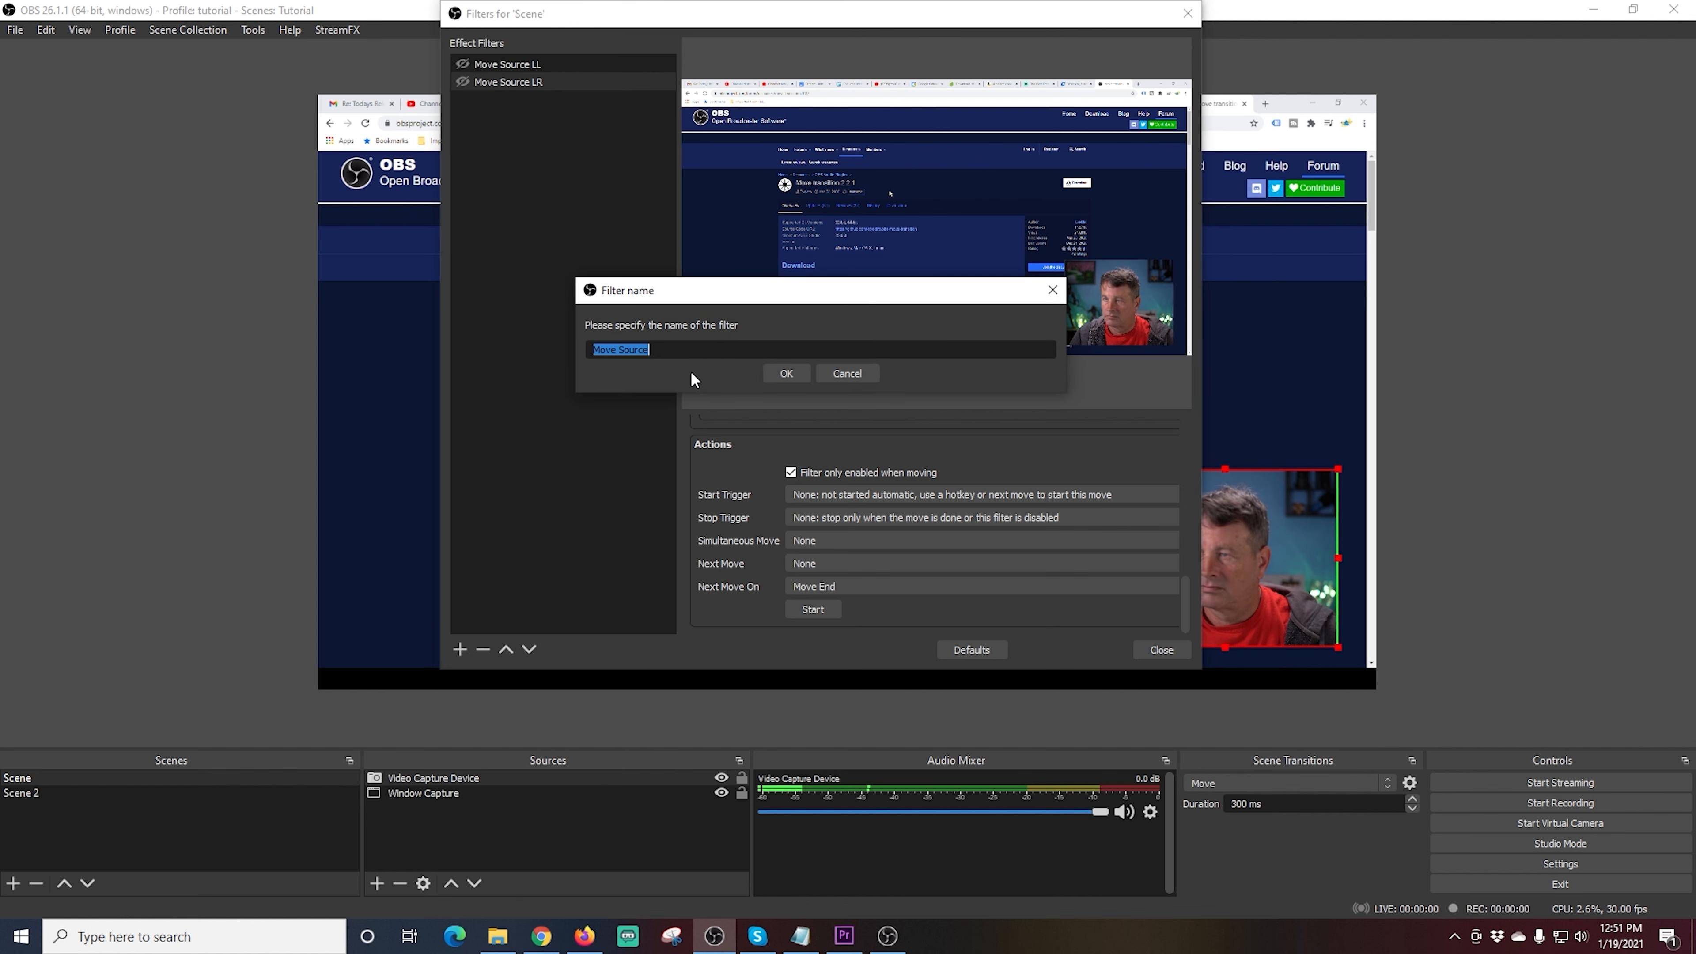
pyautogui.click(703, 348)
pyautogui.write(' UR')
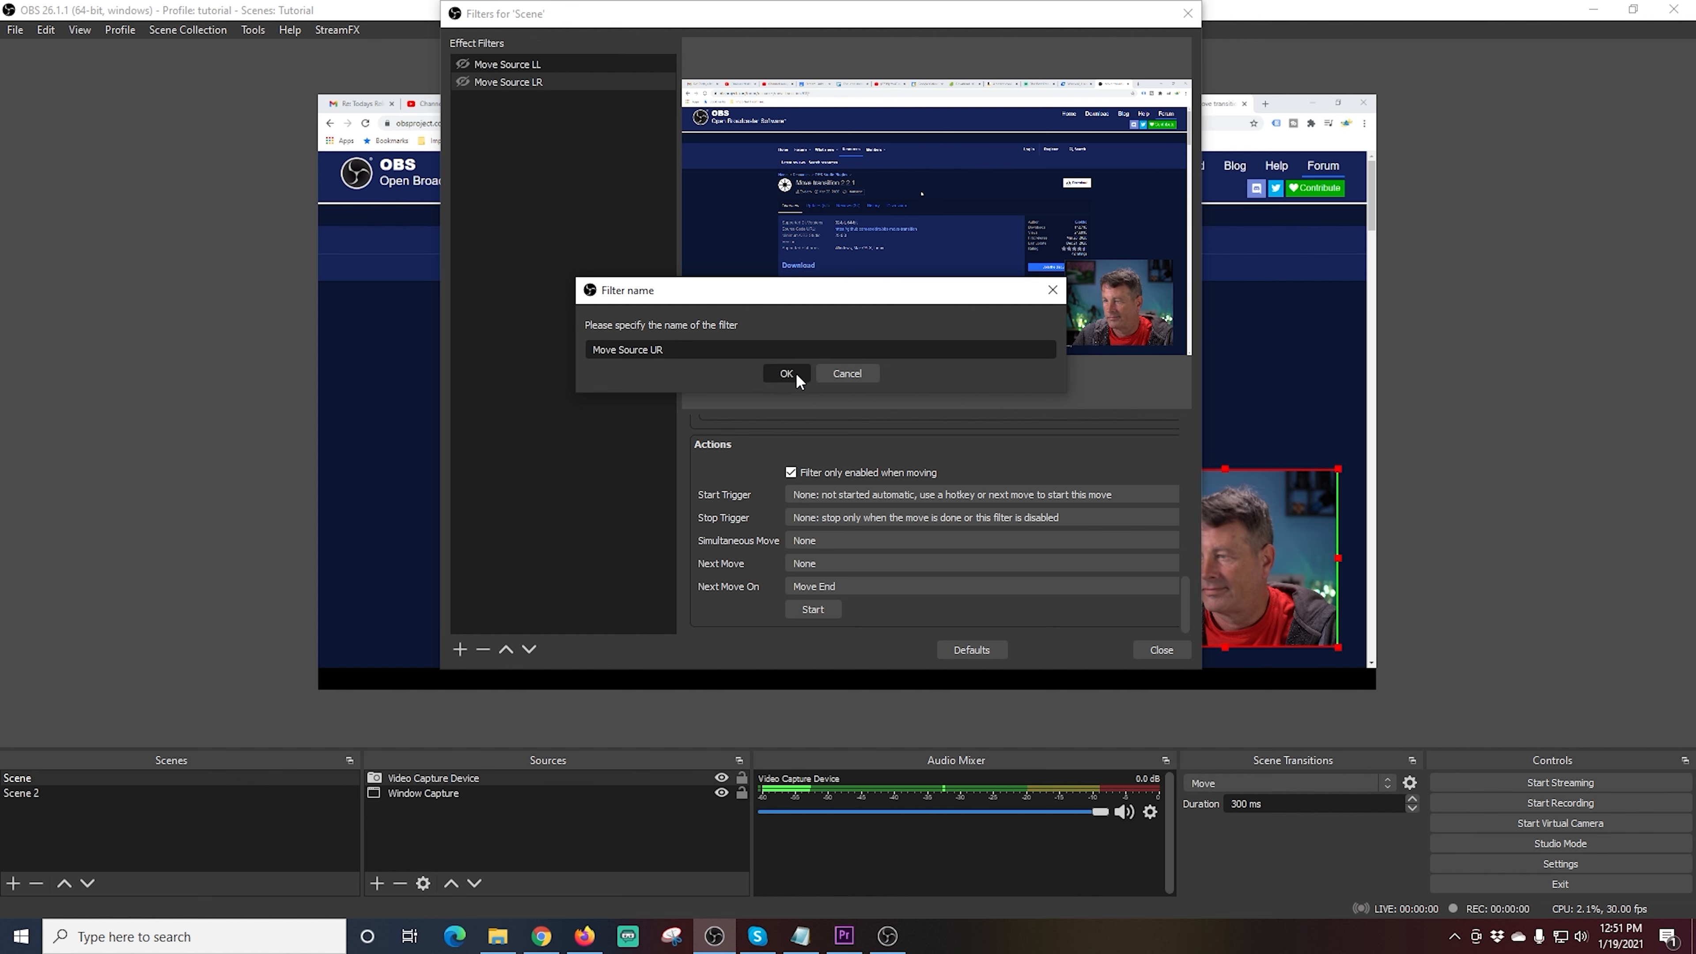
pyautogui.click(785, 373)
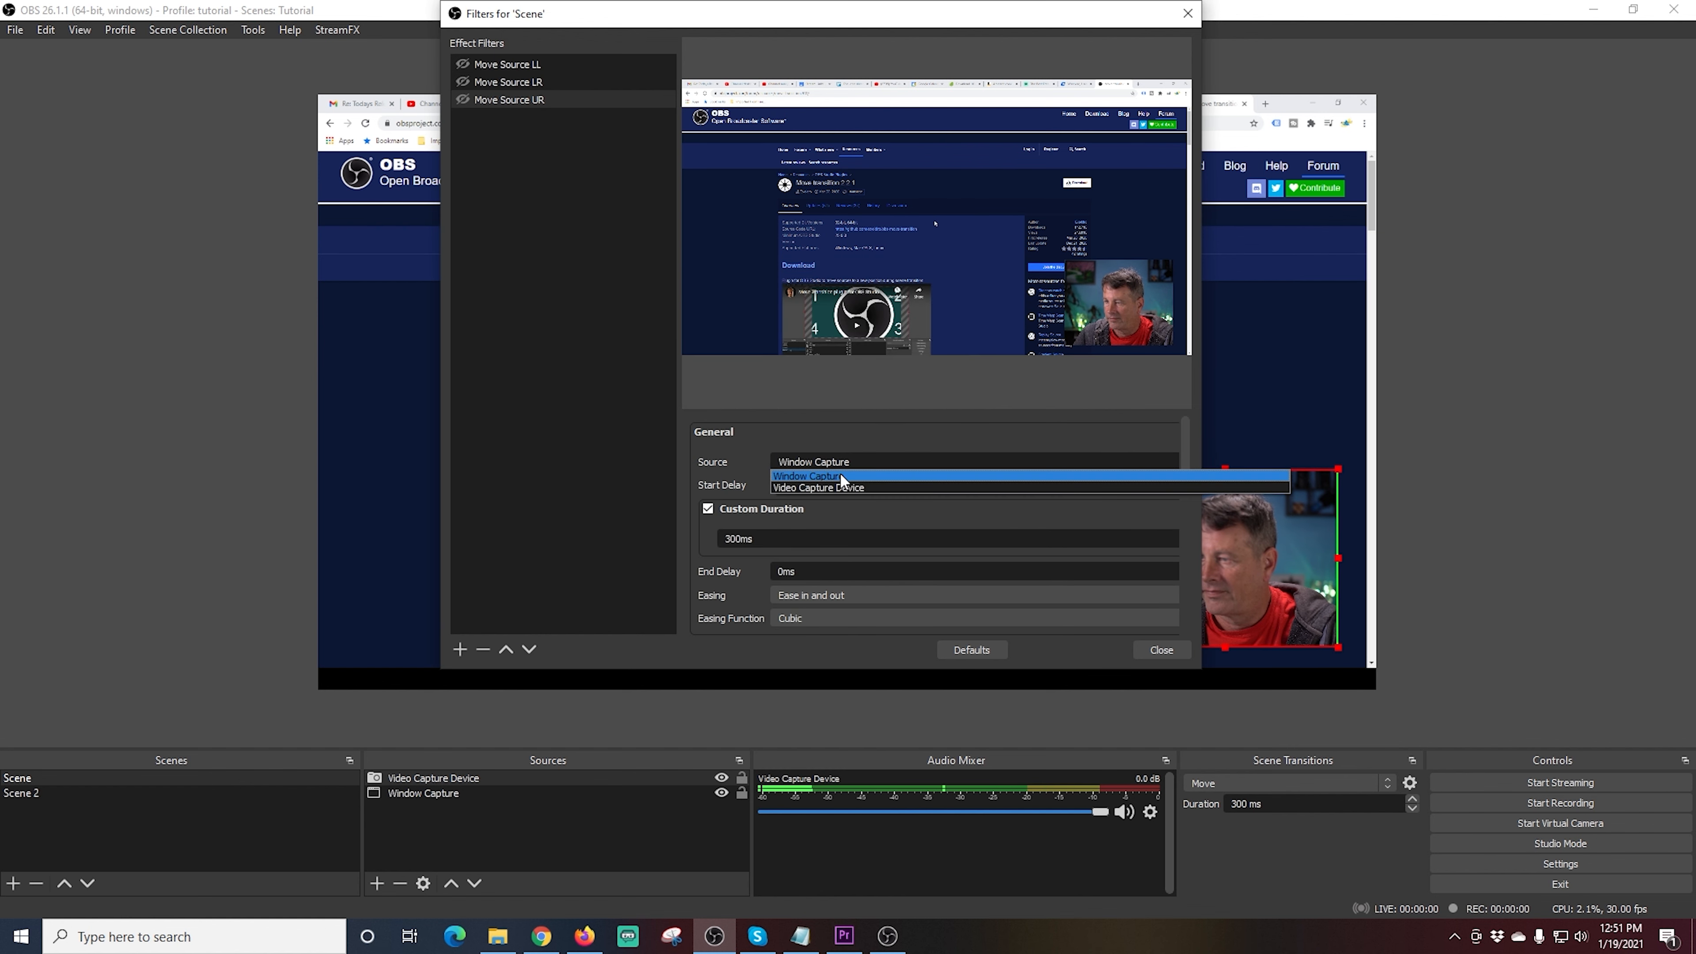
pyautogui.click(817, 487)
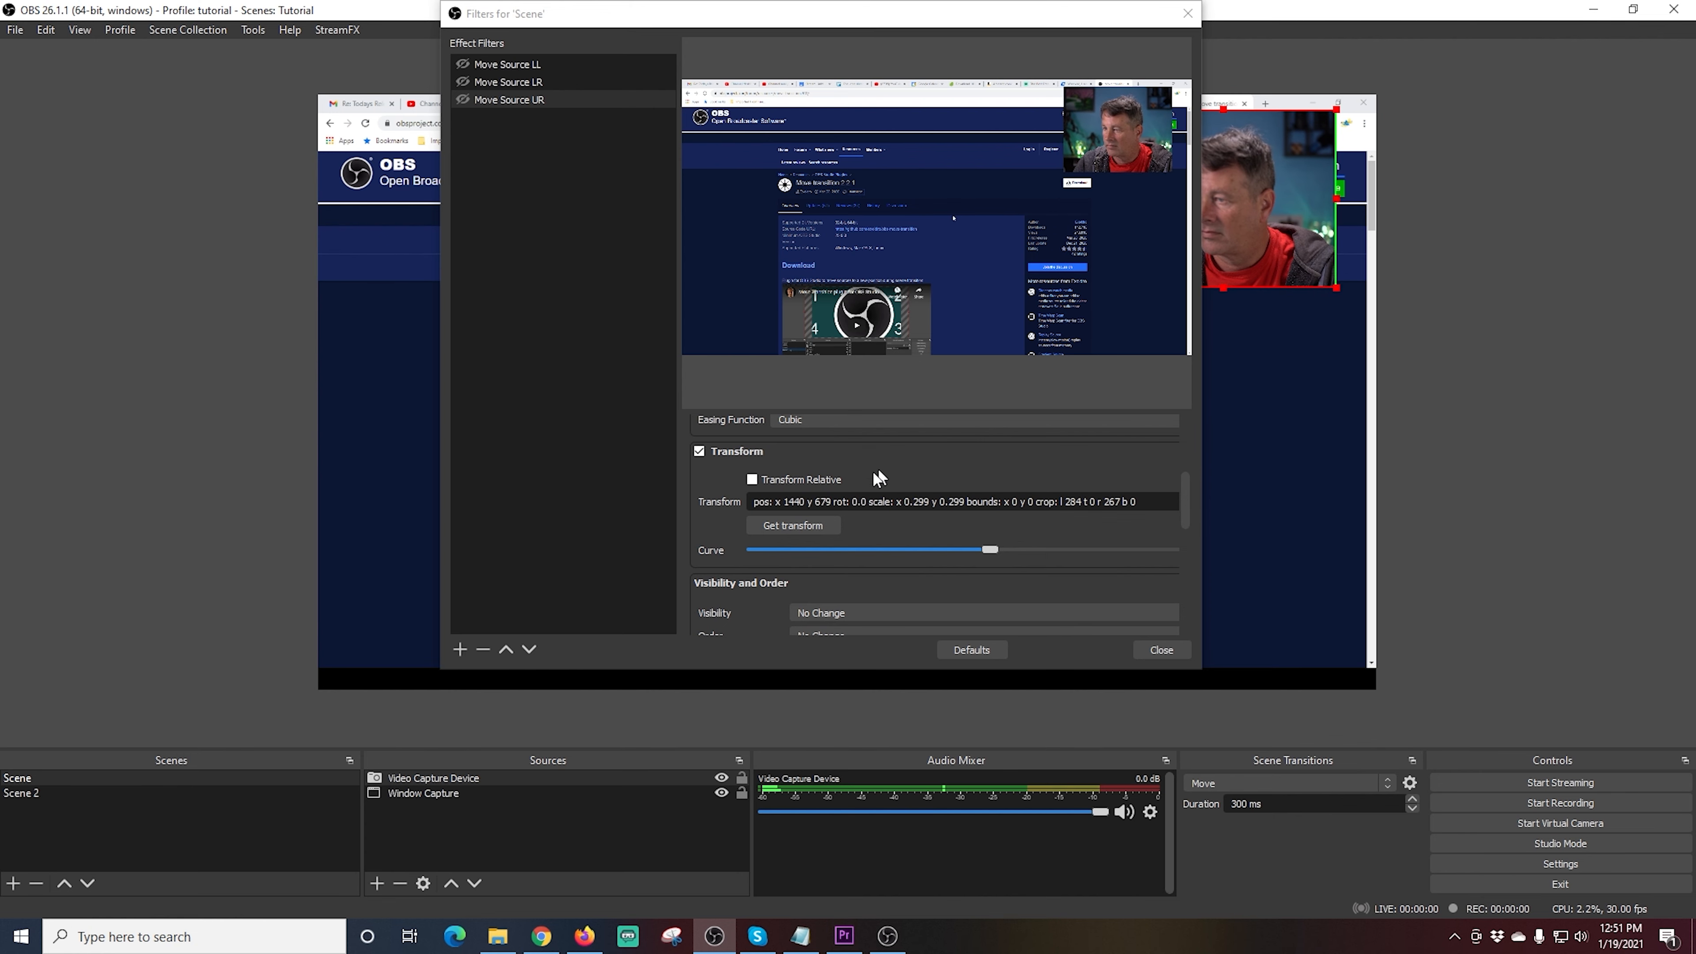
pyautogui.click(791, 525)
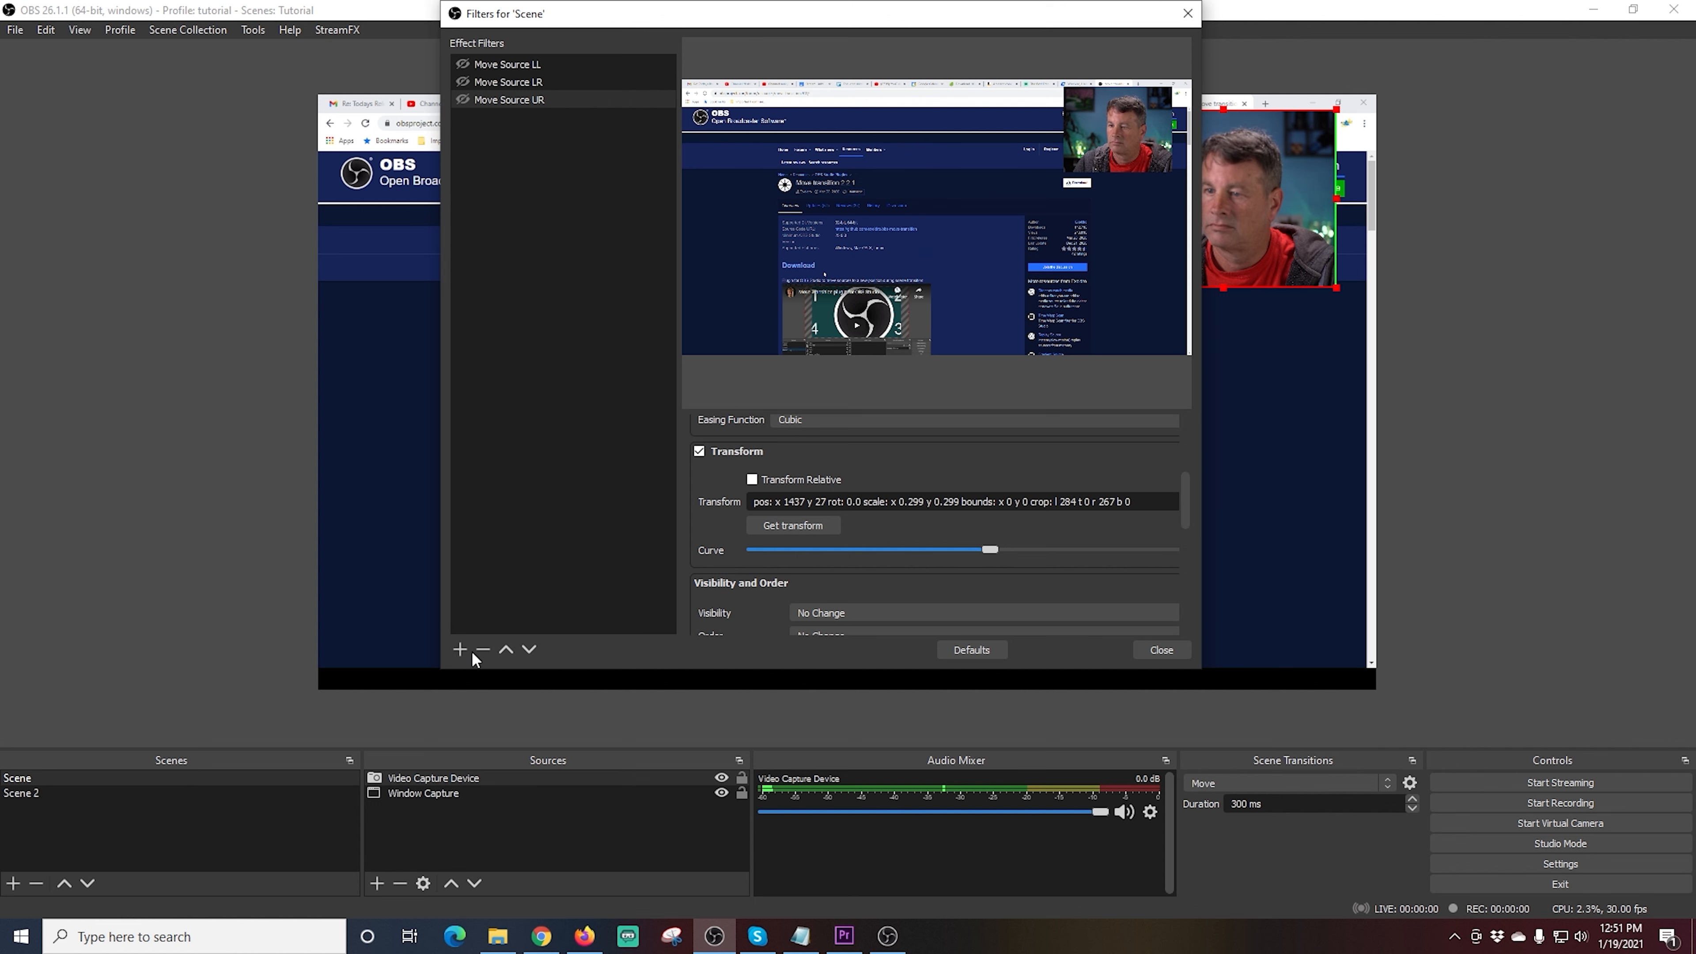
# Step: Add 'Move Source UL' targeting the webcam placed in the upper-left corner
pyautogui.click(458, 649)
pyautogui.write('Move Source')
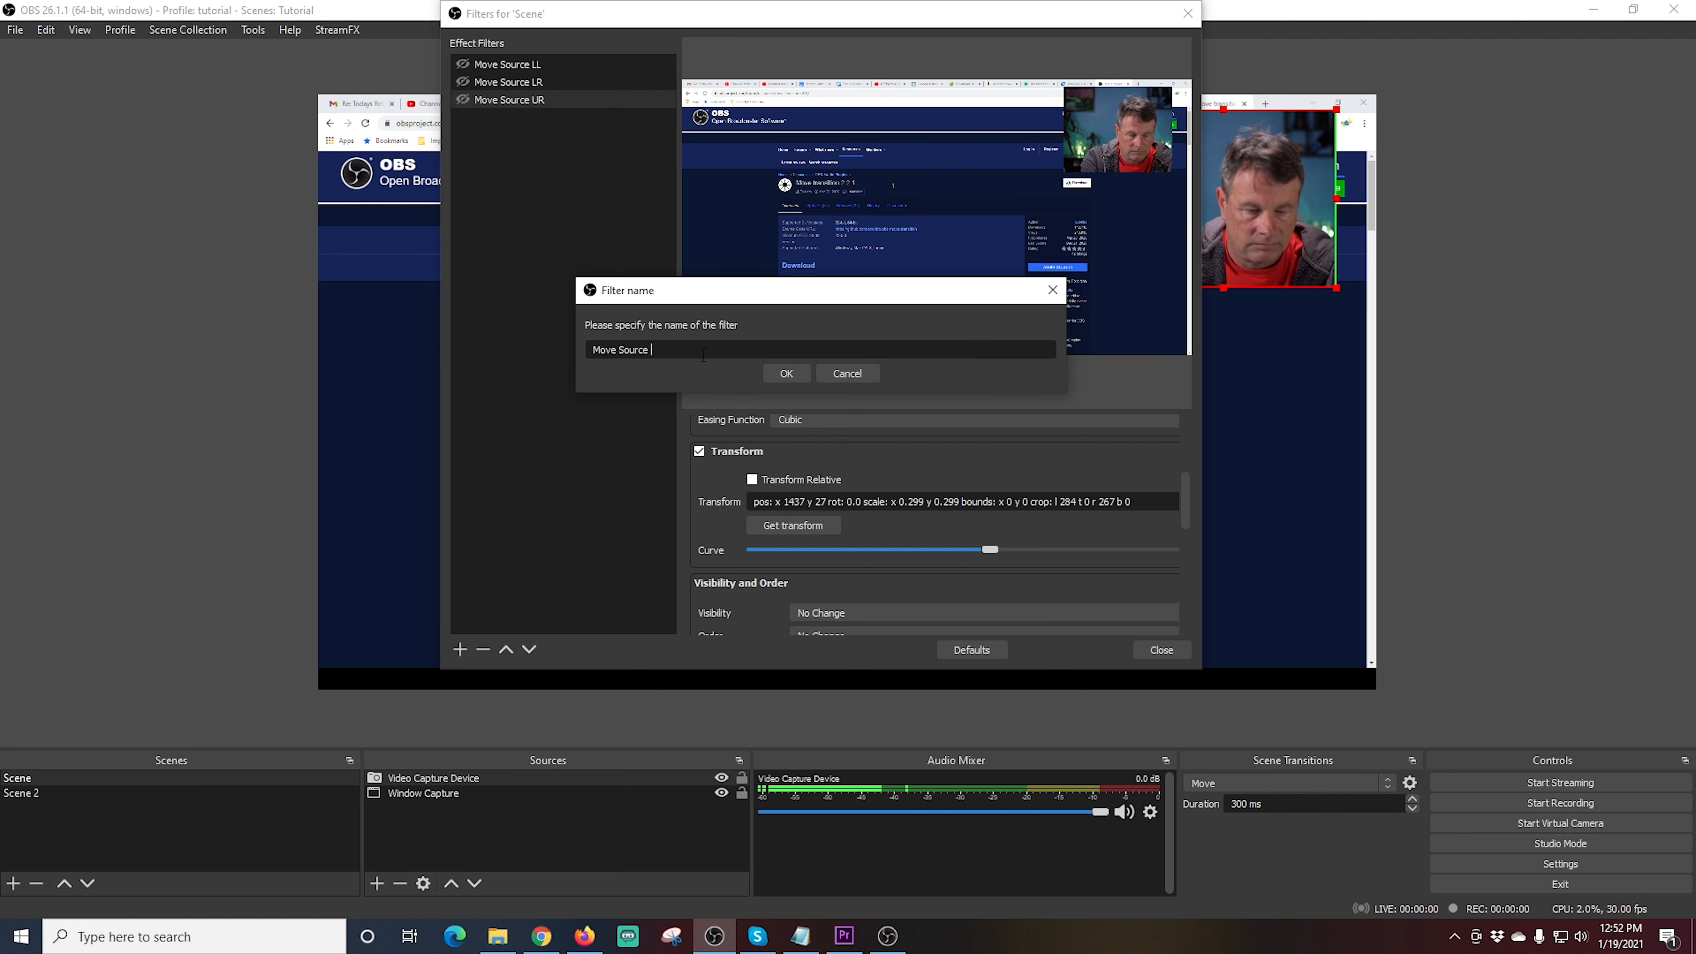
pyautogui.click(786, 372)
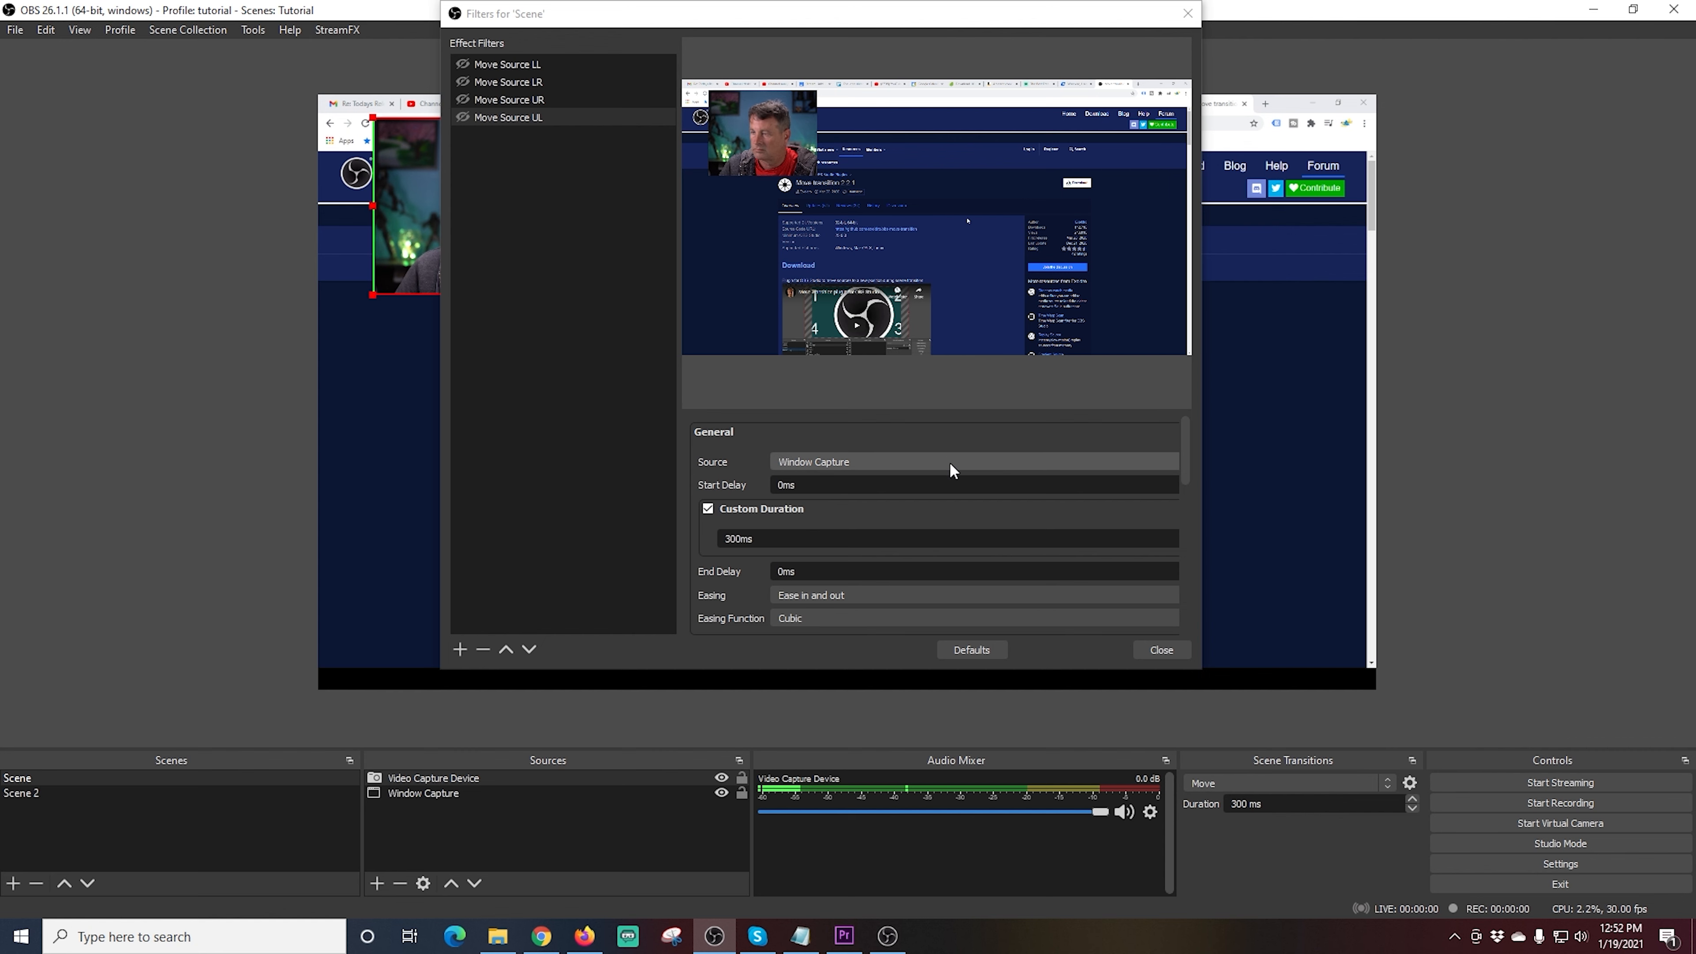
pyautogui.click(970, 462)
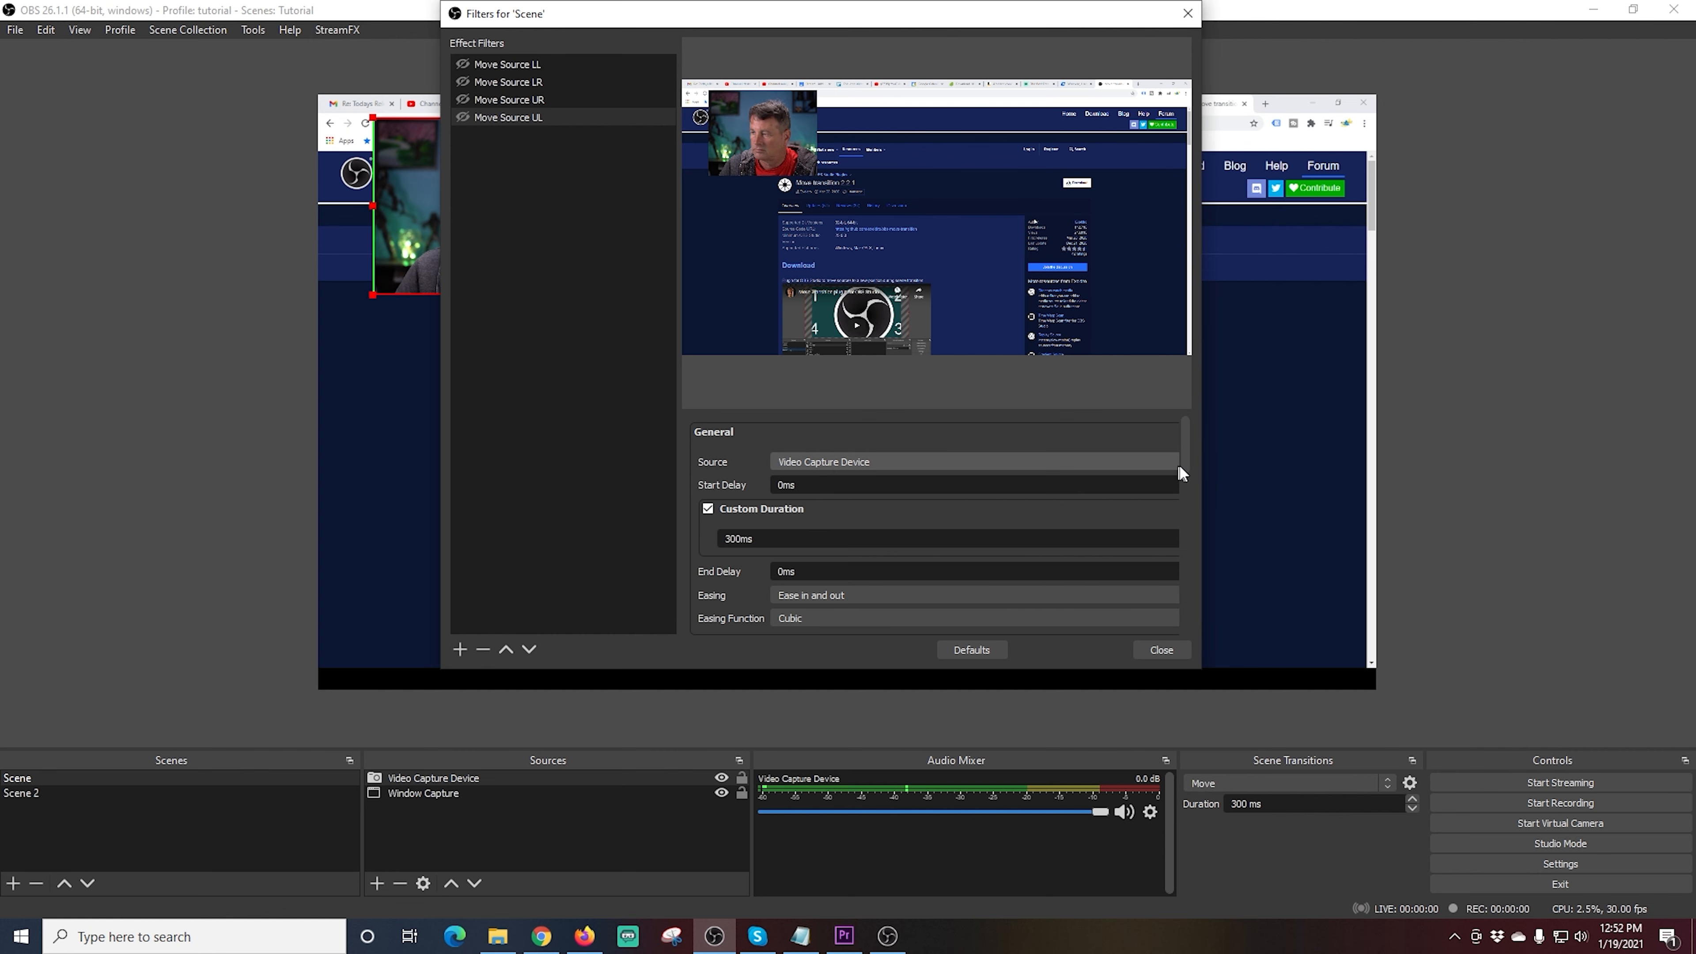
pyautogui.scroll(-3)
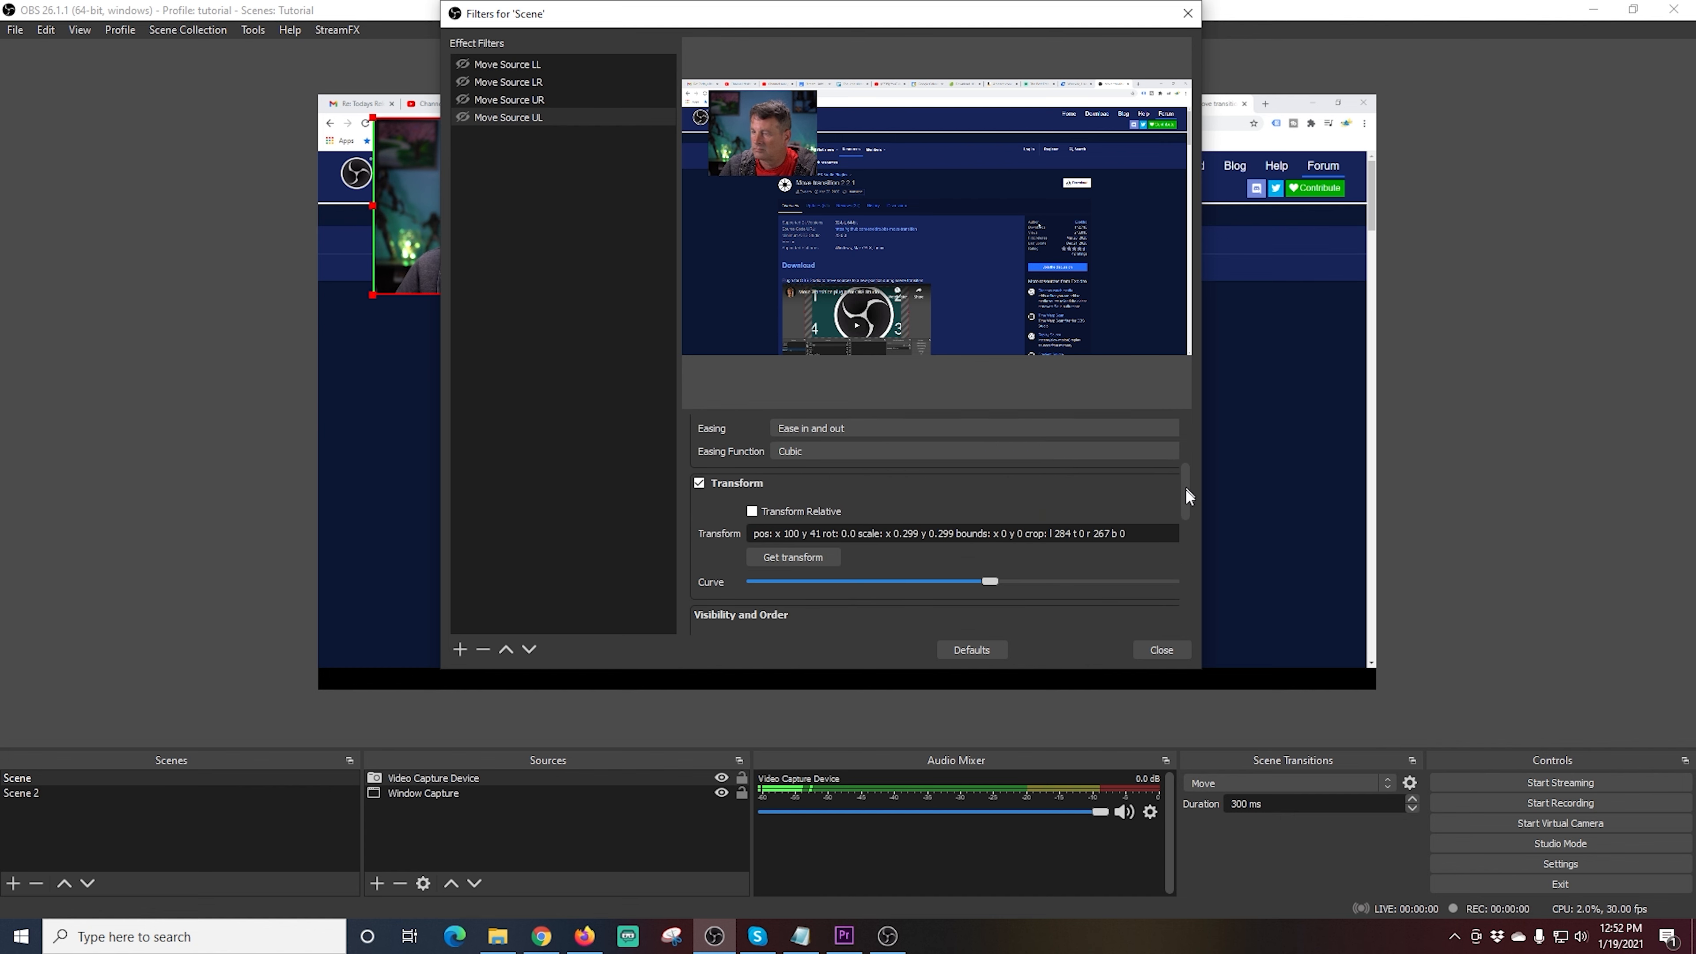
pyautogui.scroll(-3)
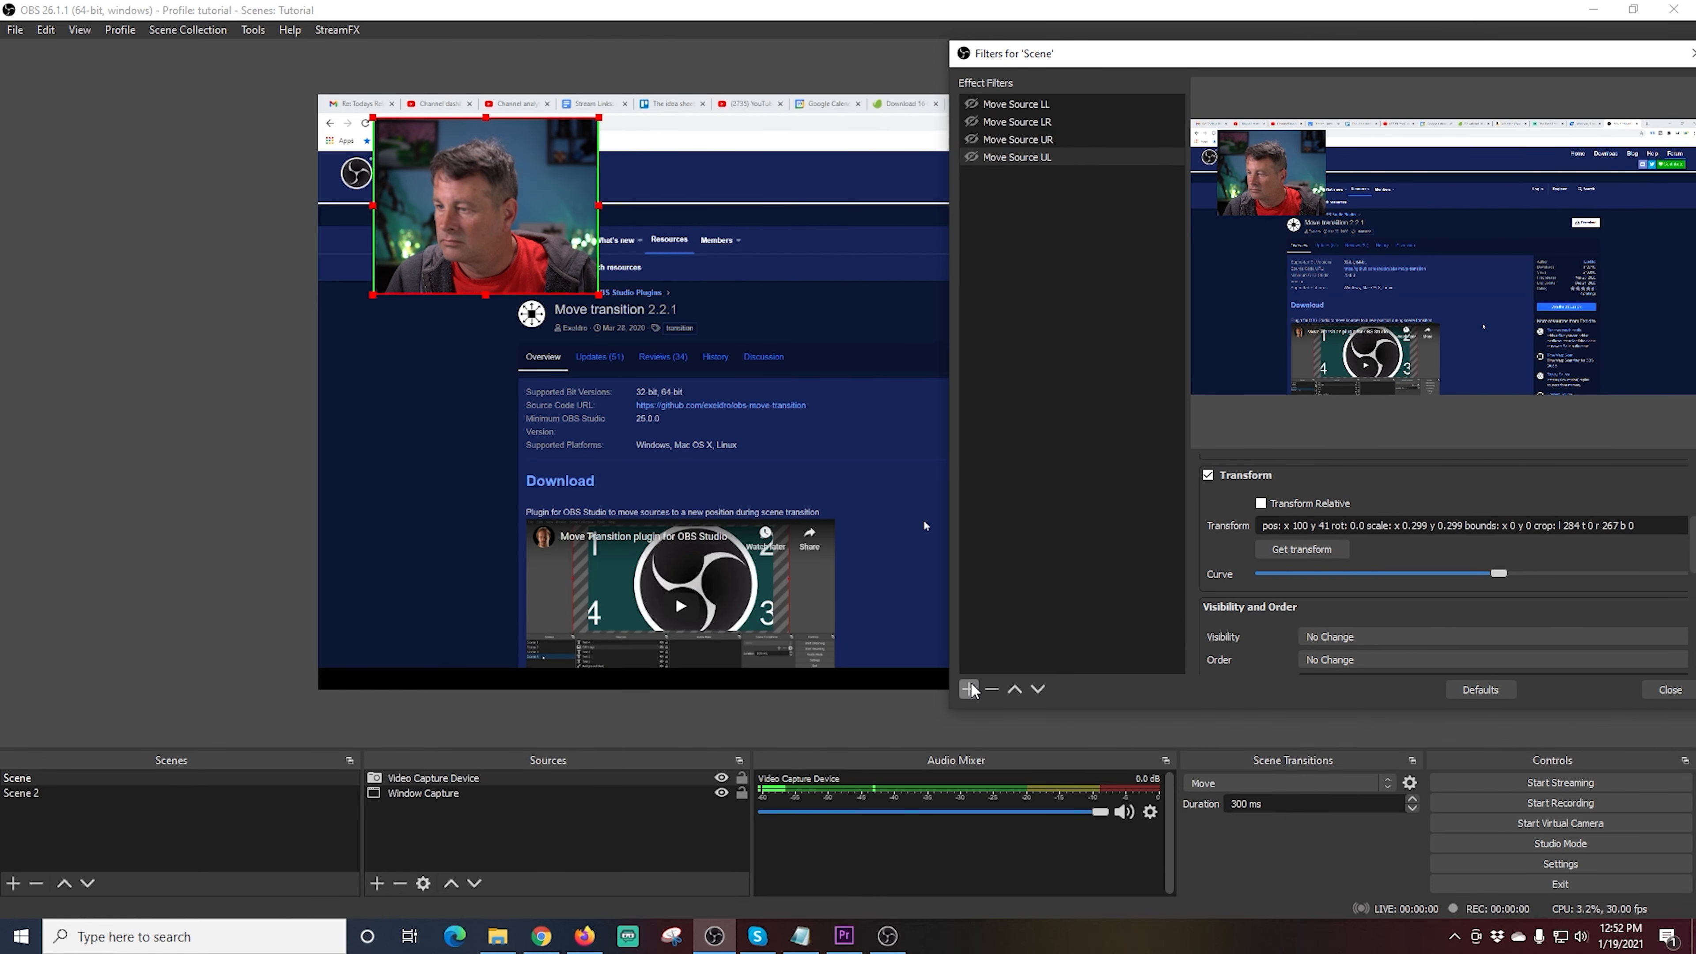
# Step: Add 'Move Source Middle' for the enlarged centred webcam, capture its transform and close Filters
pyautogui.click(967, 689)
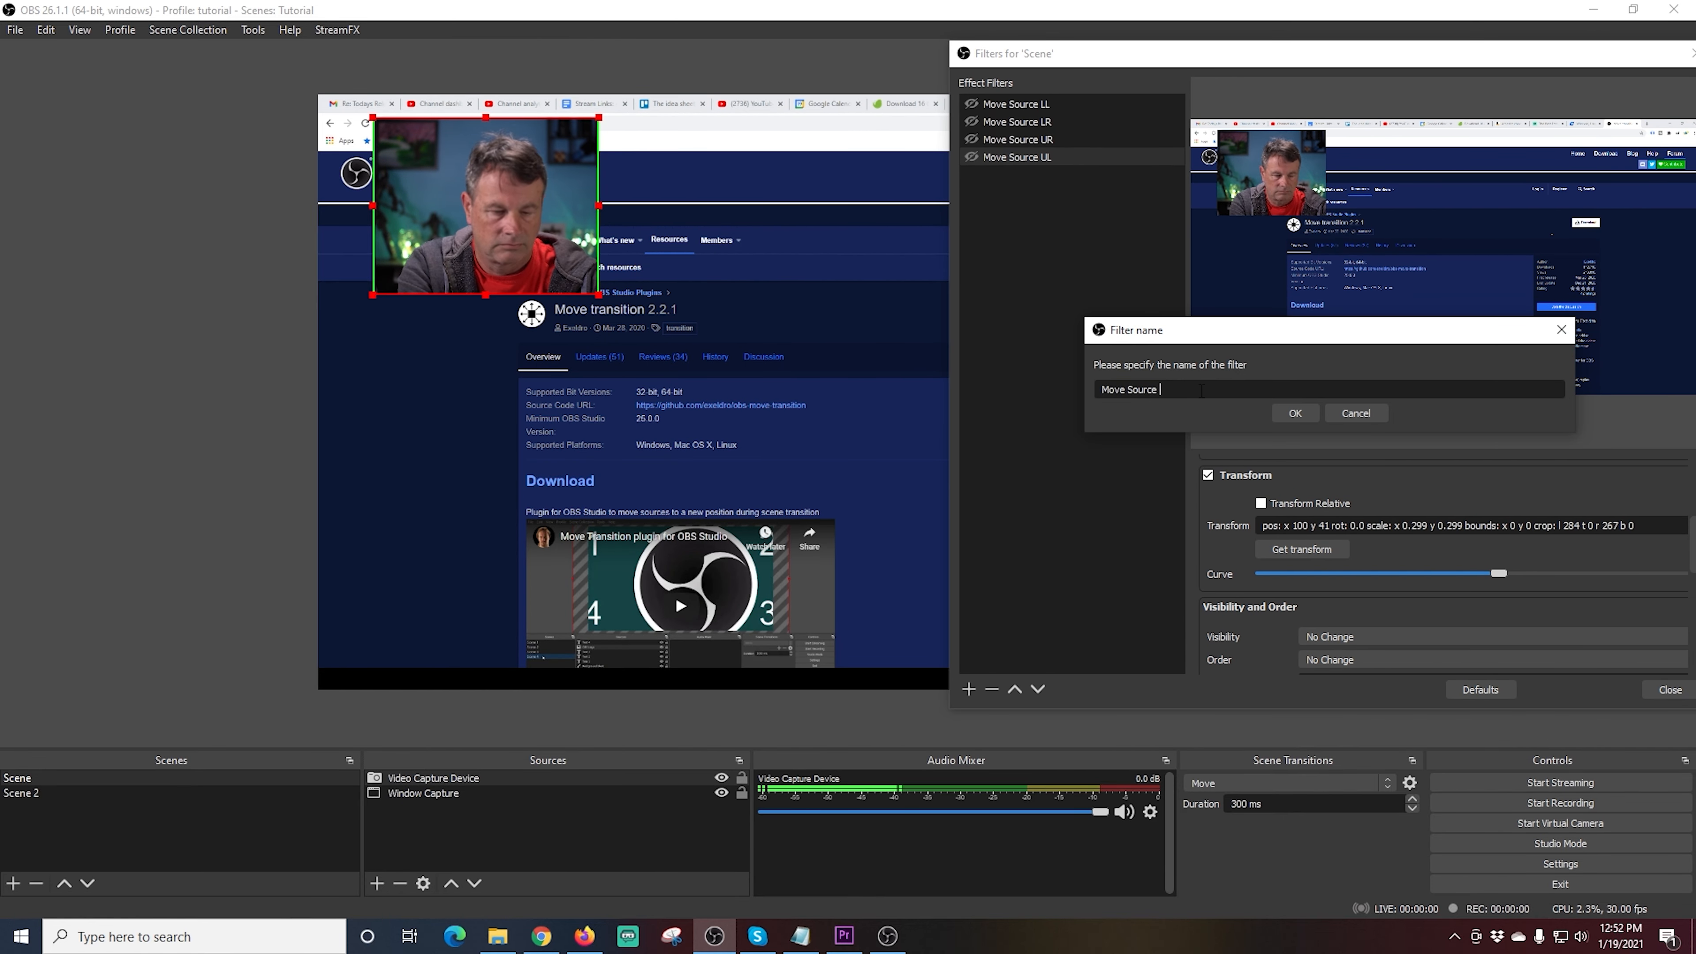
pyautogui.click(1293, 412)
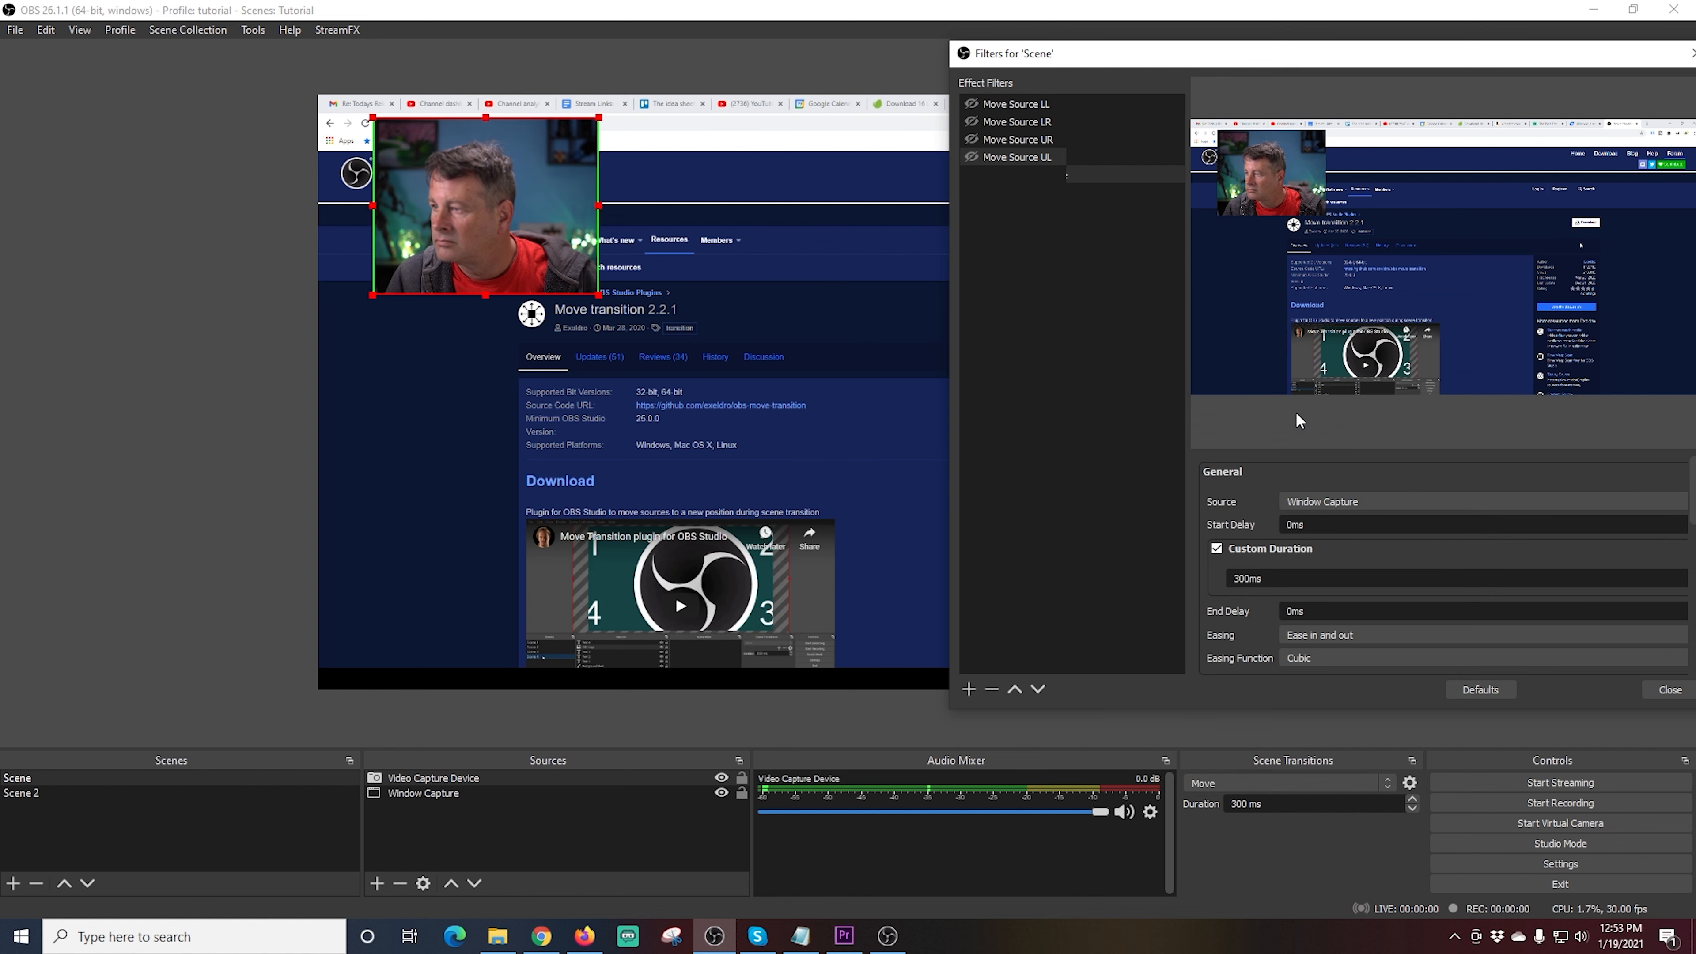
pyautogui.click(1482, 501)
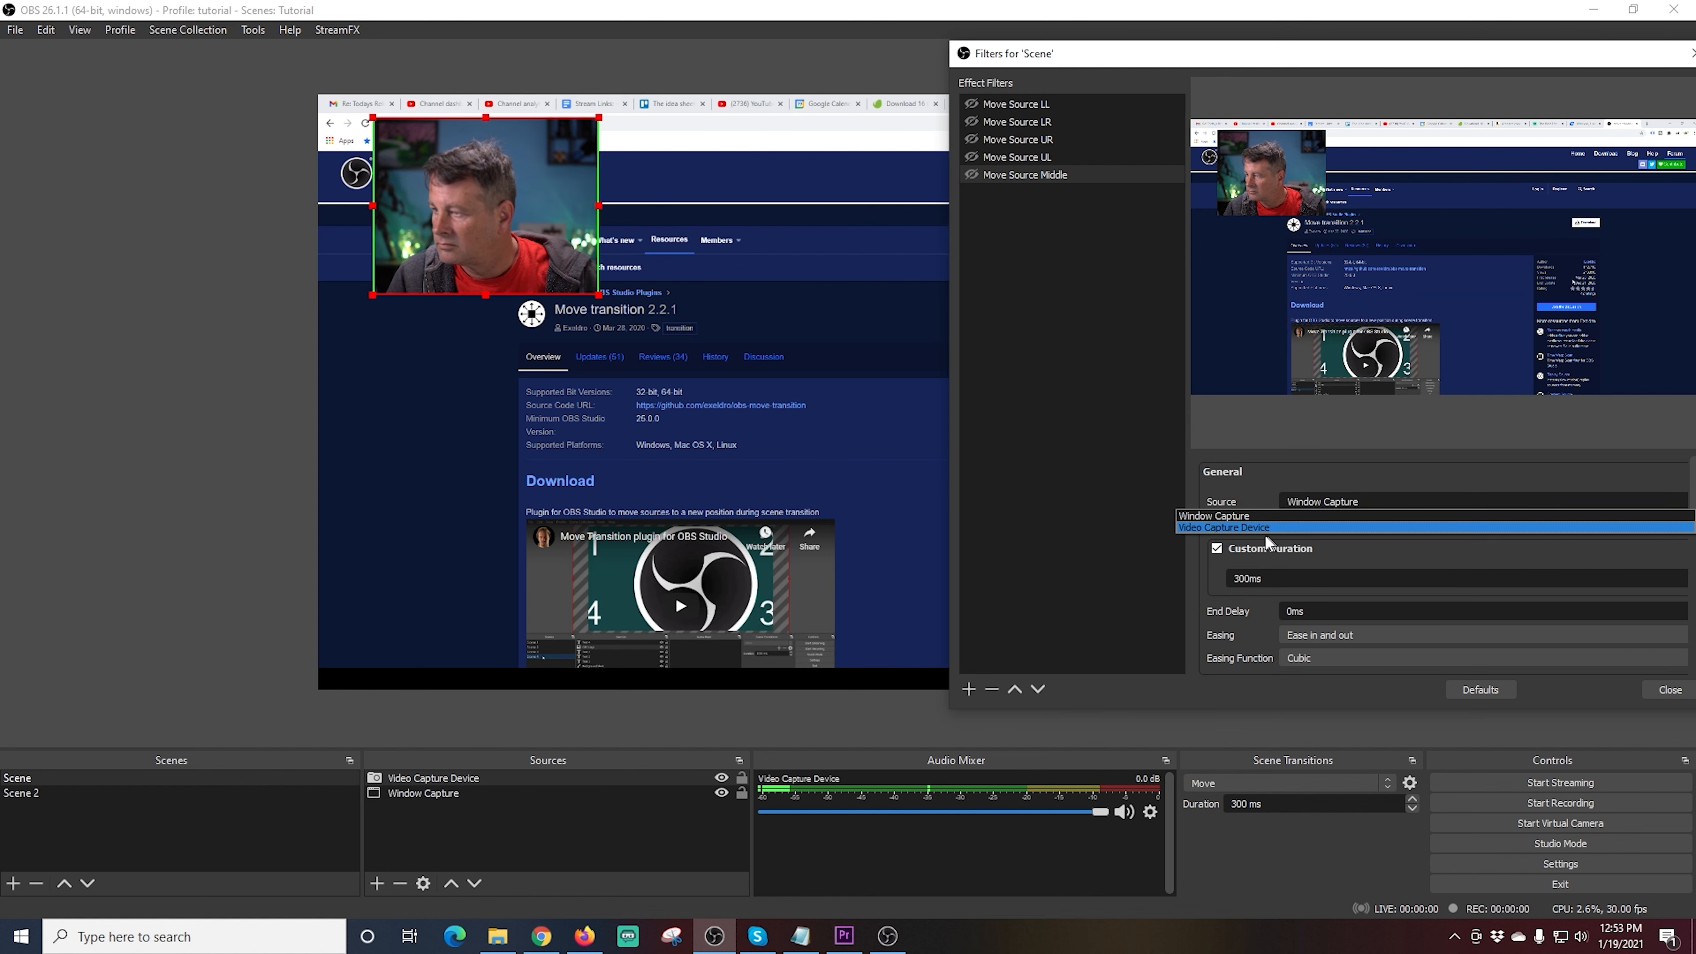
pyautogui.click(1223, 527)
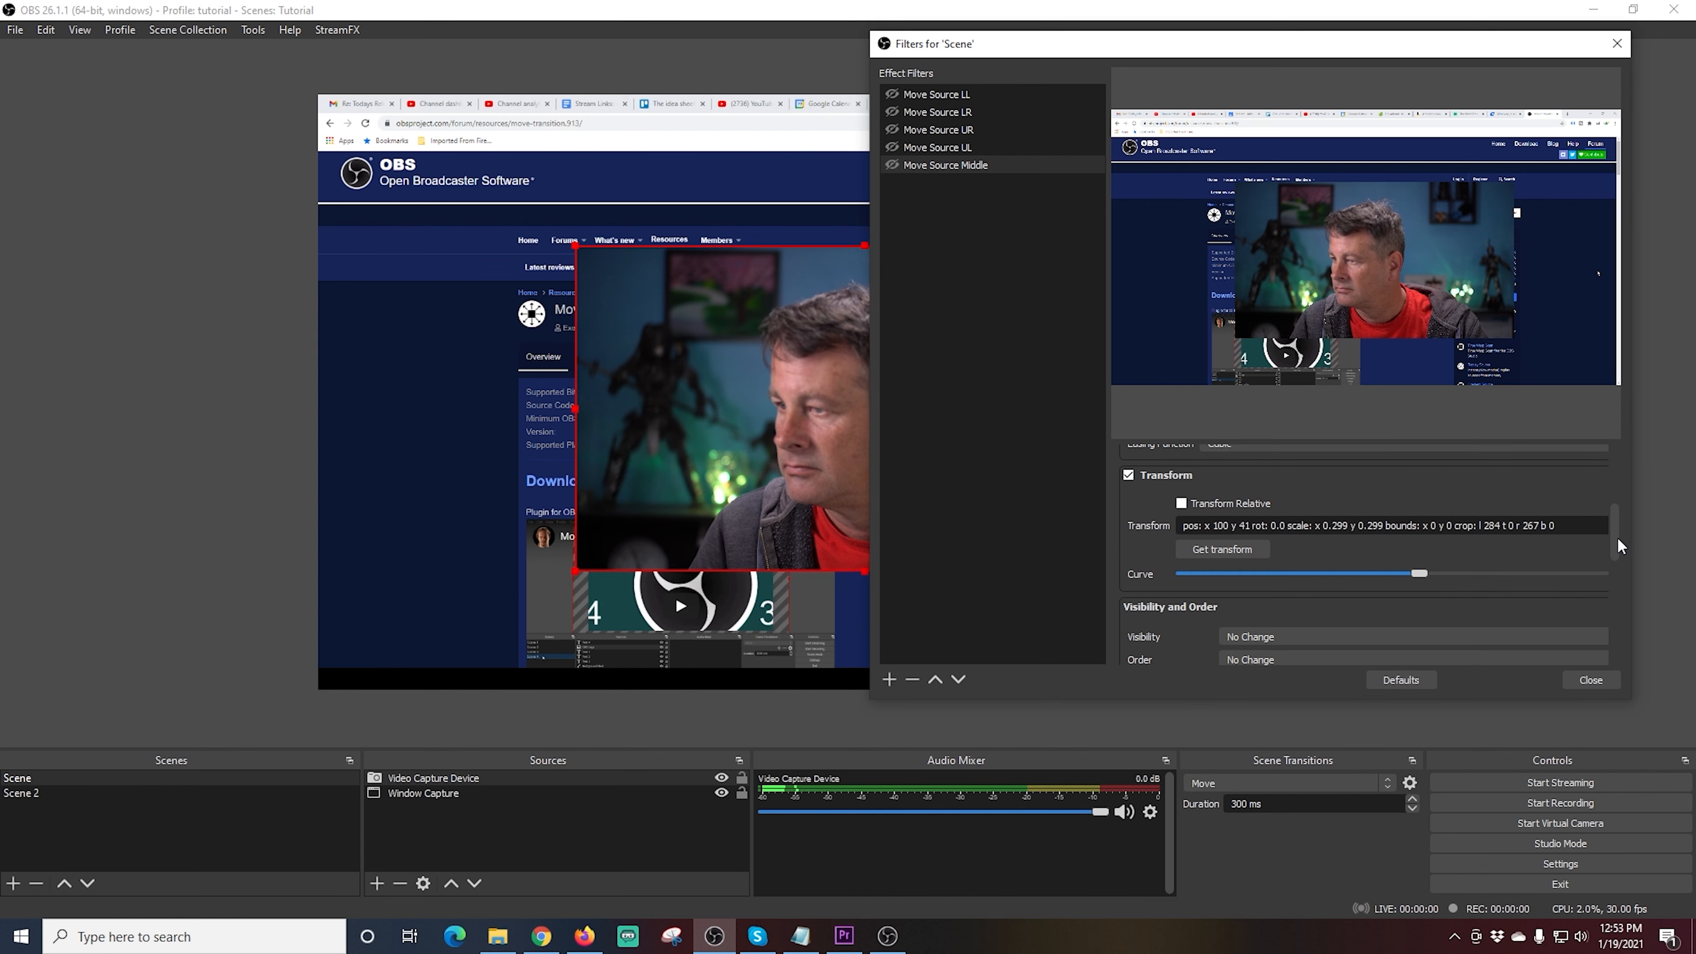
pyautogui.click(1220, 549)
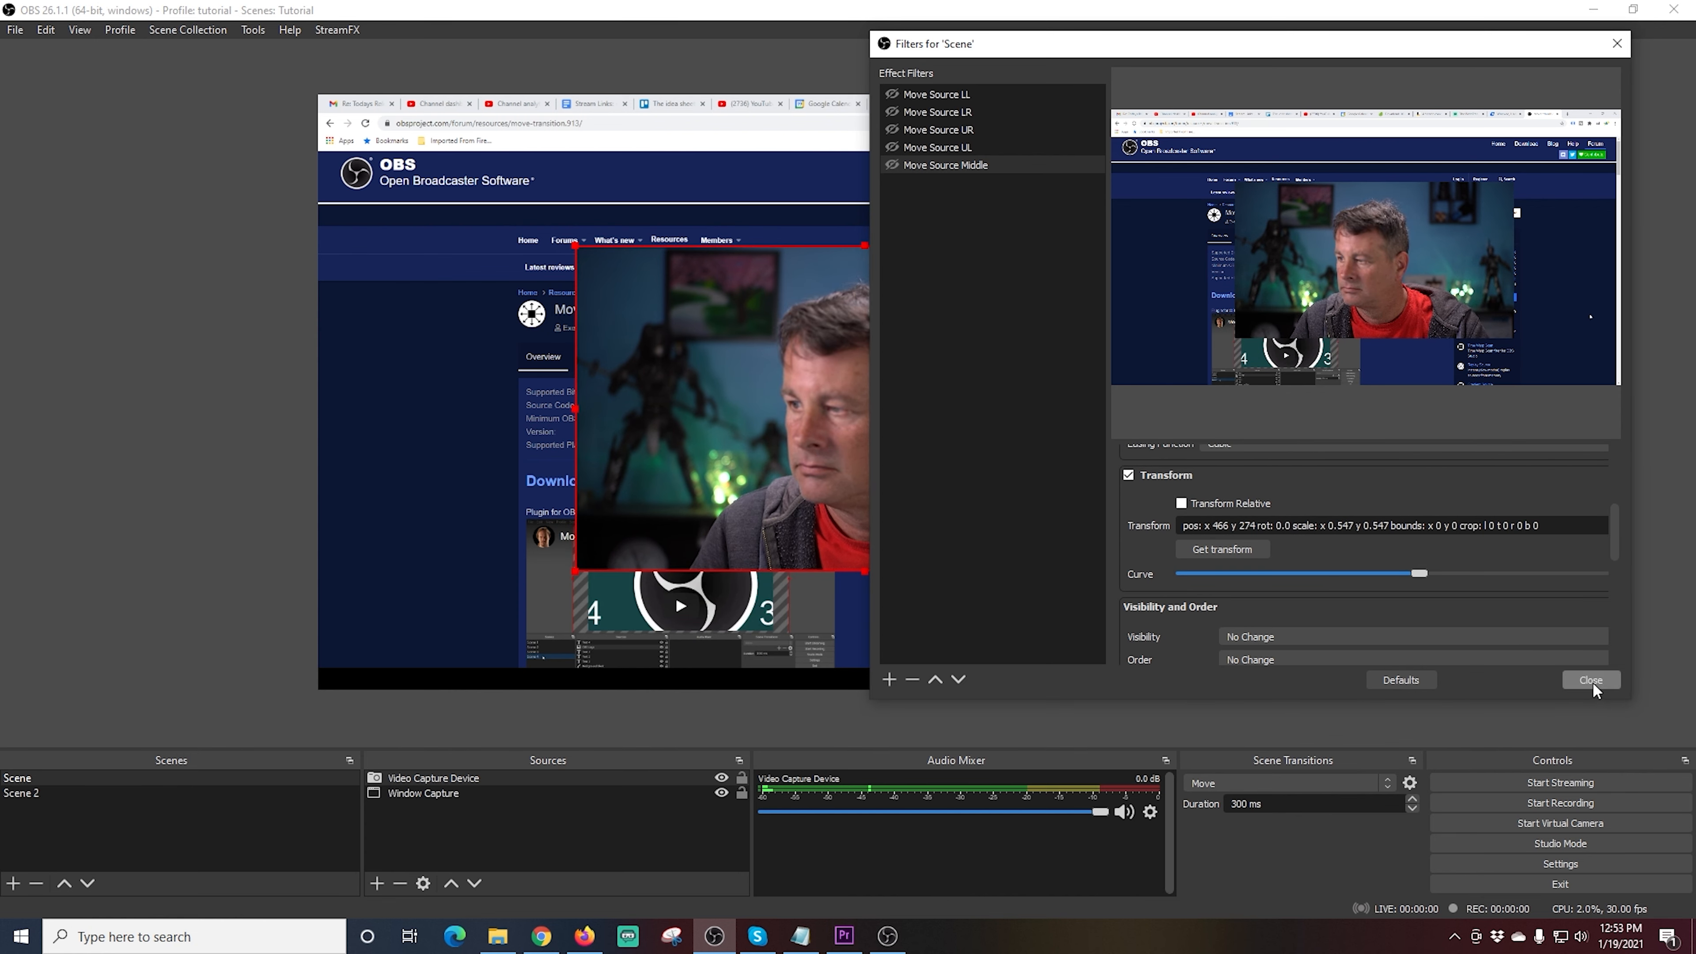
pyautogui.click(1589, 680)
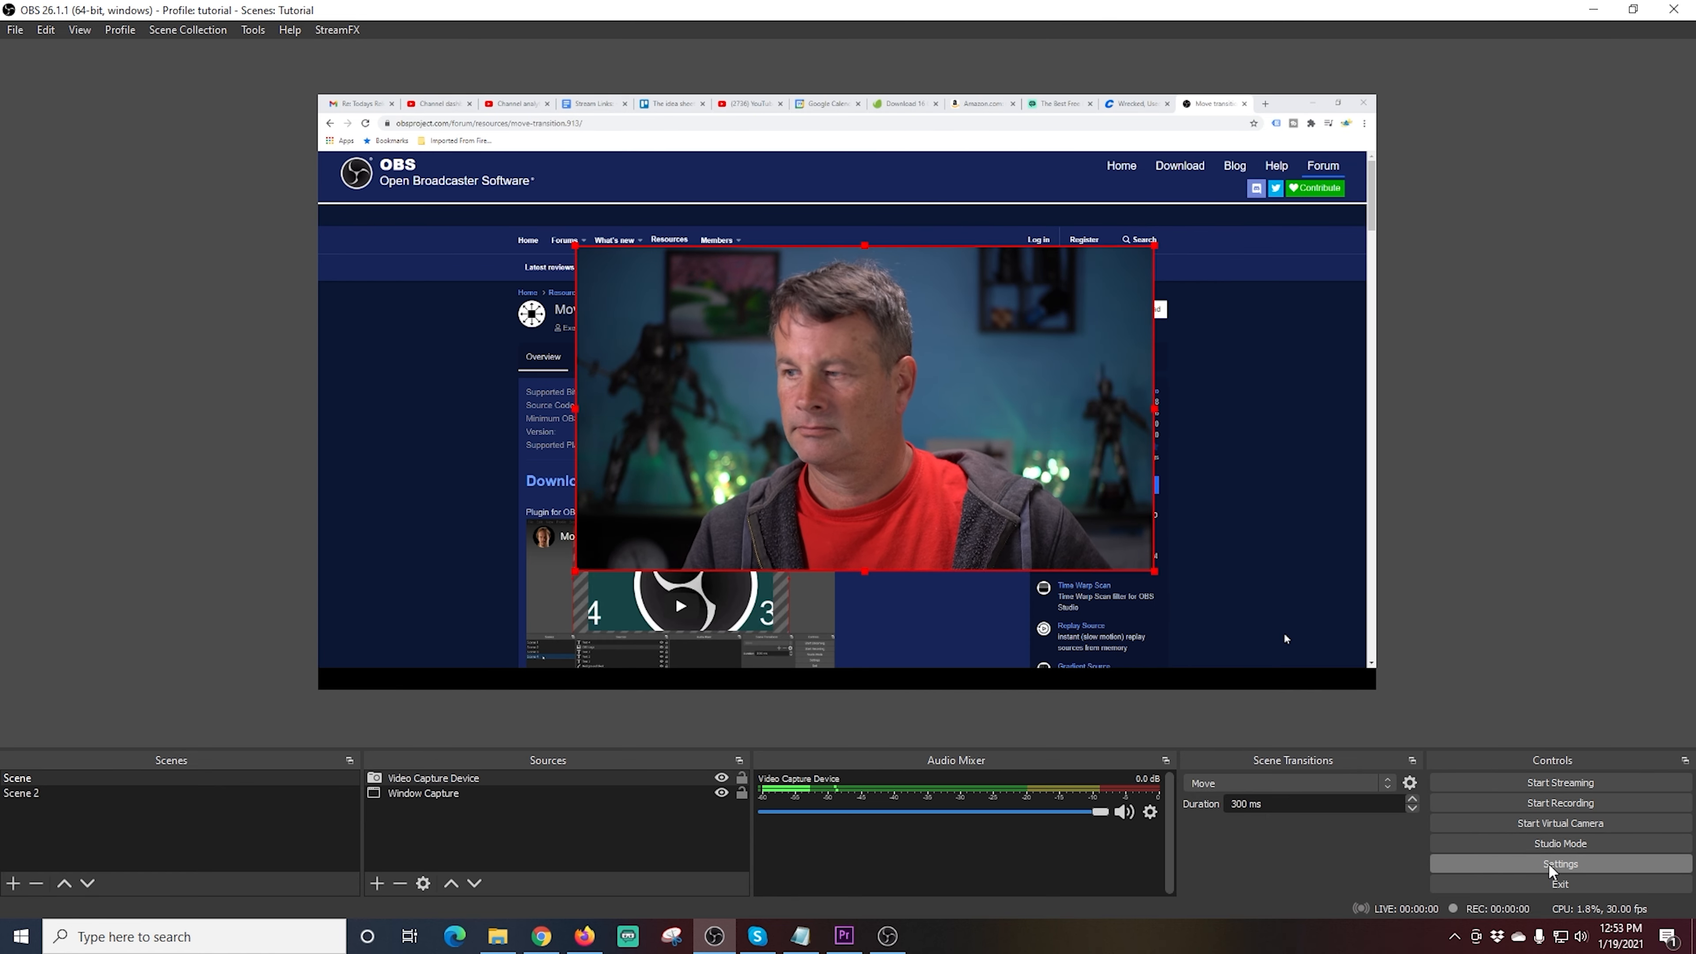
# Step: In Settings > Hotkeys, bind numpad keys (Num 1, 3, 9, 7, 5) to the Move Source filters
pyautogui.click(1558, 863)
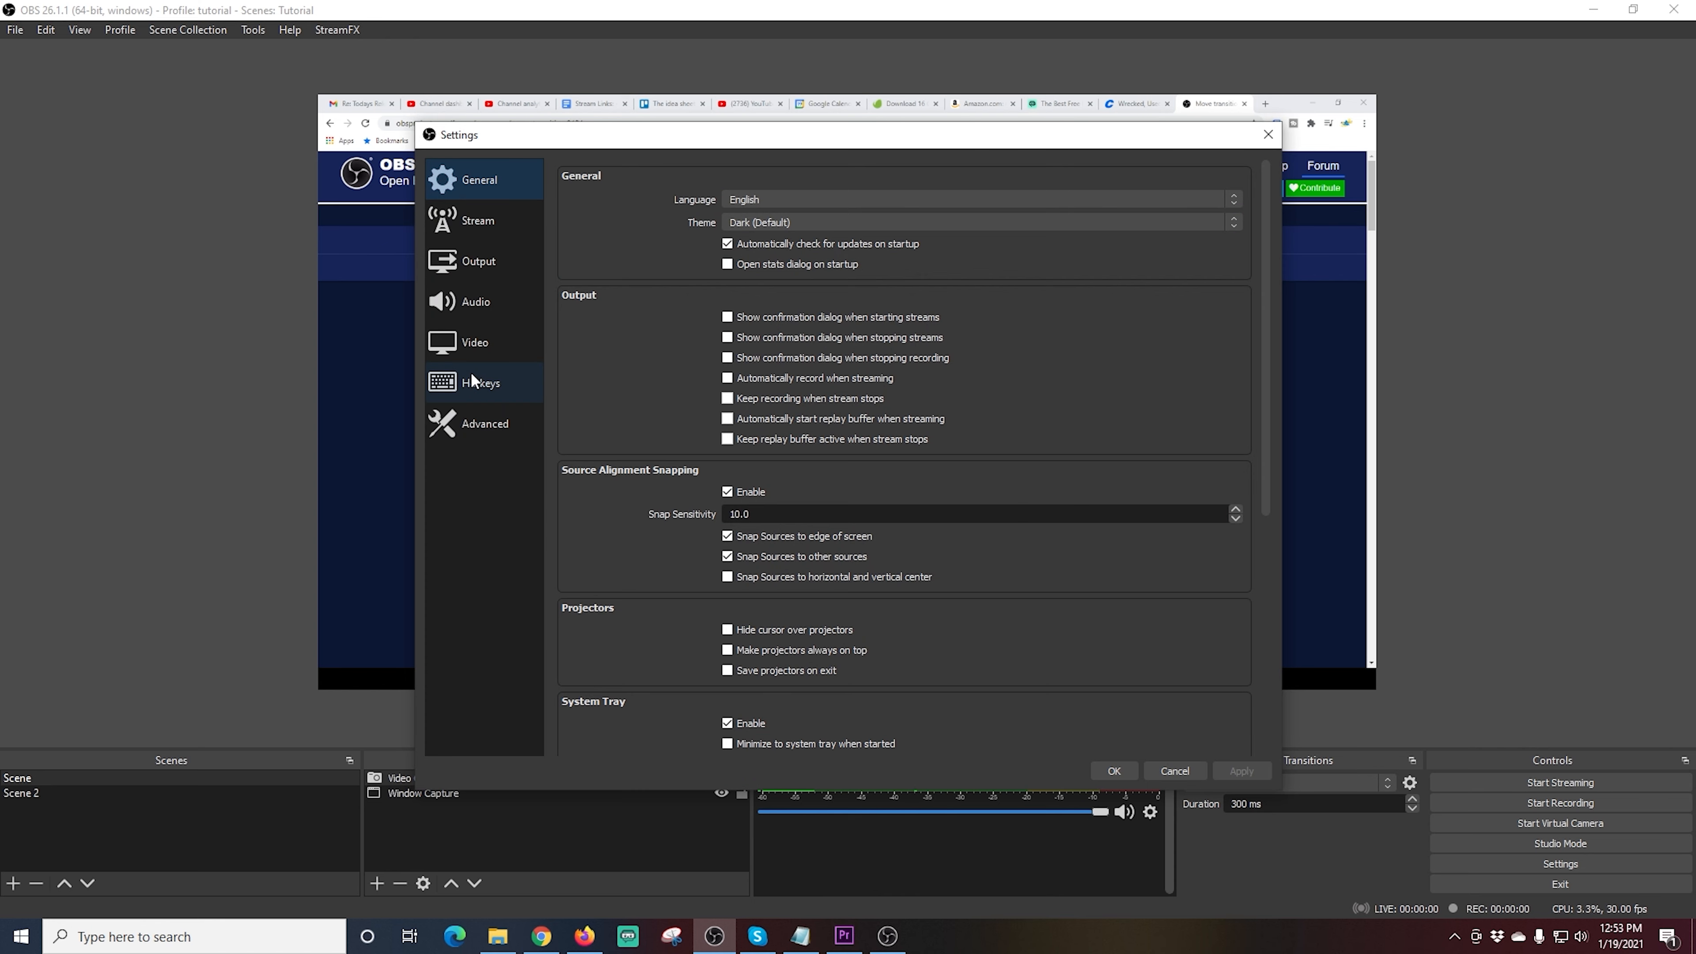
pyautogui.click(478, 381)
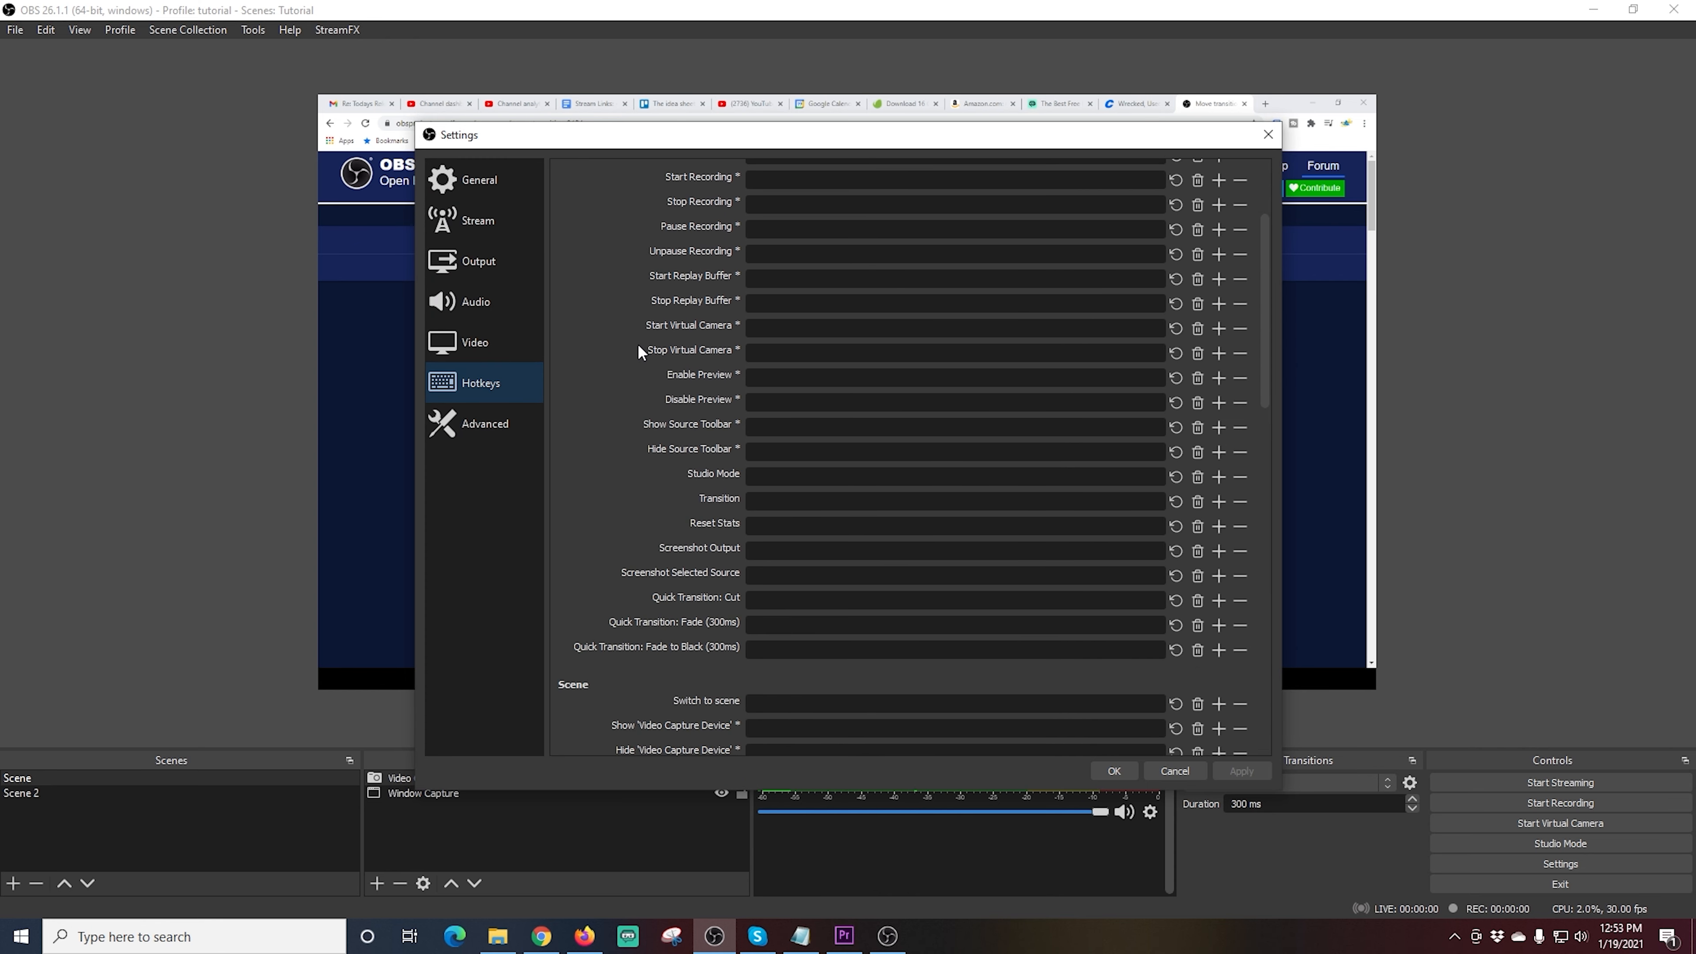
pyautogui.scroll(-3)
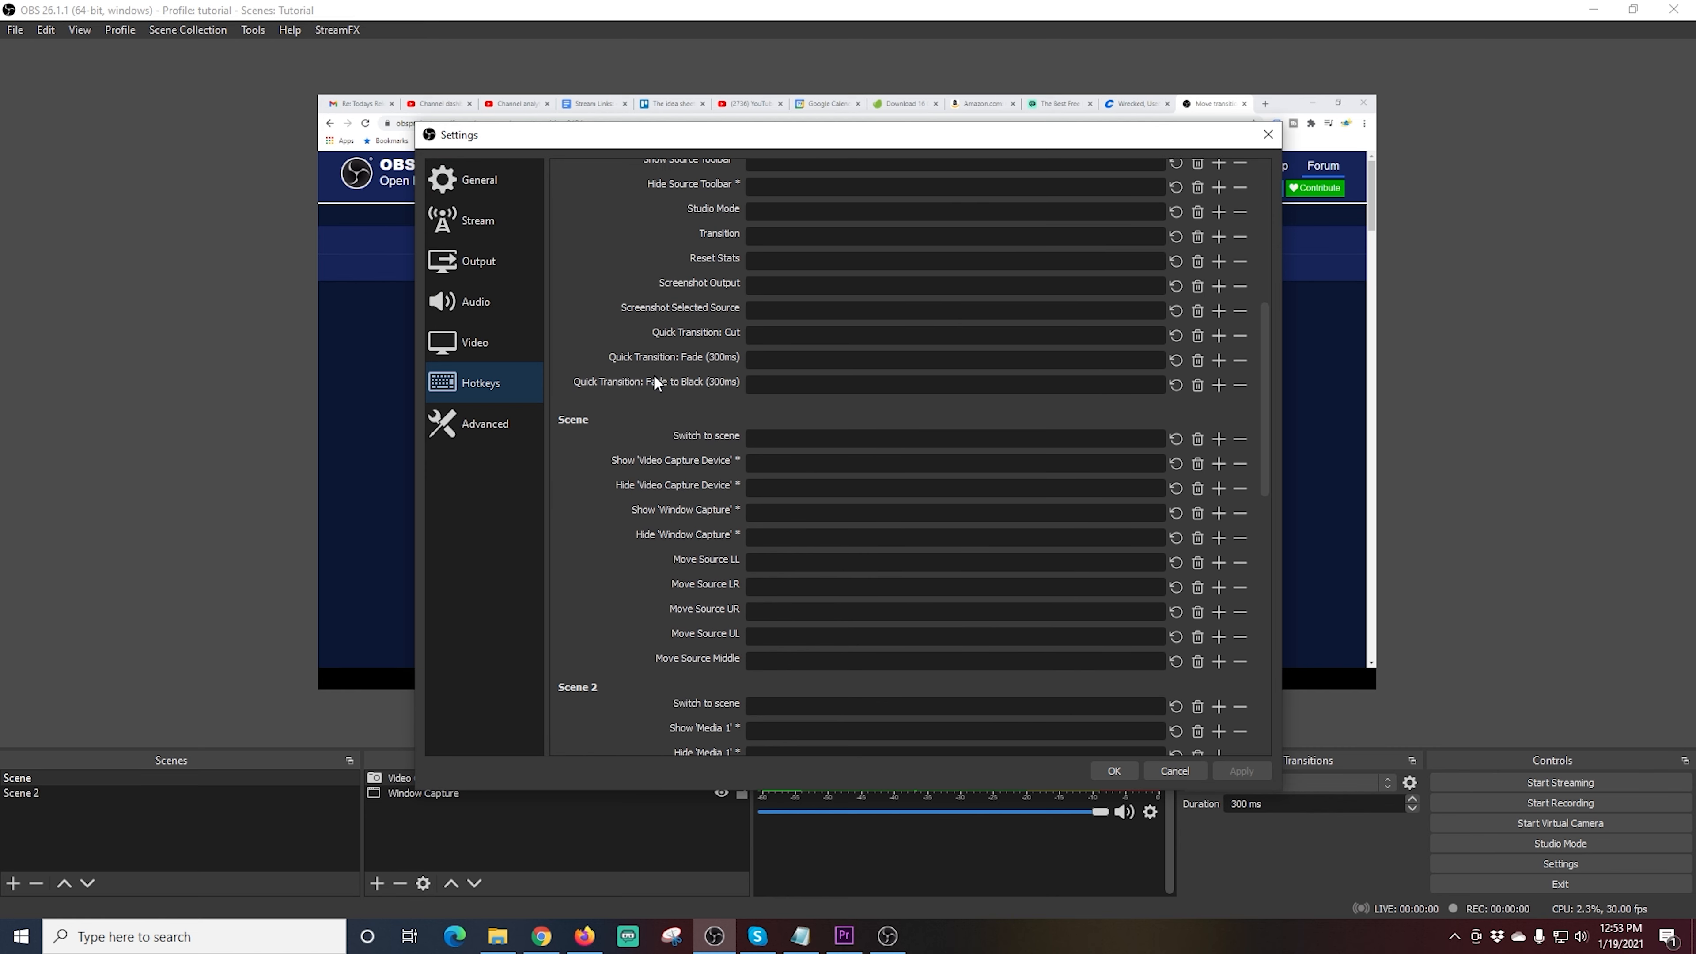
pyautogui.moveTo(716, 645)
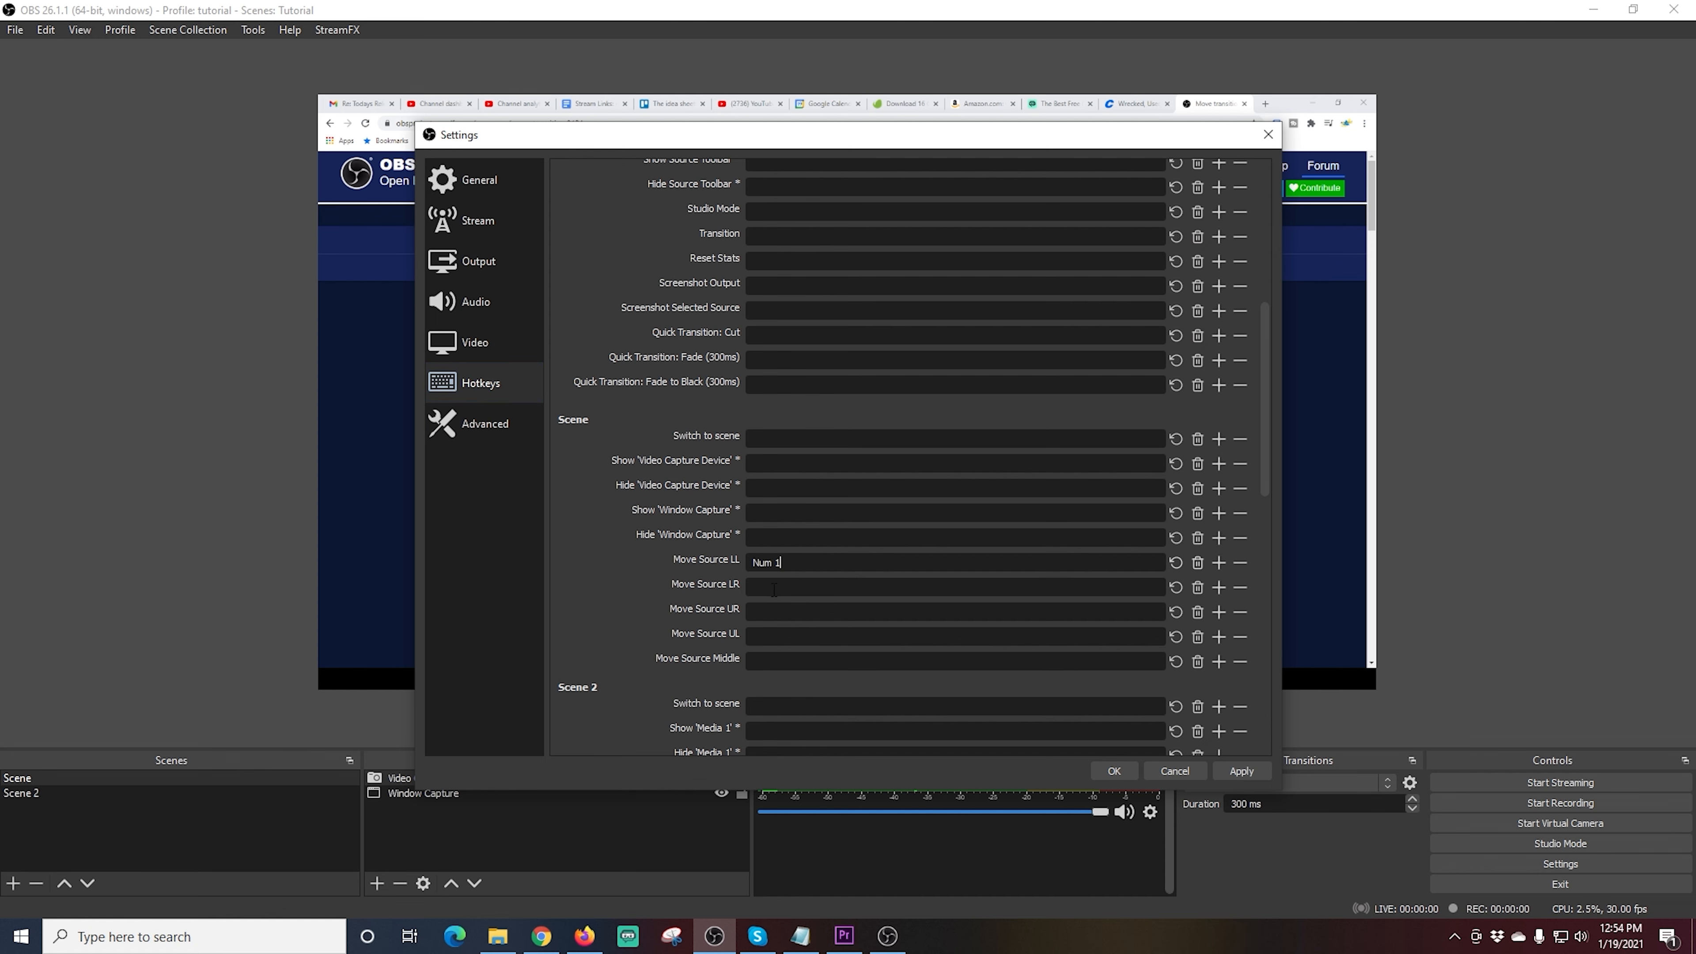
pyautogui.write('Num 3')
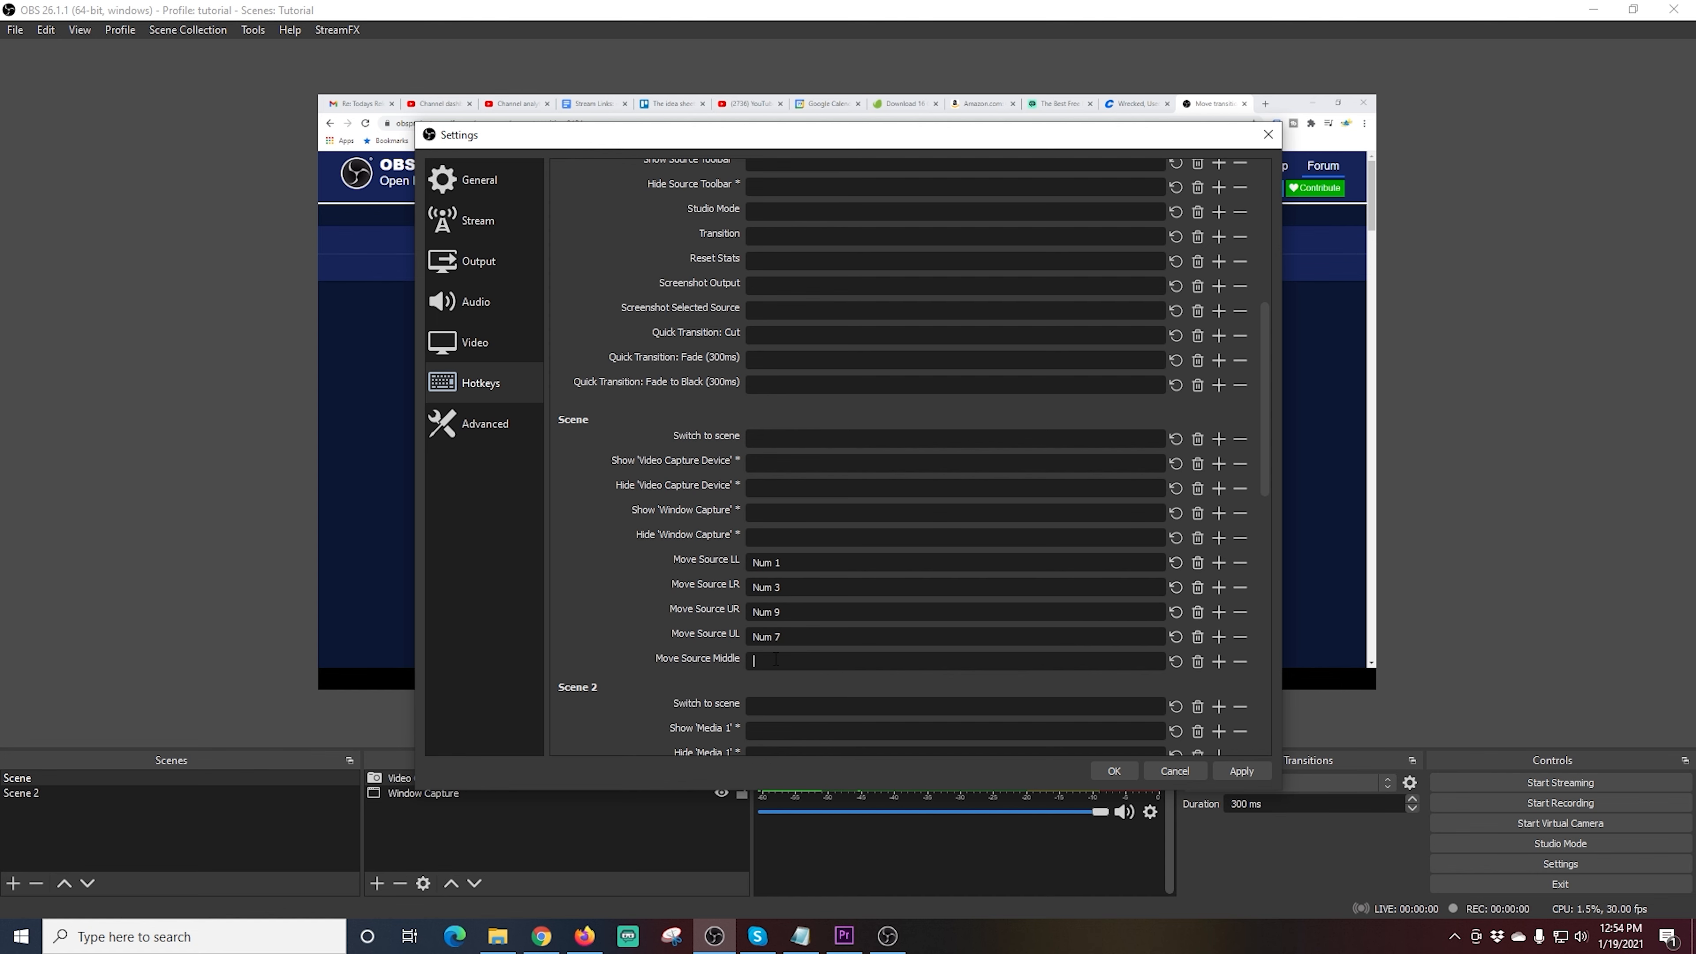
pyautogui.write('Num 5')
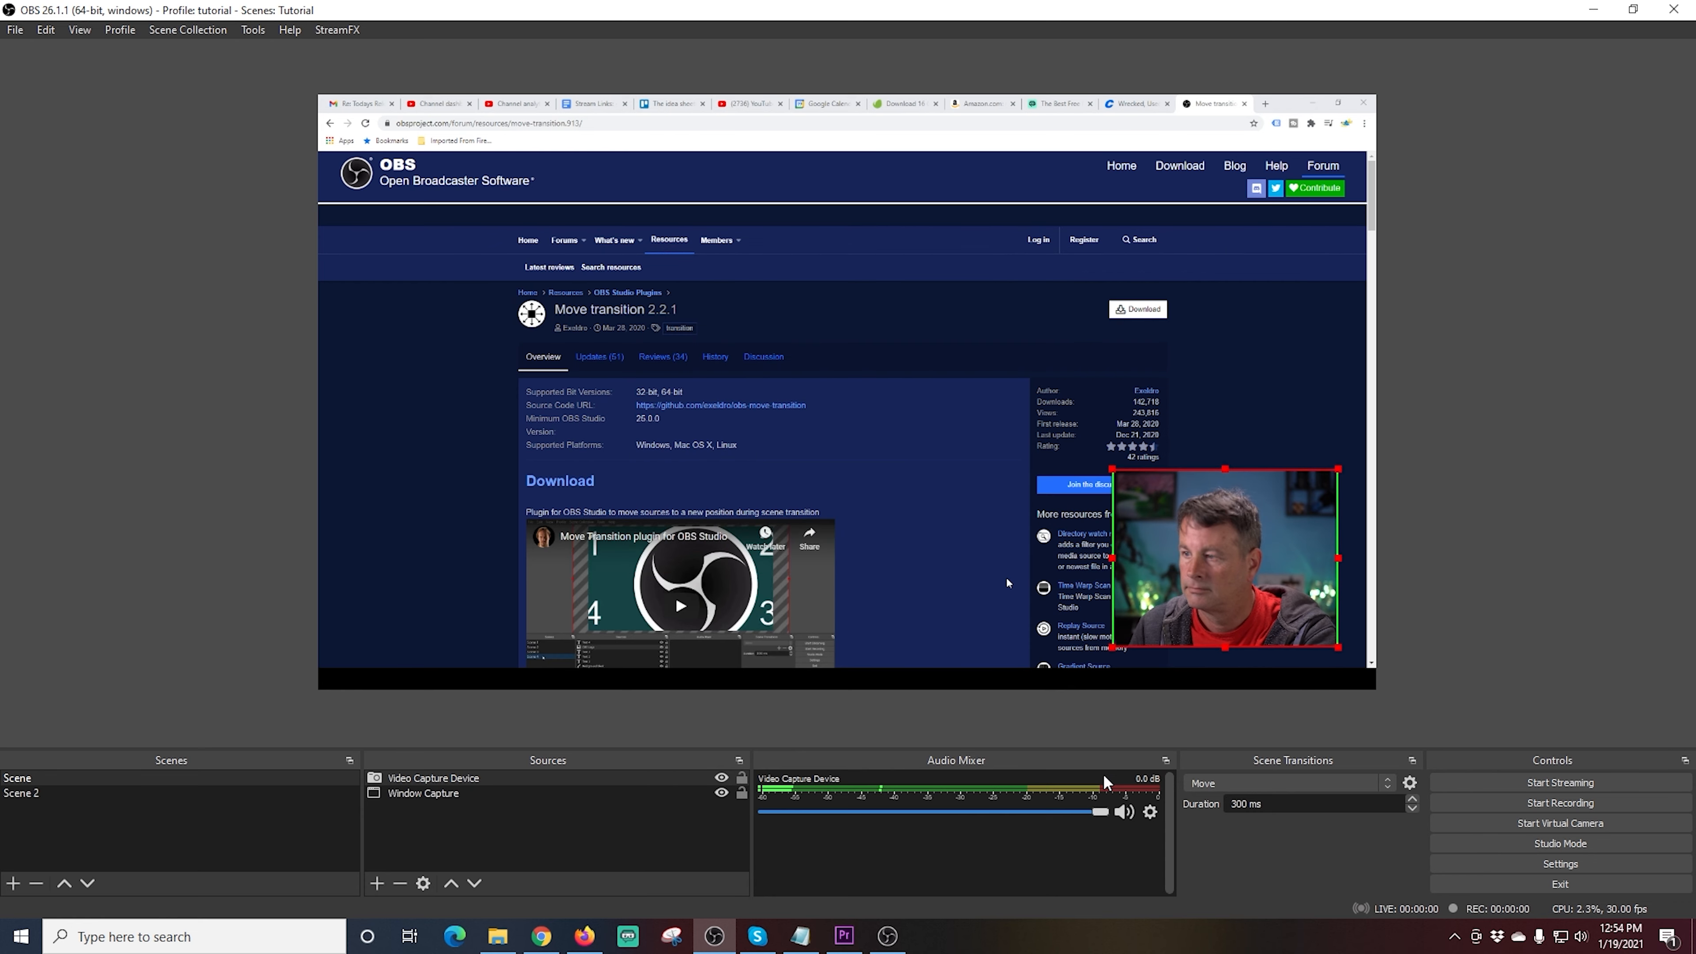
# Step: Test the hotkeys, gliding the webcam from the lower-right corner to the lower-left
pyautogui.moveTo(1223, 558); pyautogui.dragTo(492, 540)
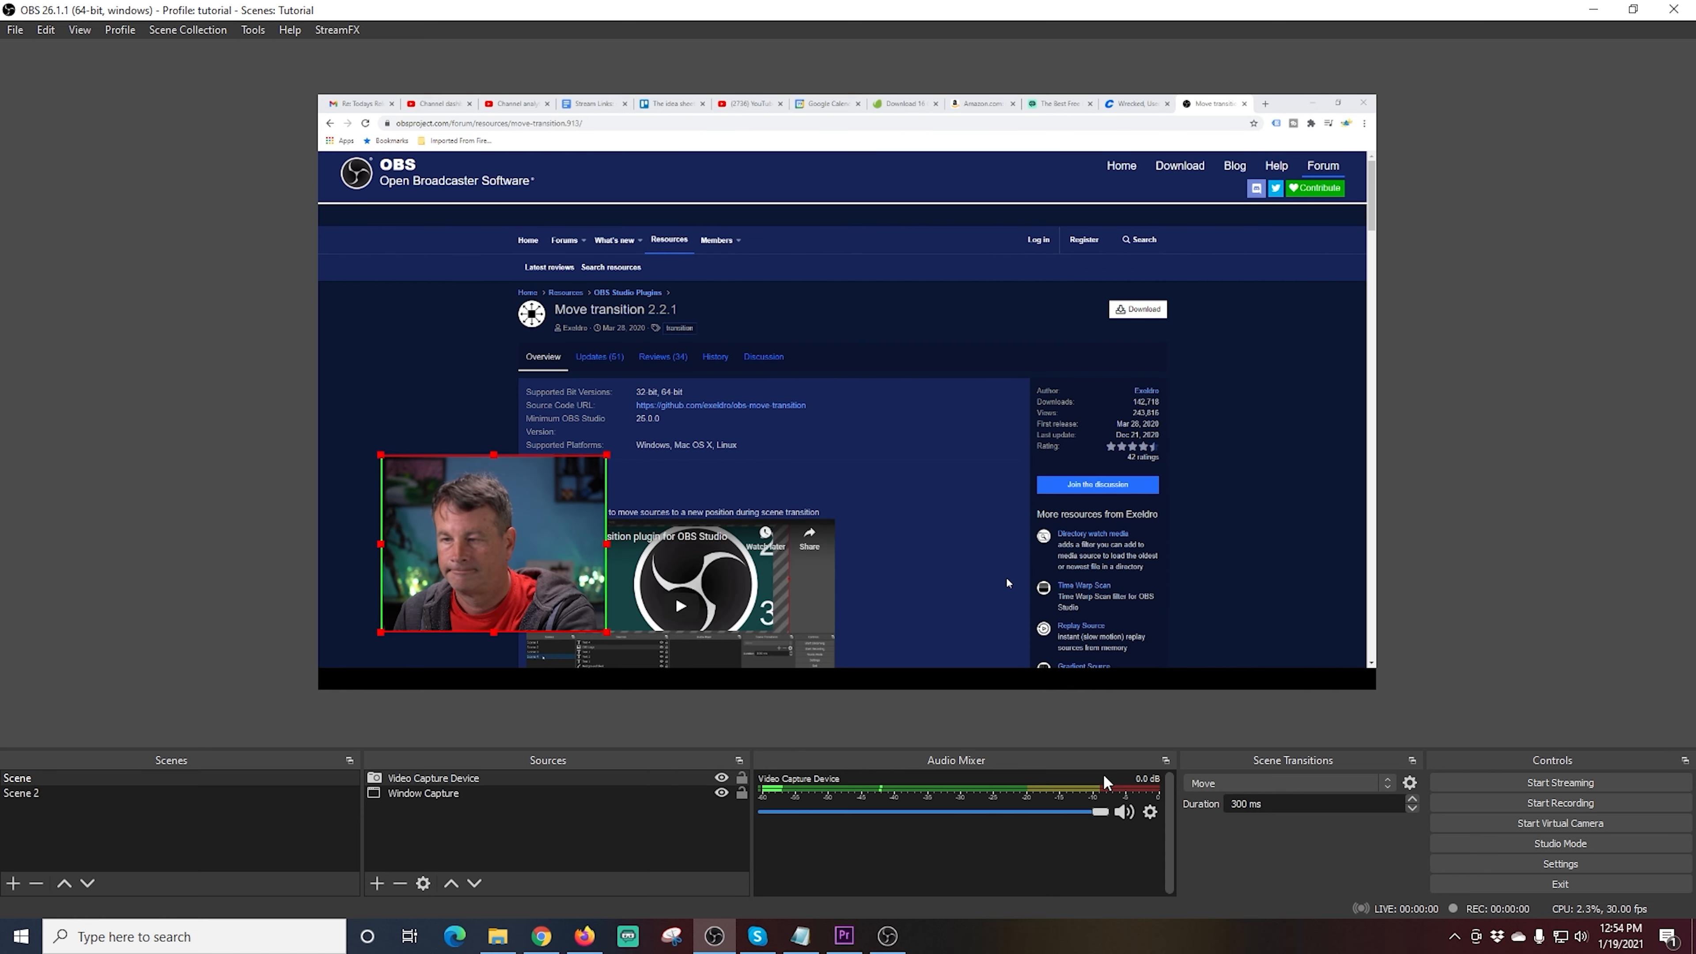